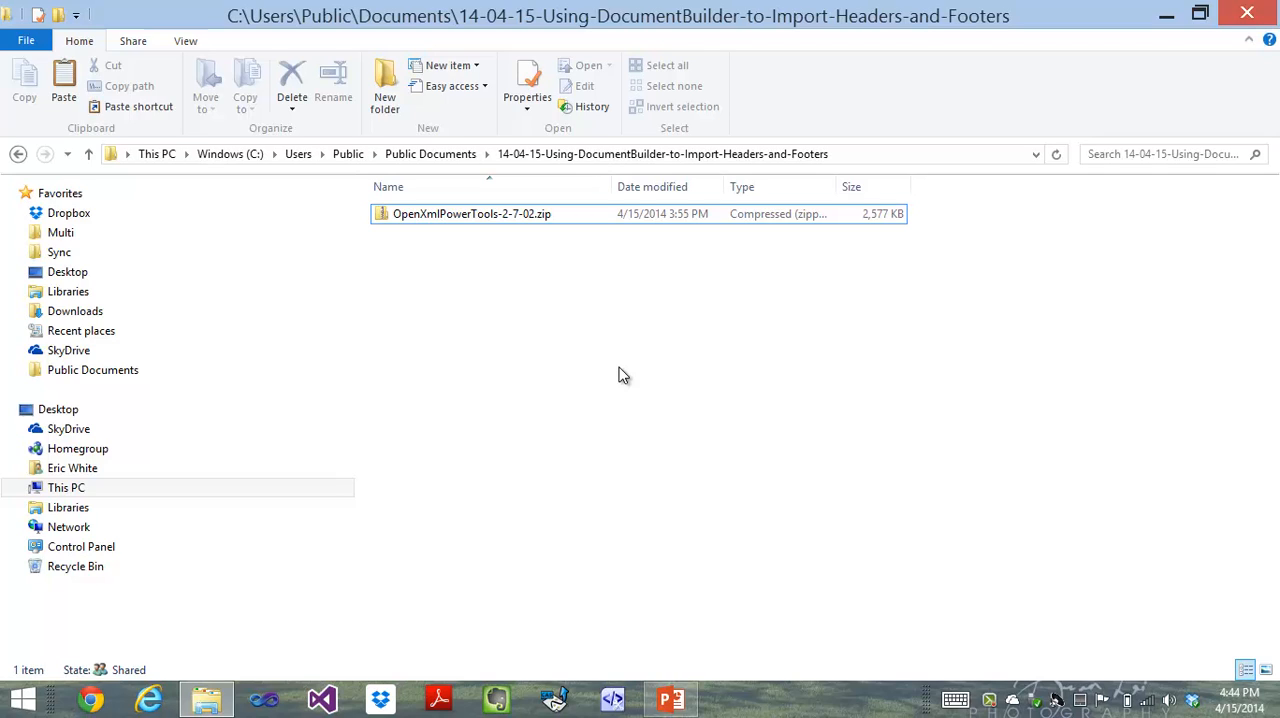
mouse_move(470, 300)
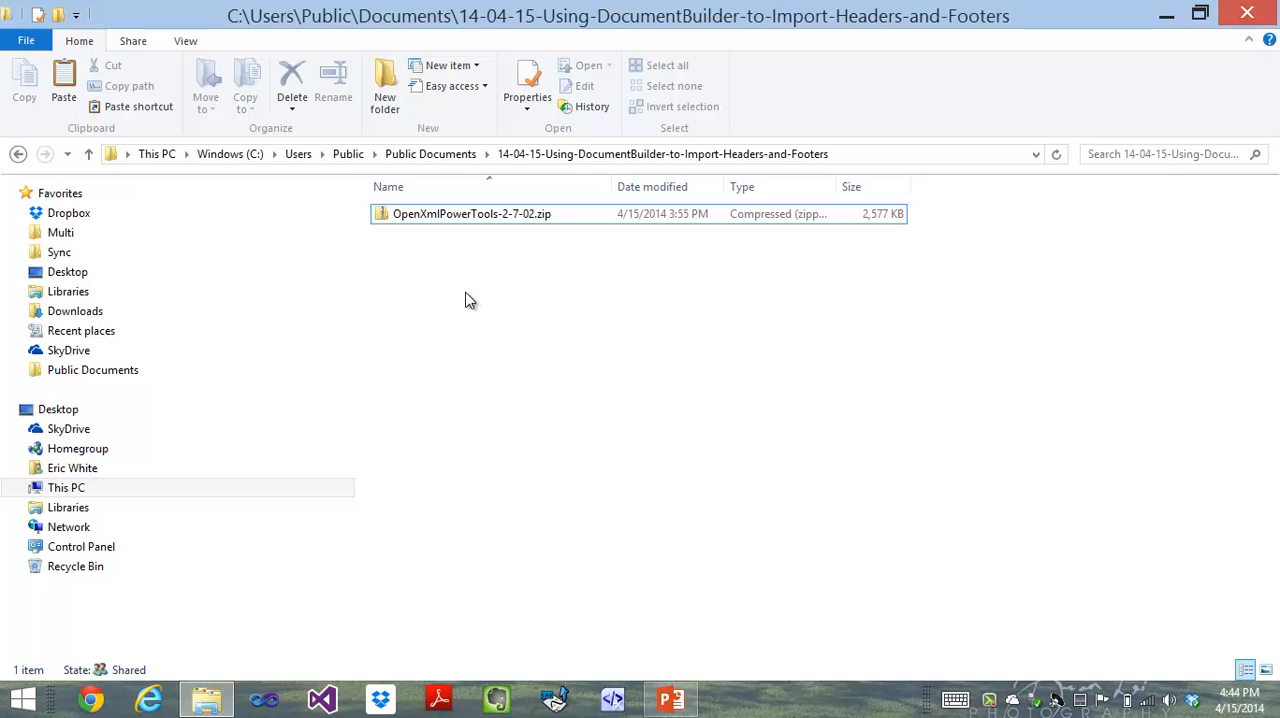
mouse_move(472, 212)
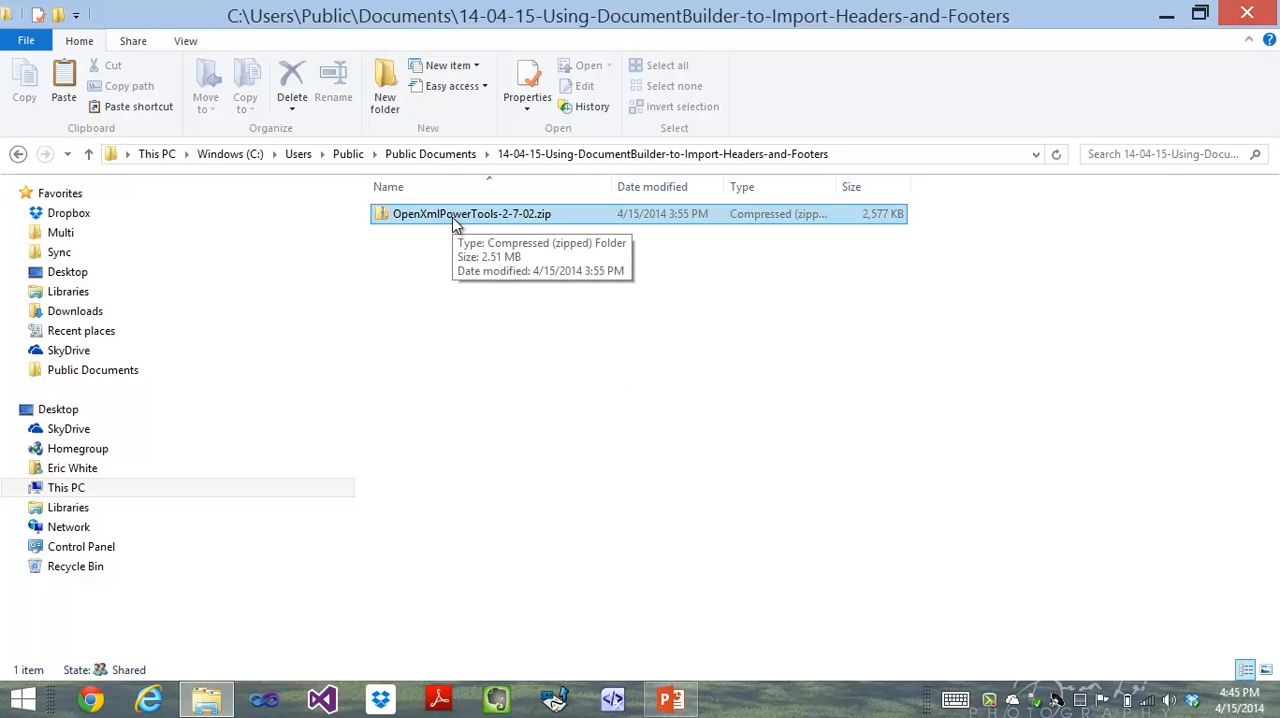
- Extract OpenXmlPowerTools-2-7-02.zip into the current folder via Extract All
right_click(472, 212)
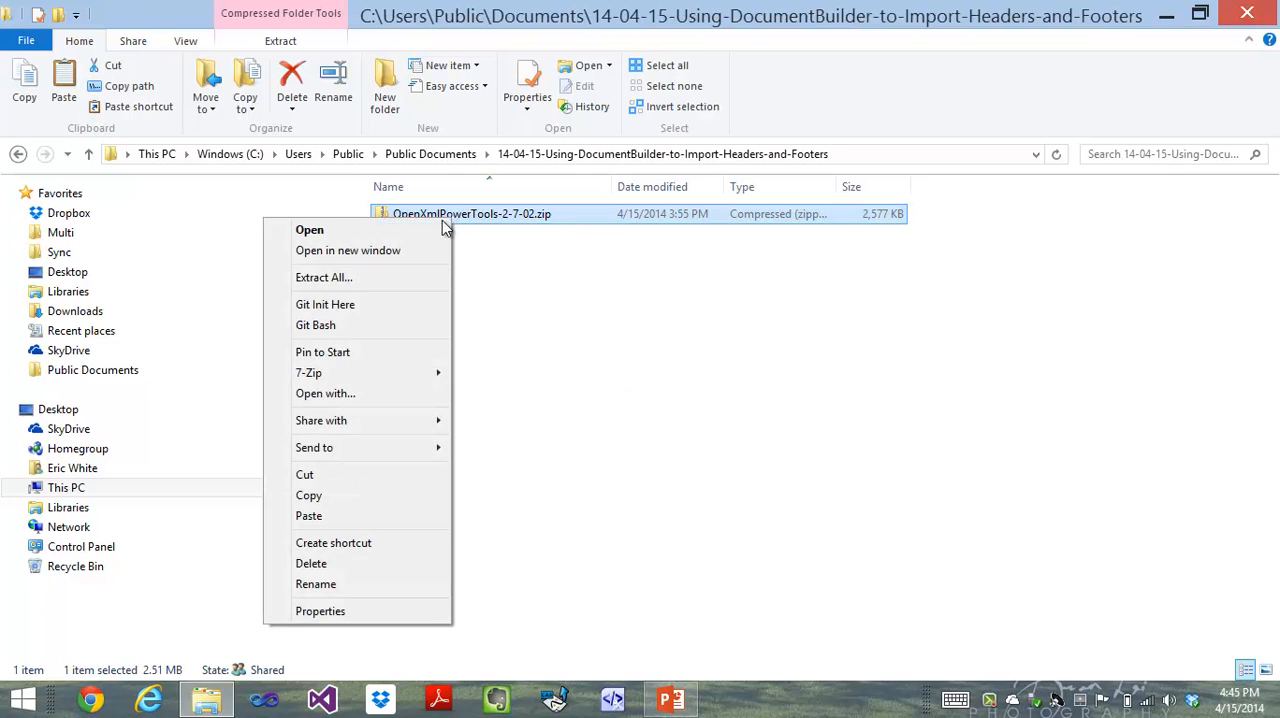
click(324, 276)
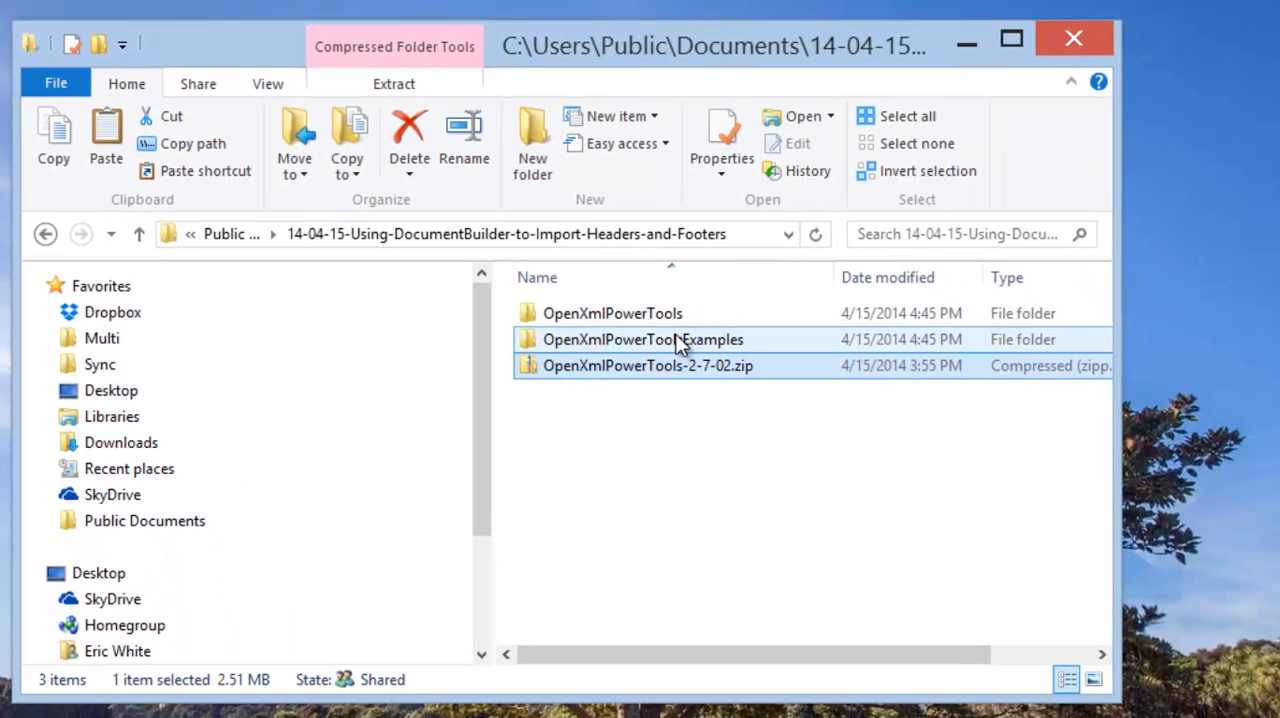
- Browse into OpenXmlPowerToolsExamples and copy the full path of OpenXmlPowerToolsExamples.sln
double_click(642, 340)
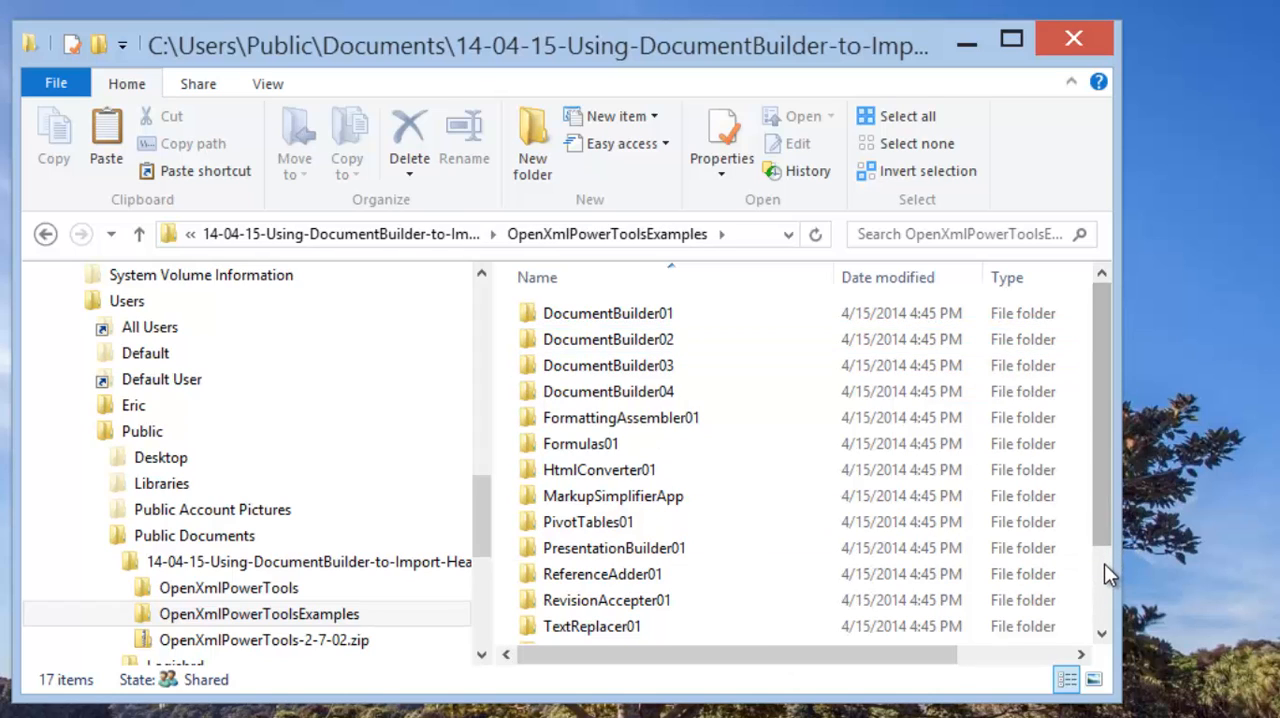
scroll(down, 3)
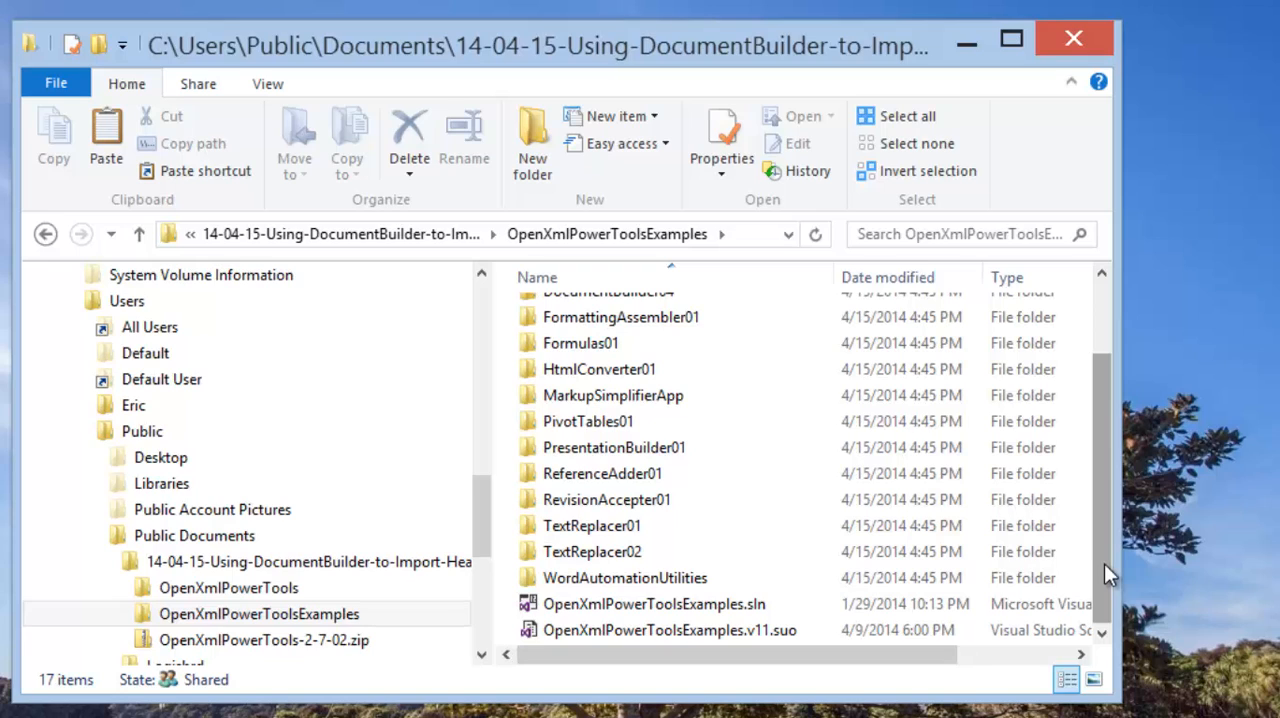
click(624, 576)
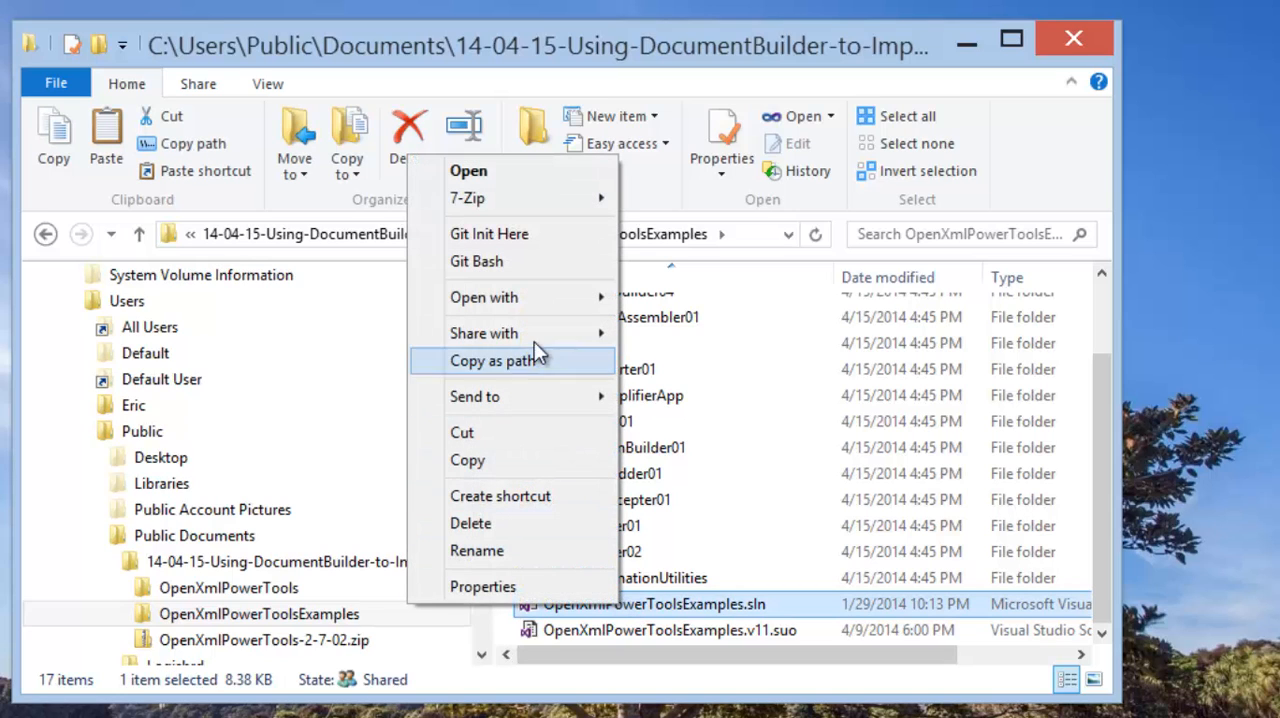
click(492, 360)
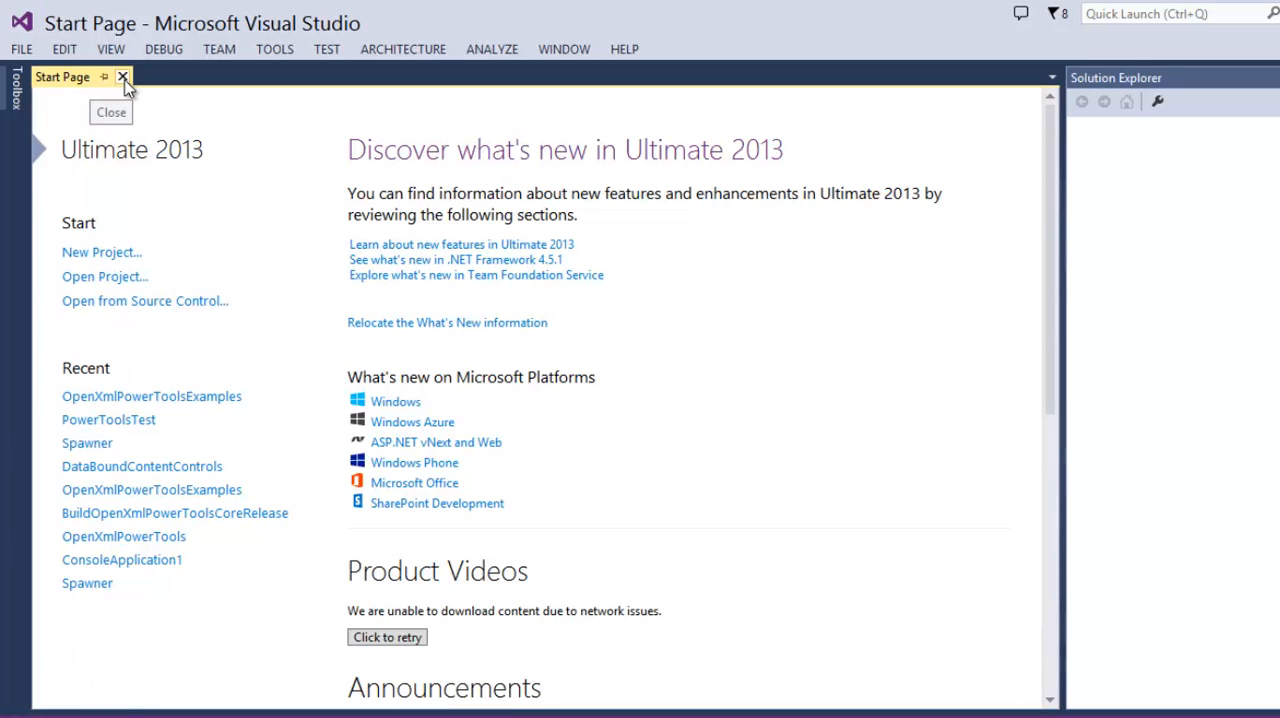
mouse_move(124, 88)
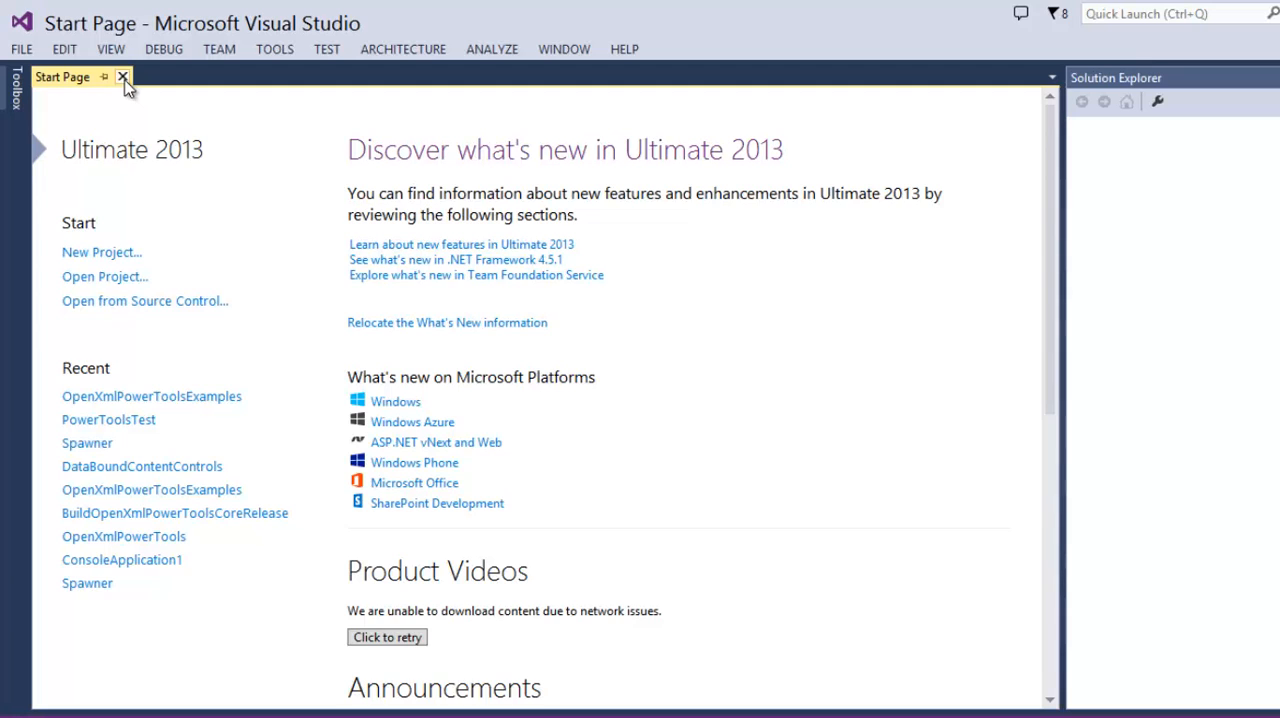
- Close the Start Page and load OpenXmlPowerToolsExamples.sln from the copied path
click(124, 76)
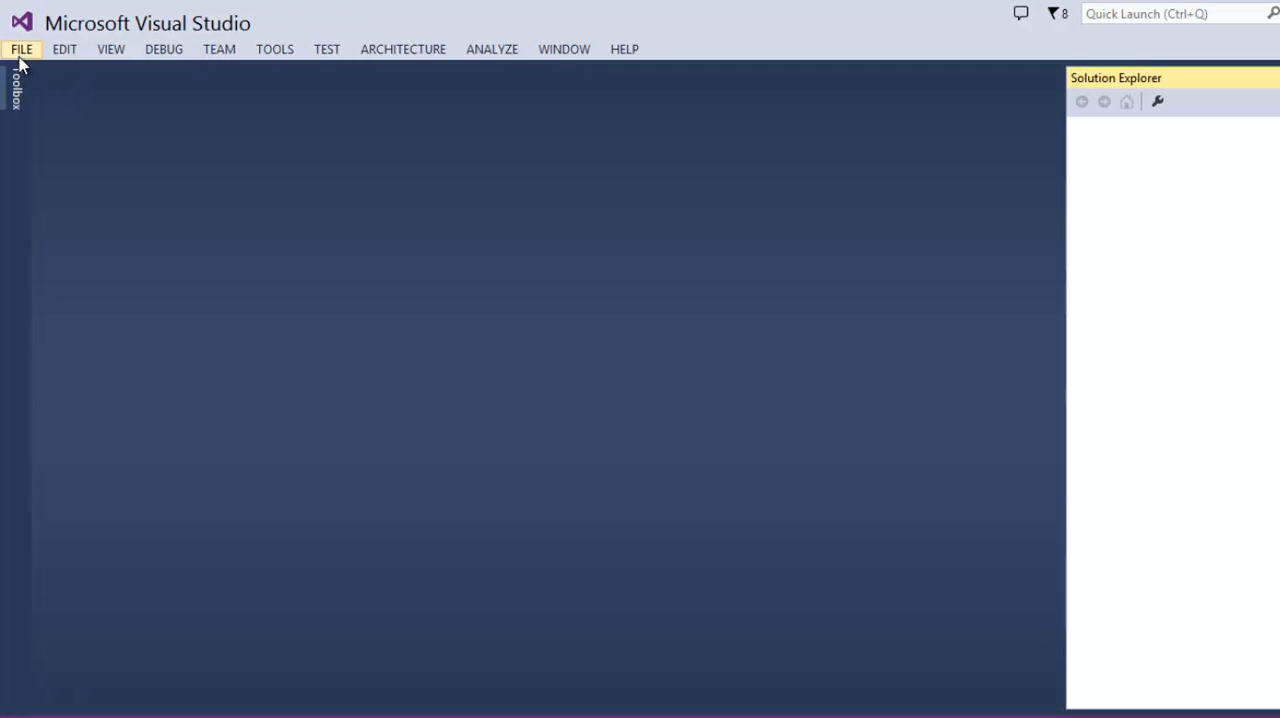
click(20, 48)
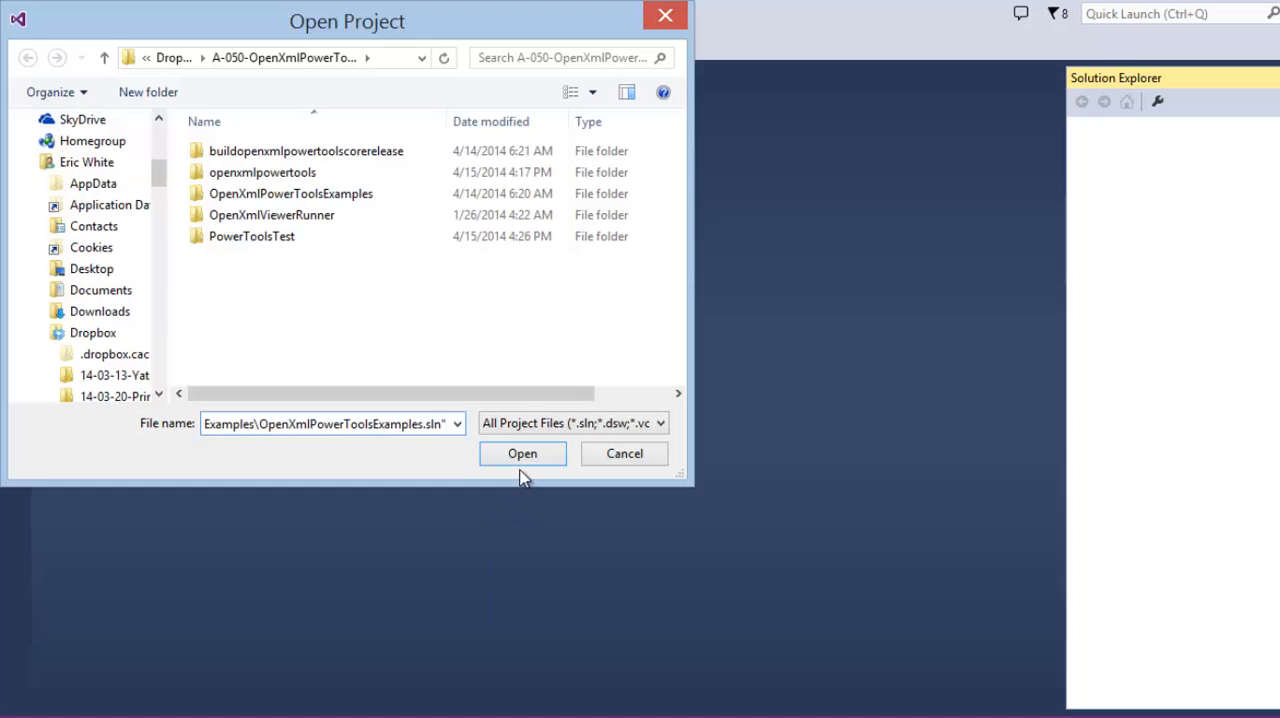
click(522, 452)
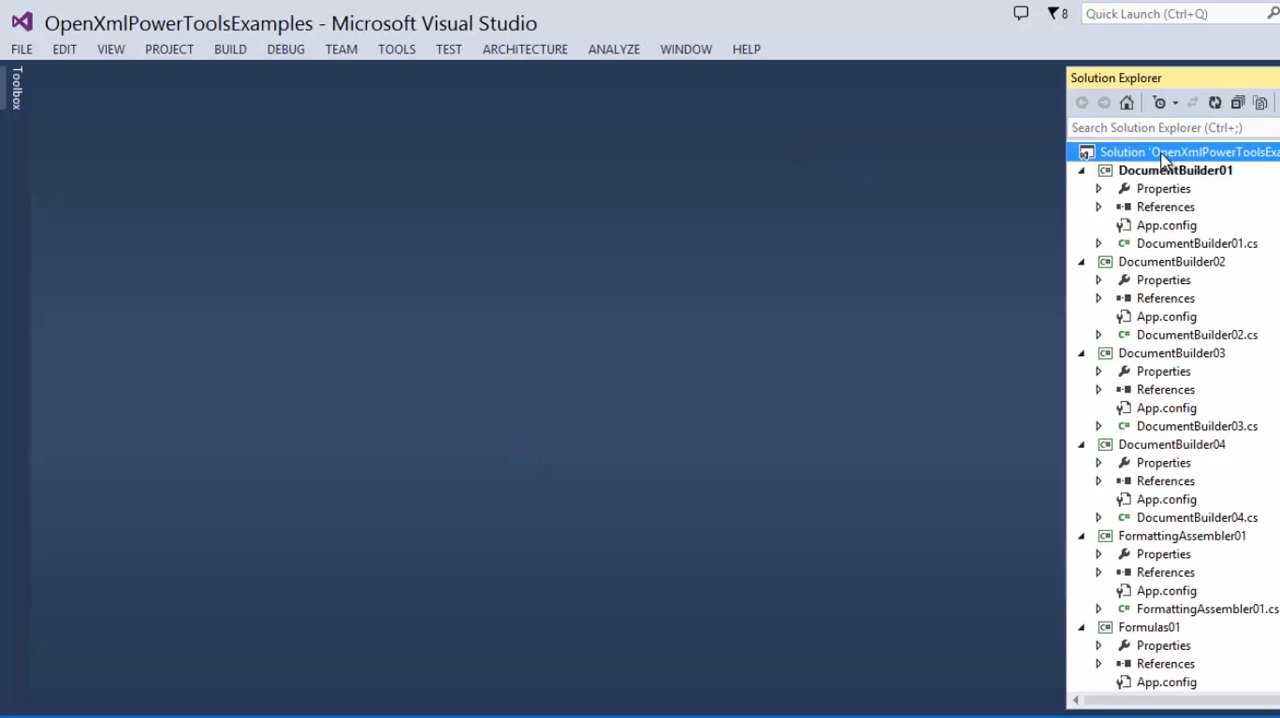
- Rebuild every project in the OpenXmlPowerToolsExamples solution from Solution Explorer
right_click(1188, 152)
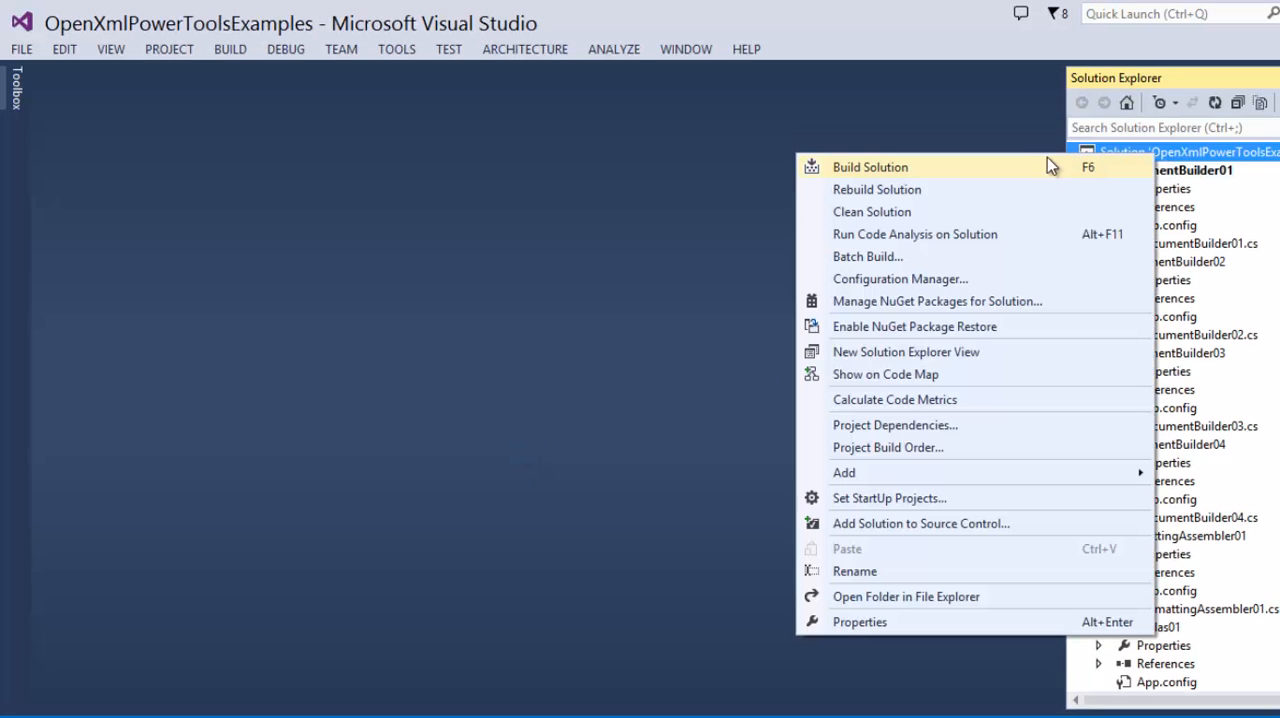
click(868, 166)
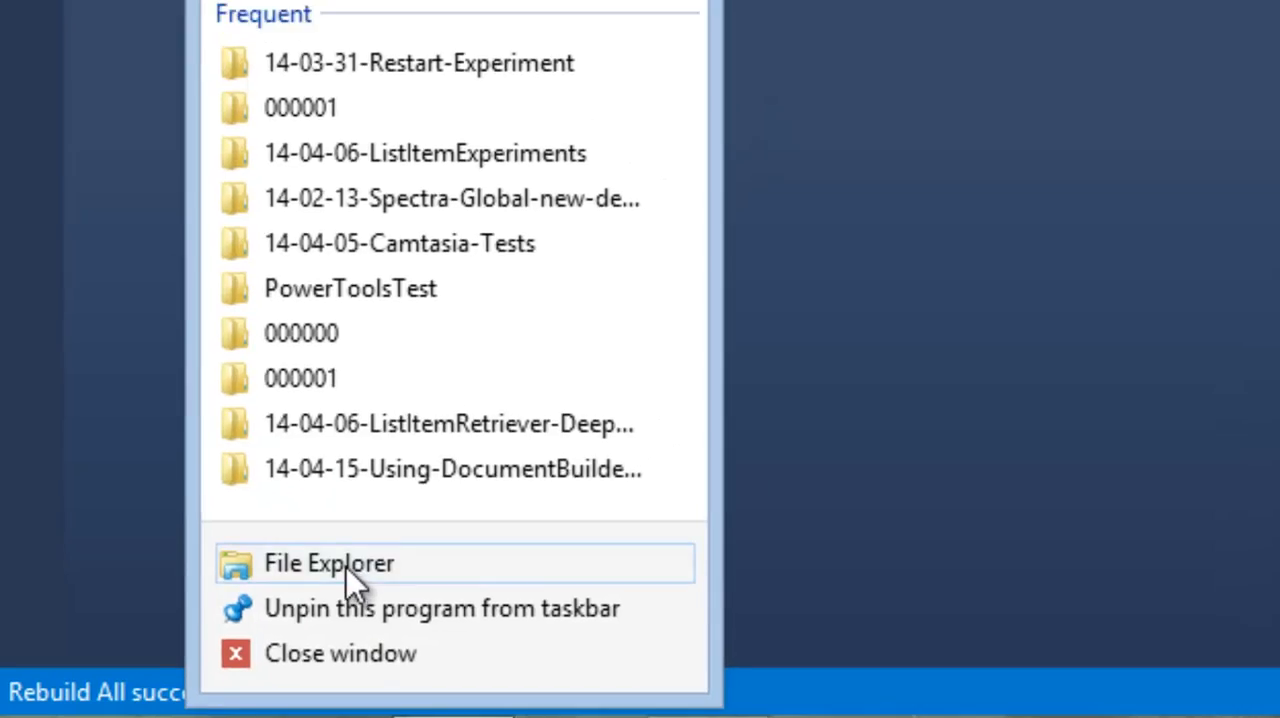
- Create a new Word document HeadersAndFooters.docx in DocumentBuilder01 and open it in Word
click(328, 564)
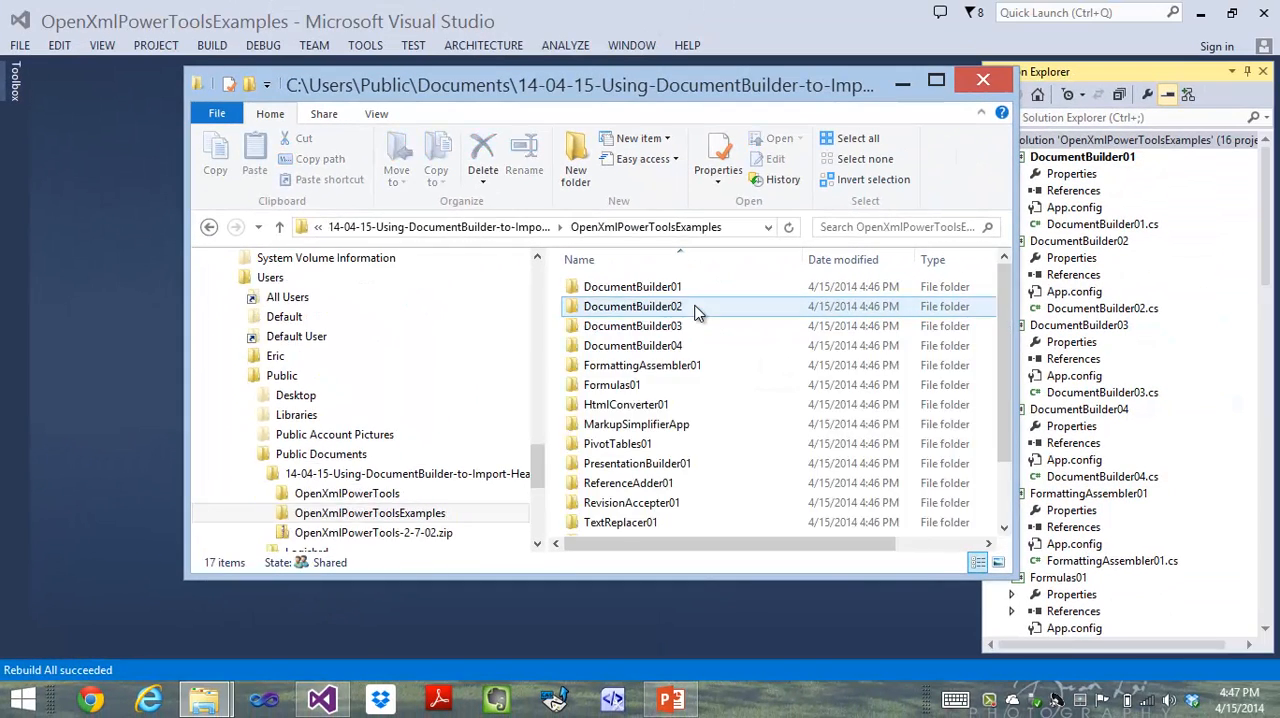
double_click(632, 286)
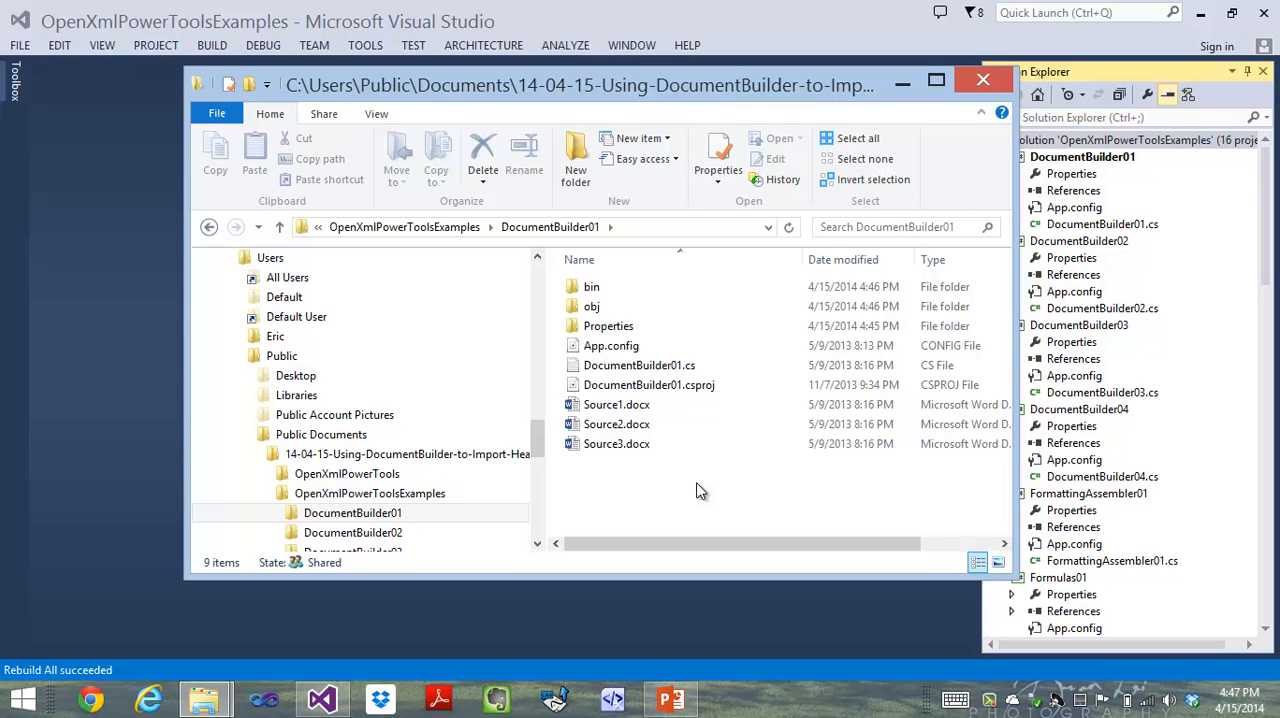
right_click(700, 490)
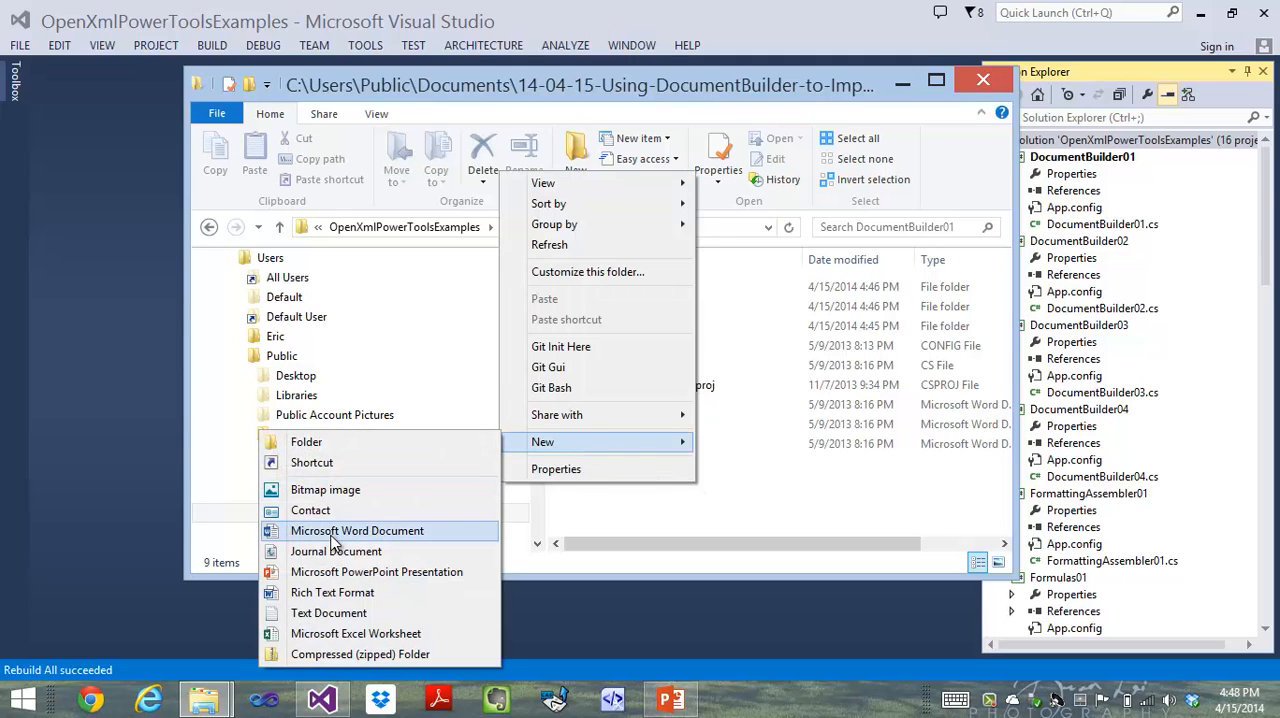
click(356, 530)
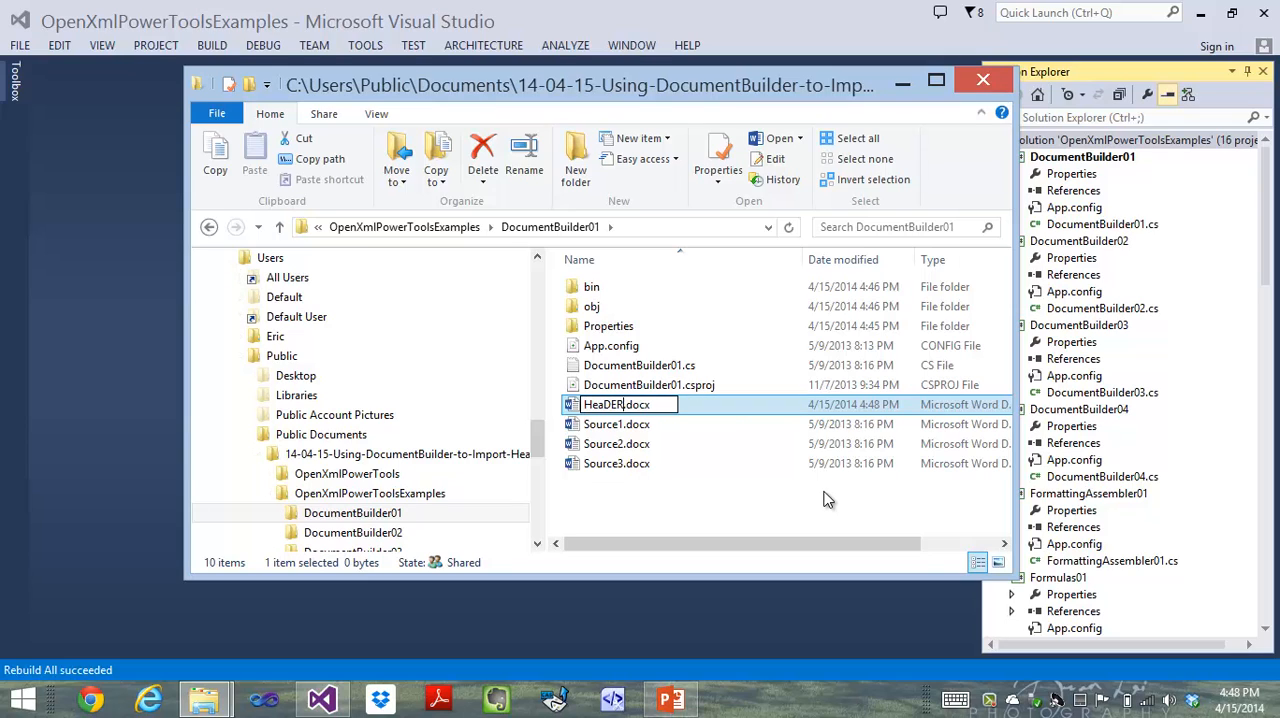
text(HeadersAndFo)
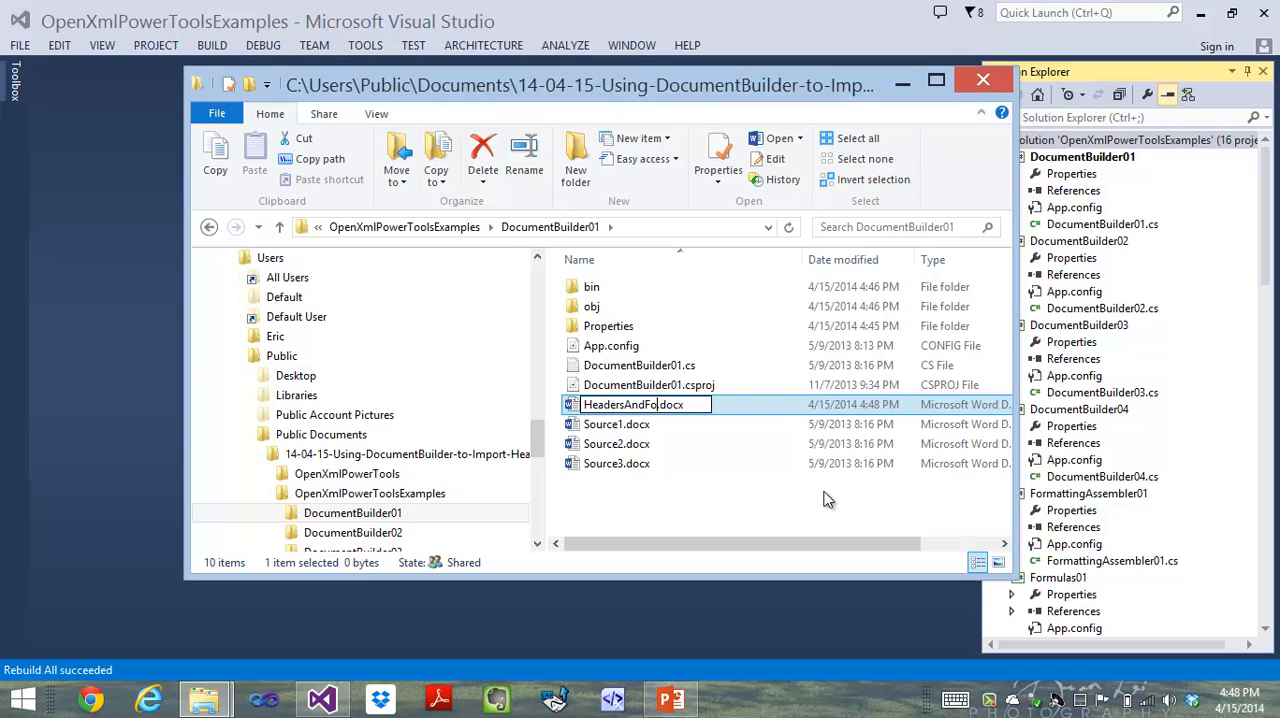
double_click(632, 404)
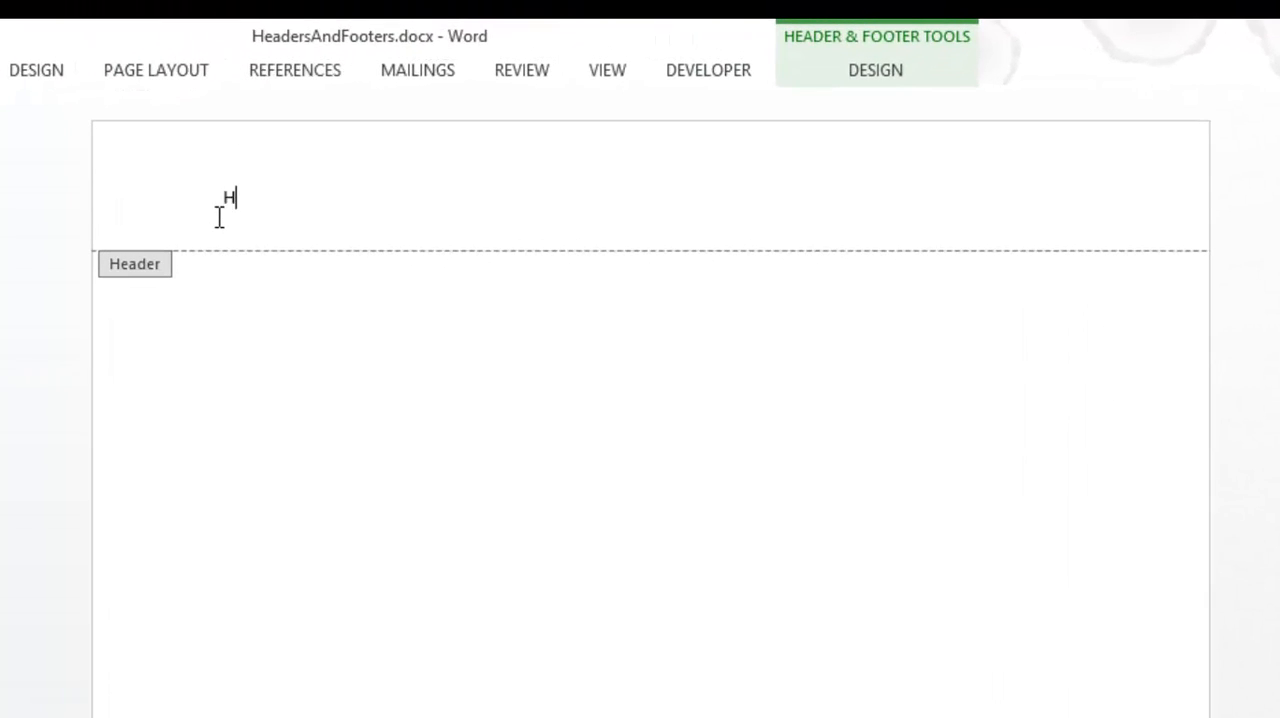
- Enter 'My Header' as the header text and bring up the screenshot captures to insert
text(My Header)
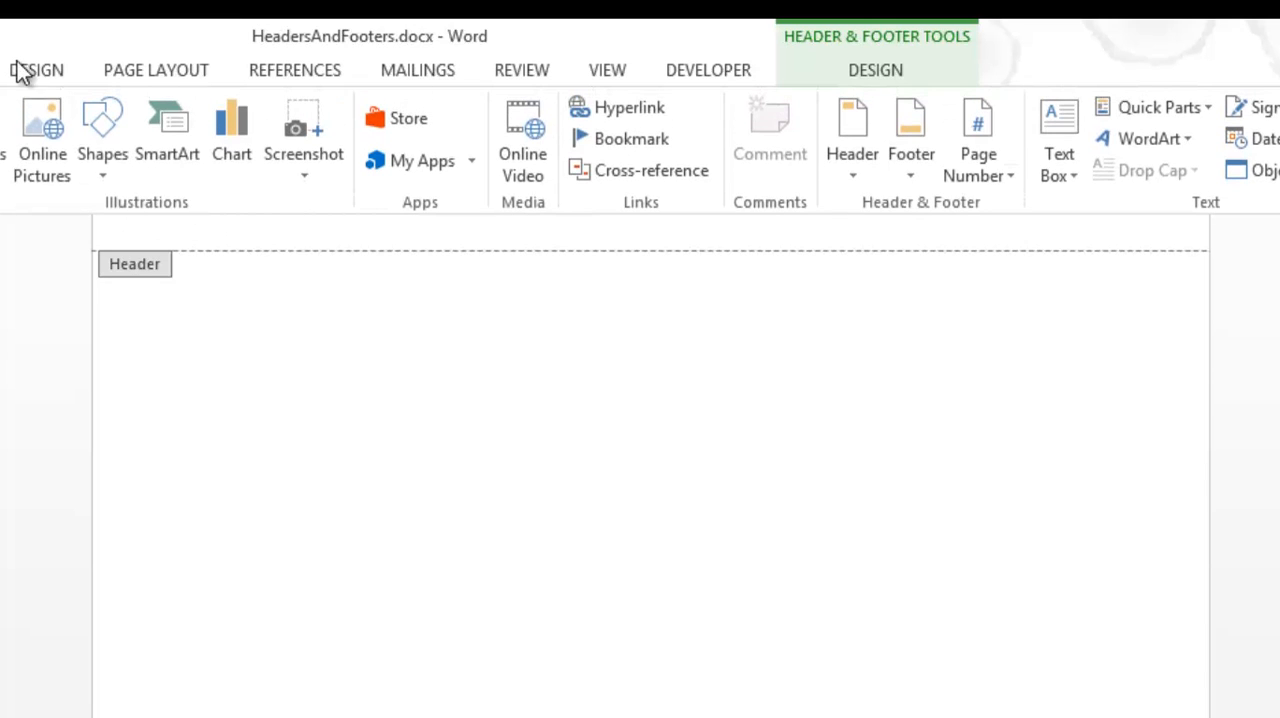
click(304, 136)
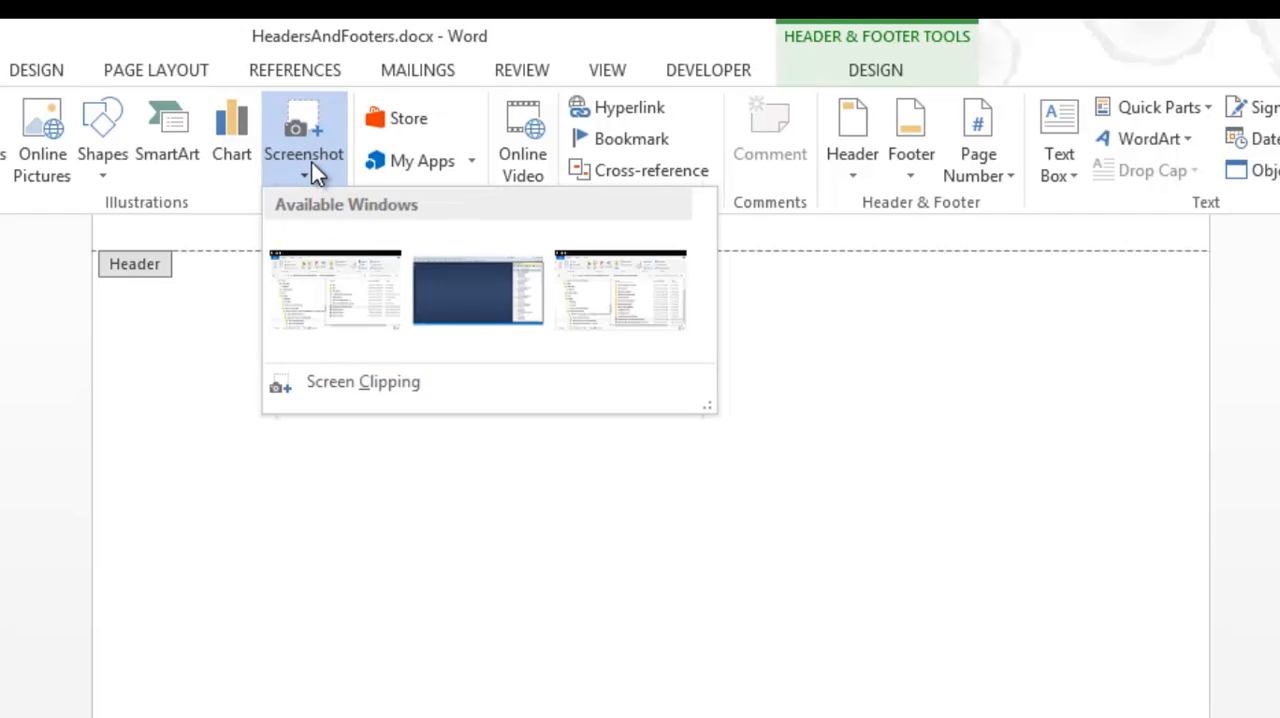
mouse_move(316, 390)
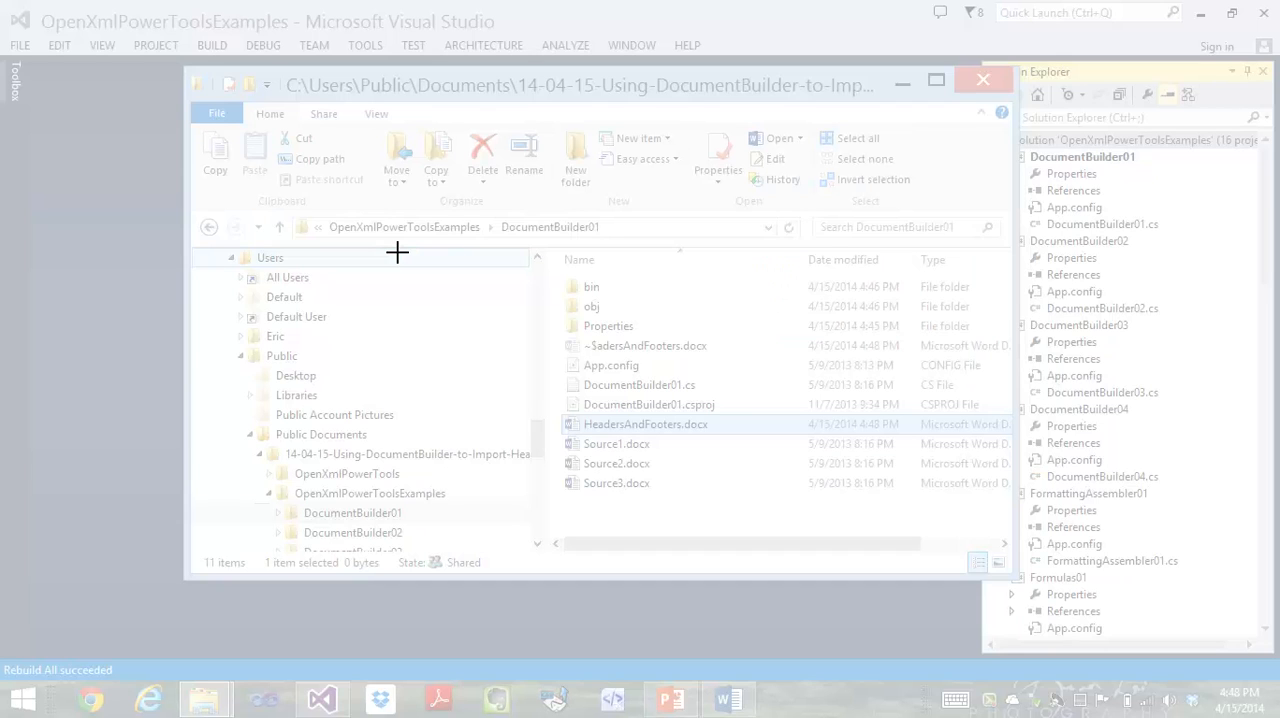
mouse_move(232, 660)
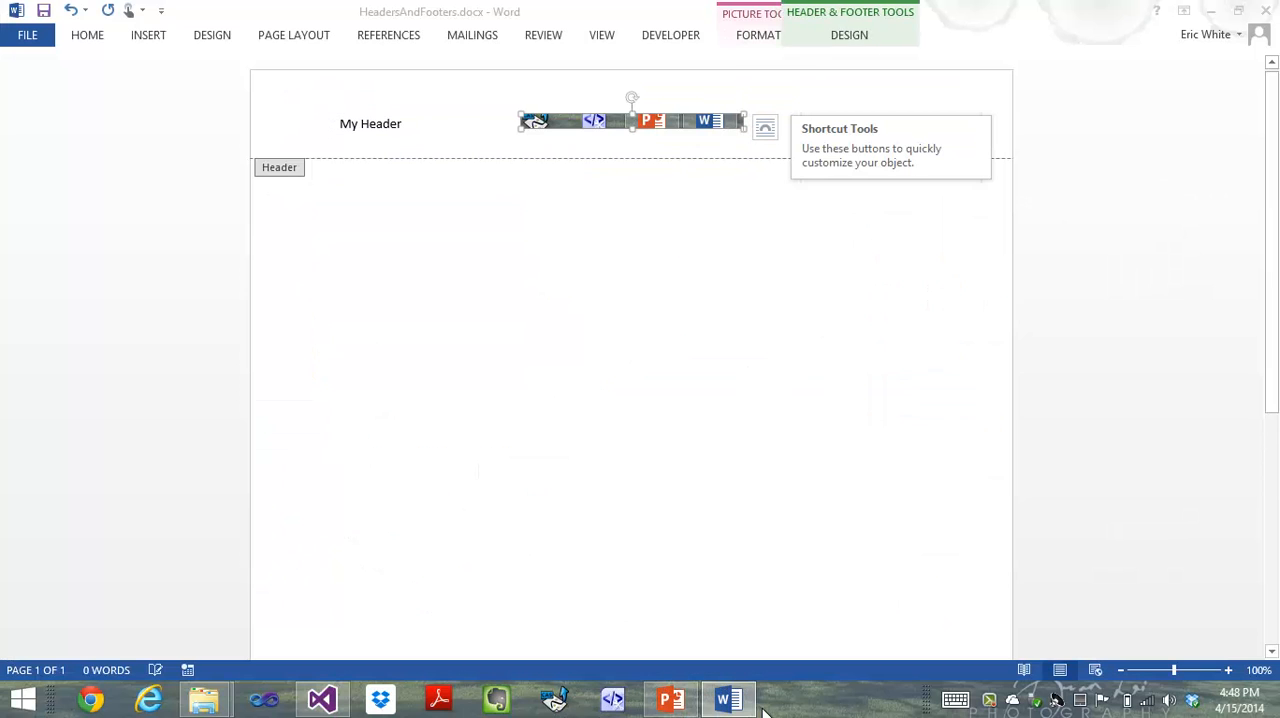
mouse_move(744, 368)
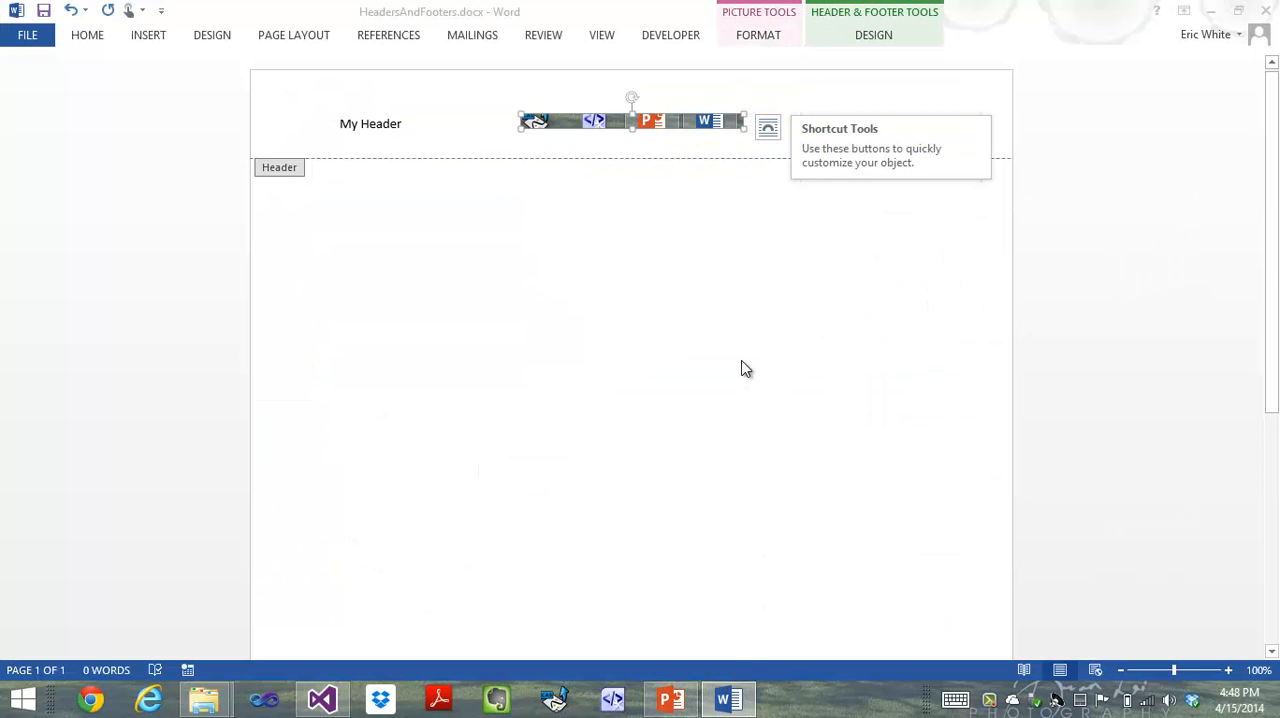
mouse_move(740, 204)
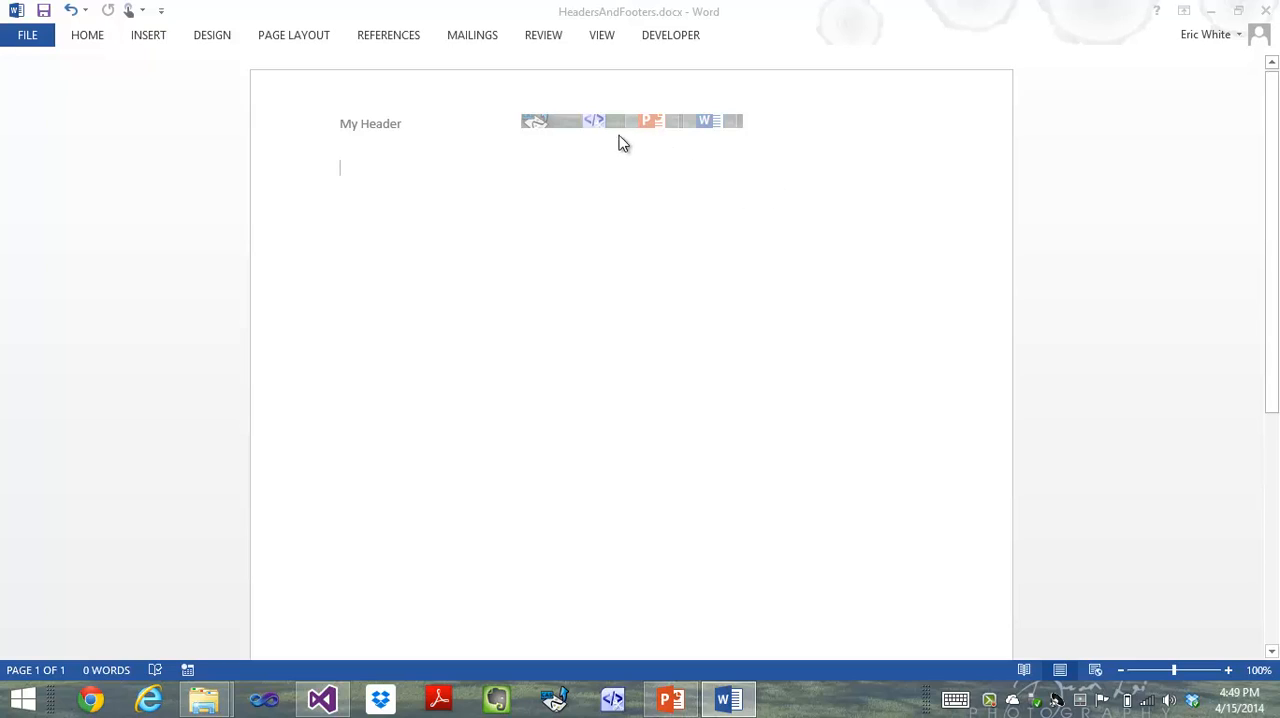
double_click(370, 124)
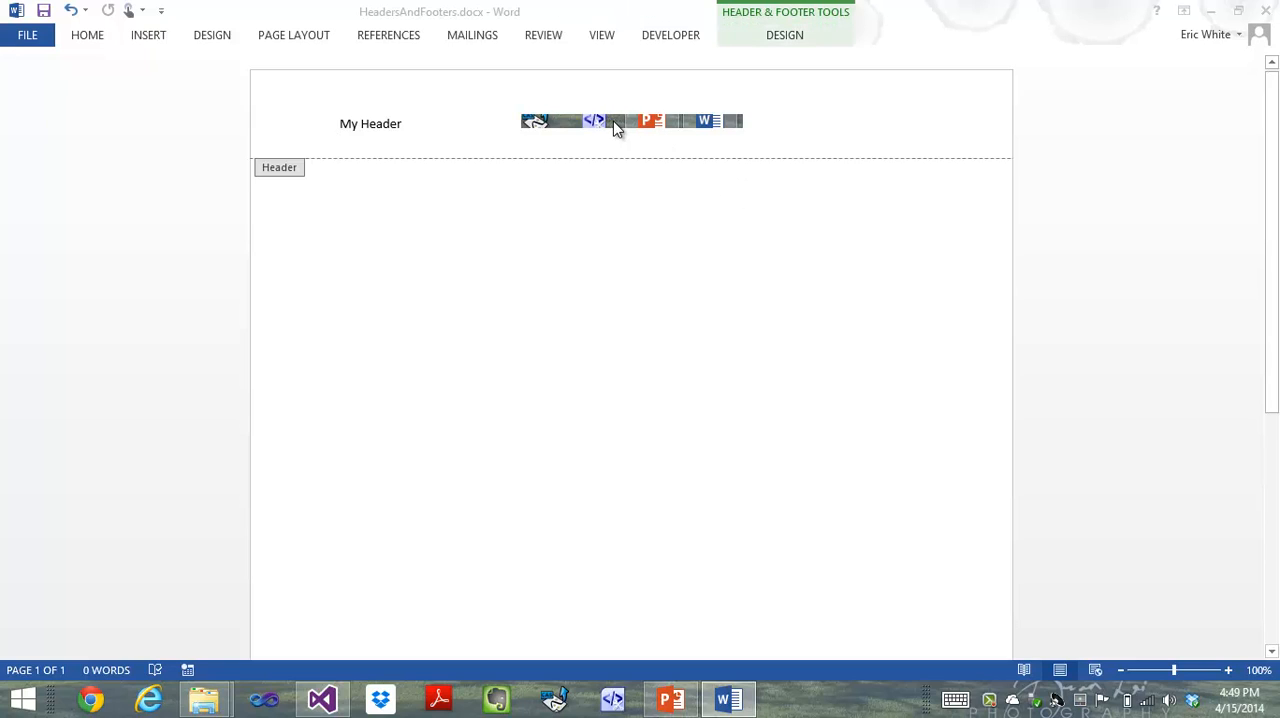
right_click(616, 124)
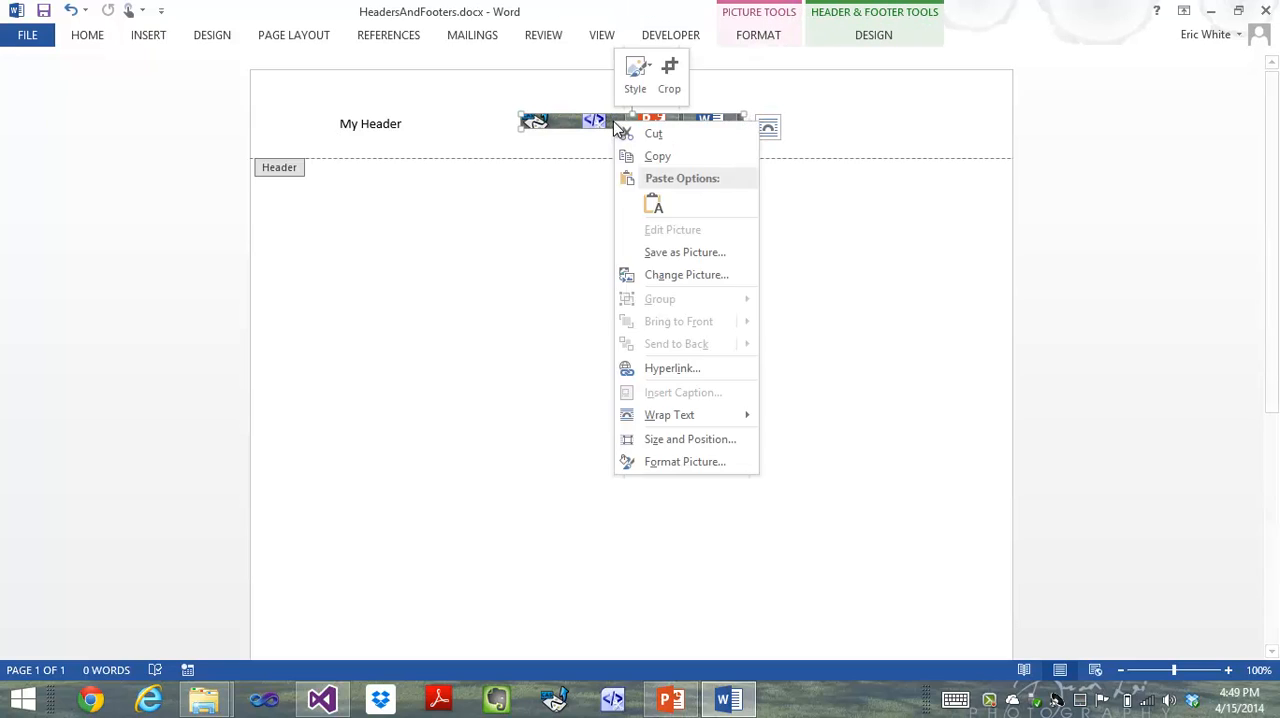
mouse_move(672, 368)
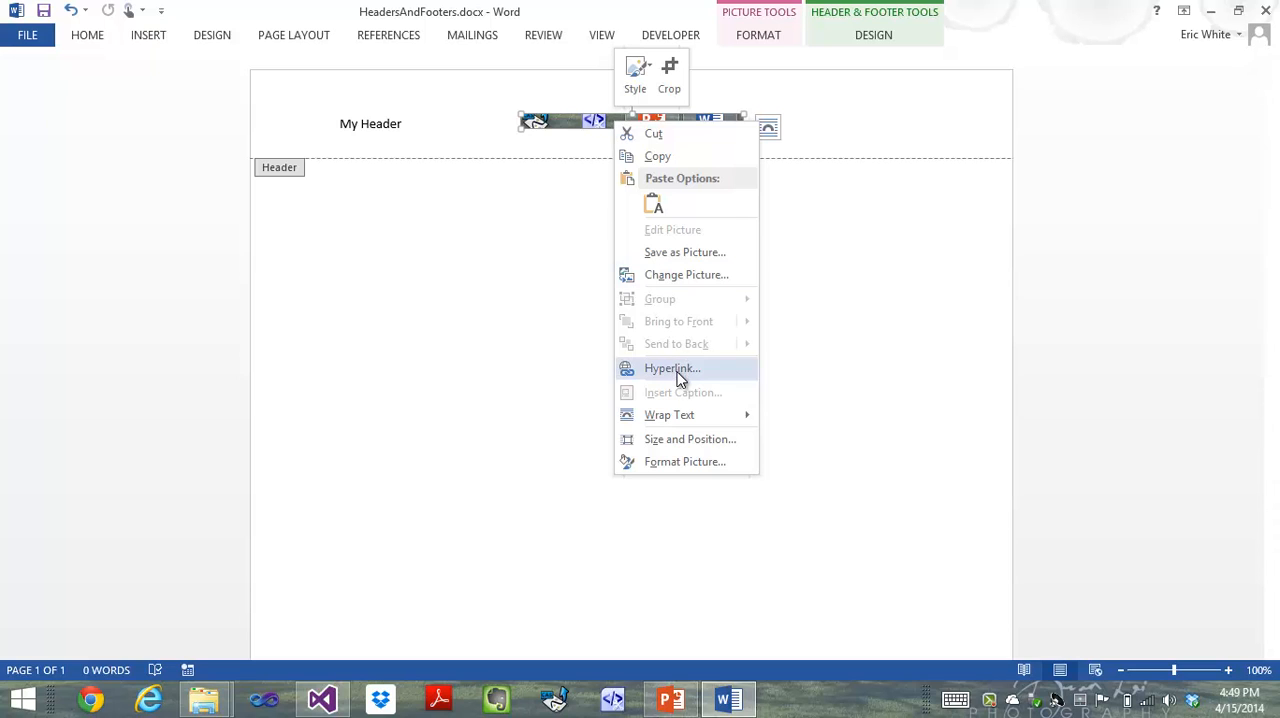
click(672, 368)
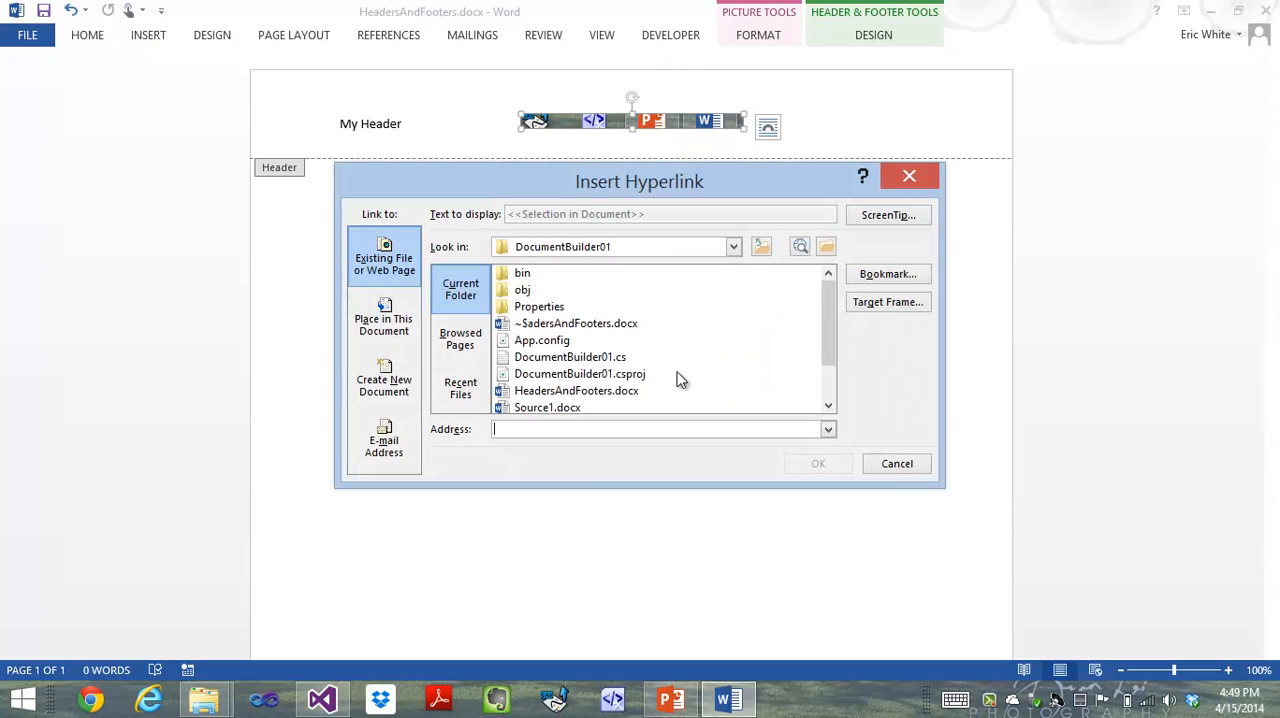
text(https://www.google.co.in/)
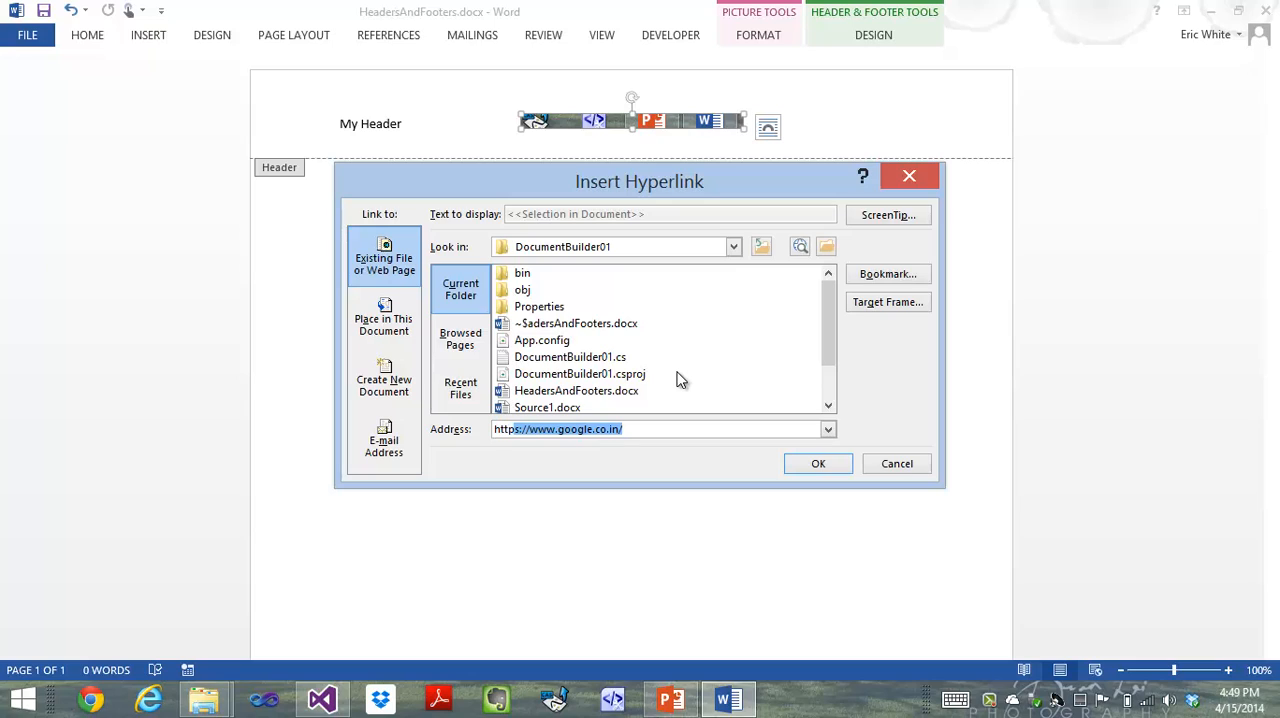
text(http://openxmldeveloper.org/)
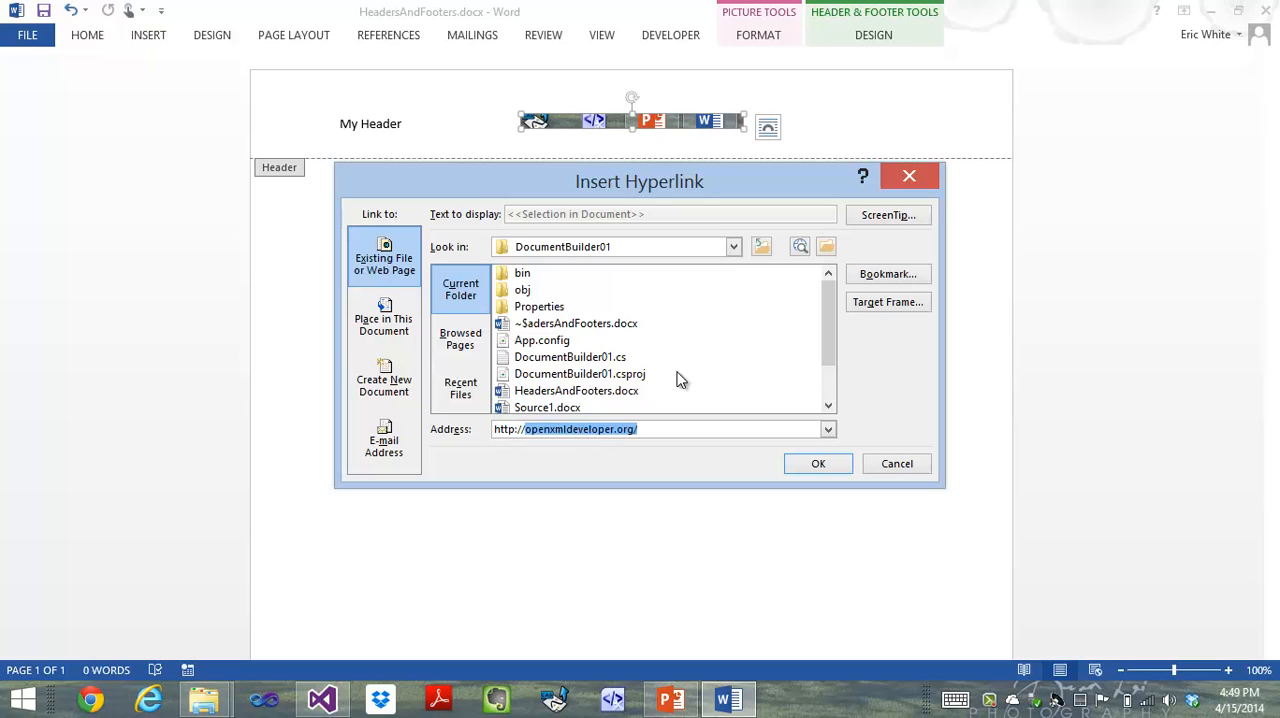
mouse_move(770, 474)
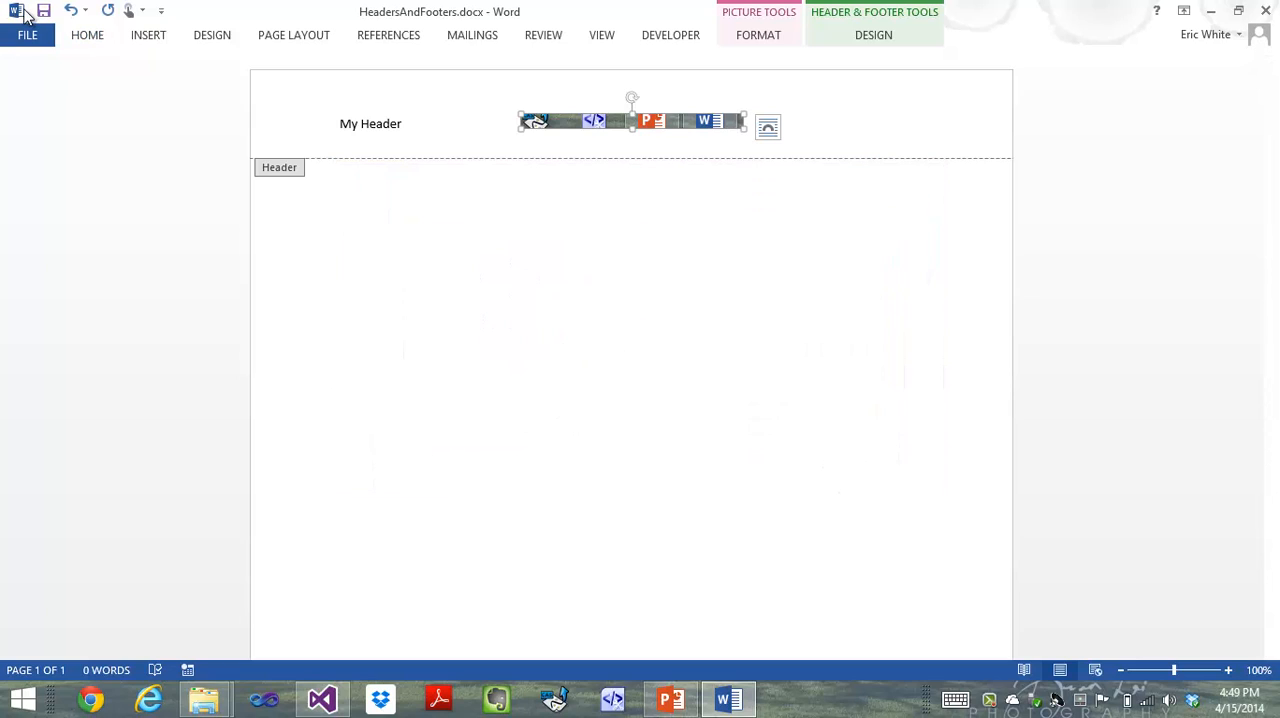
mouse_move(1204, 36)
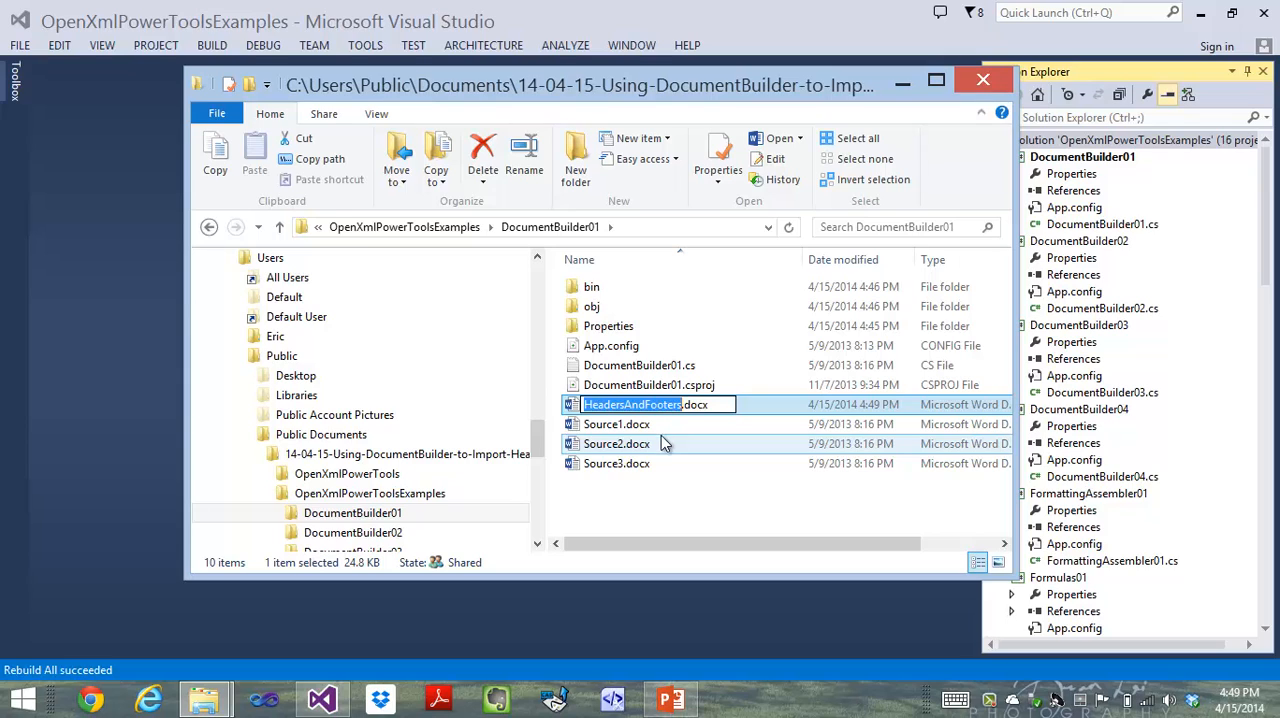
mouse_move(938, 224)
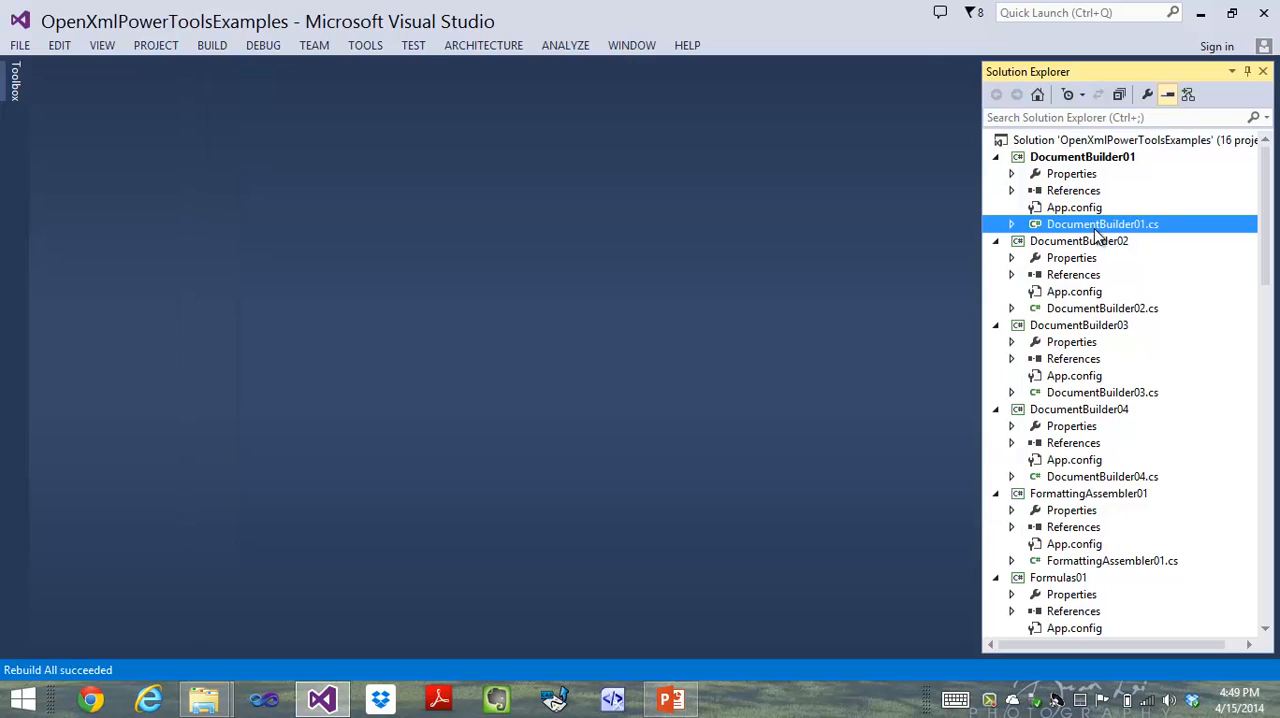
- In DocumentBuilder01.cs, point source2 at HeadersAndFooters.docx and remove the 5, 10 paragraph range
double_click(1102, 224)
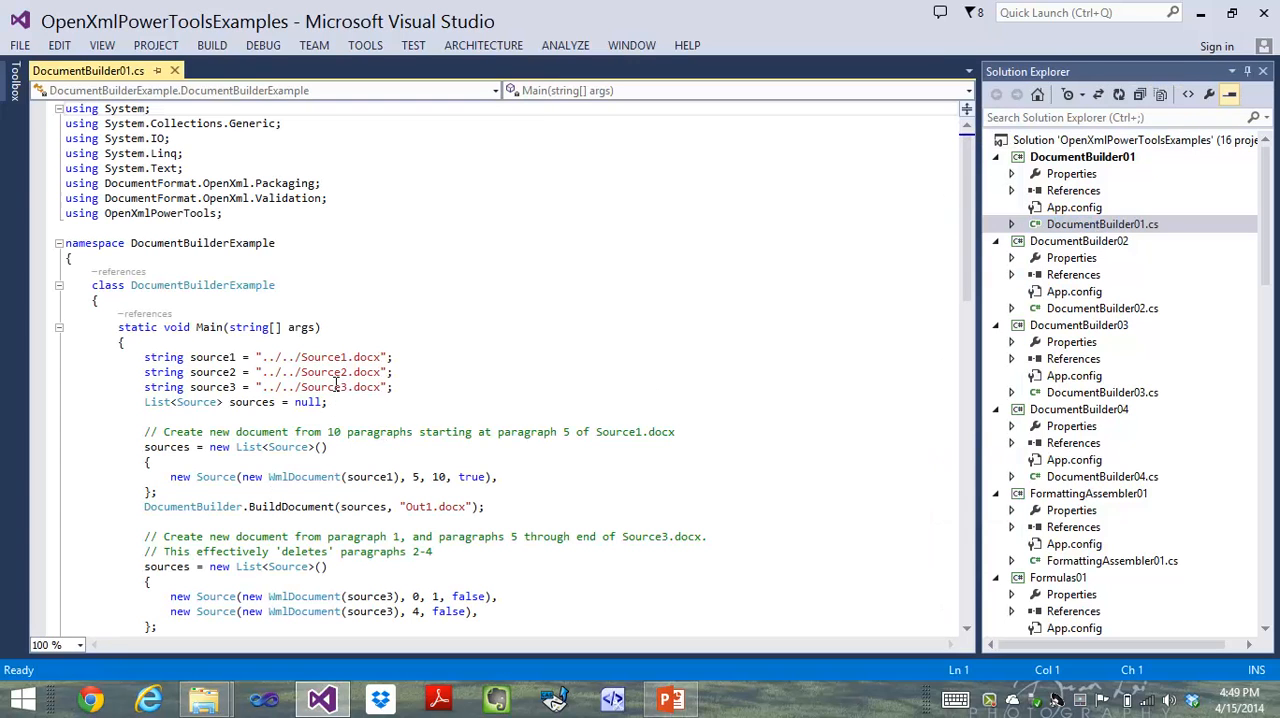
click(332, 372)
text(HeadersAndFooters)
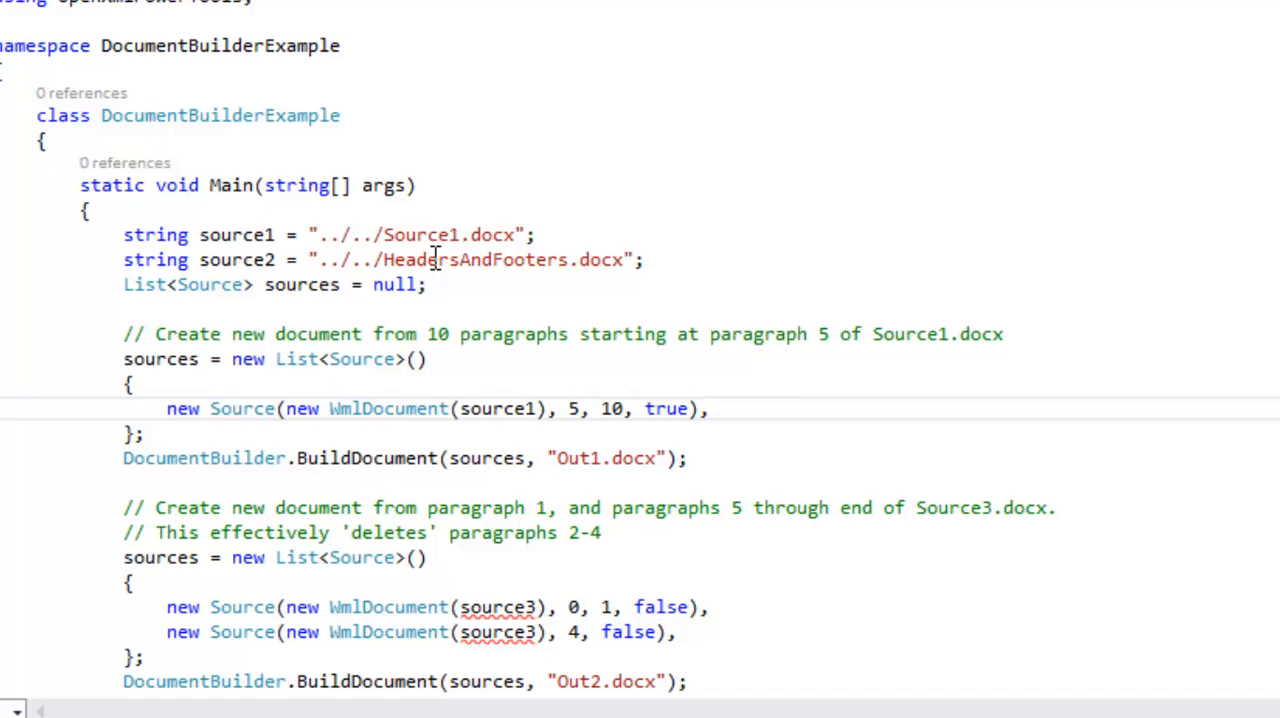
click(568, 408)
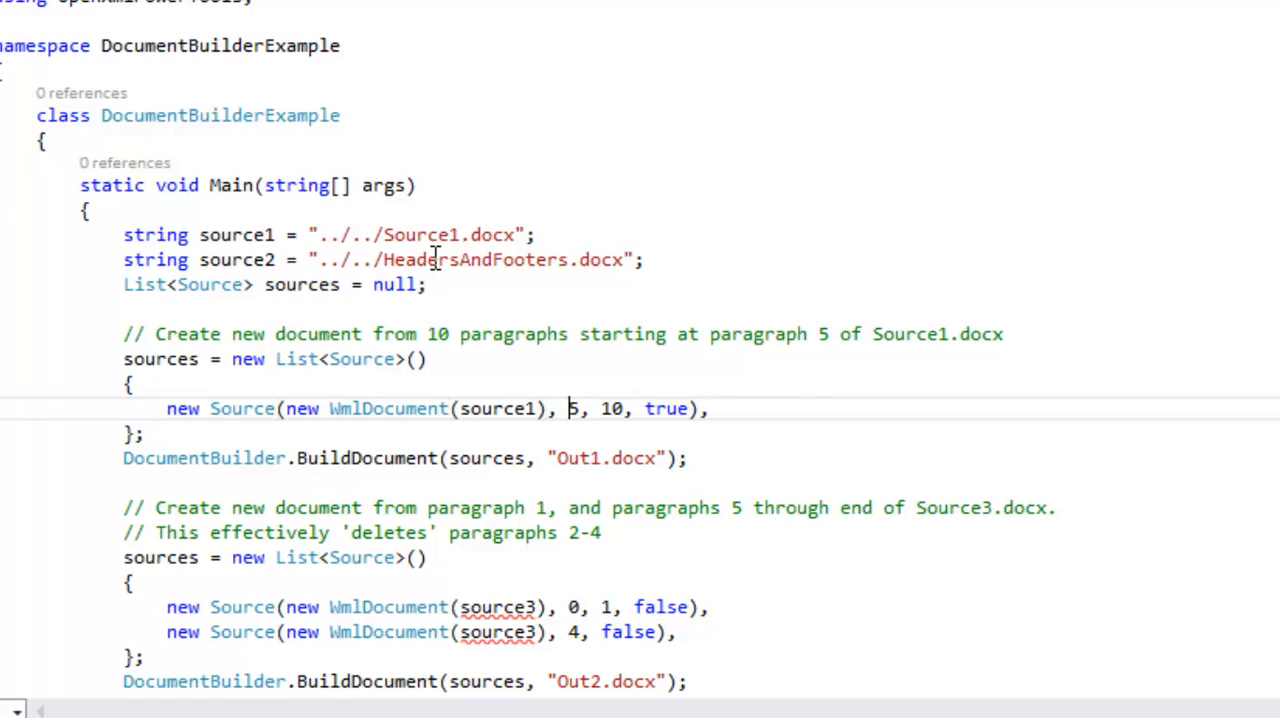
drag(568, 408, 644, 408)
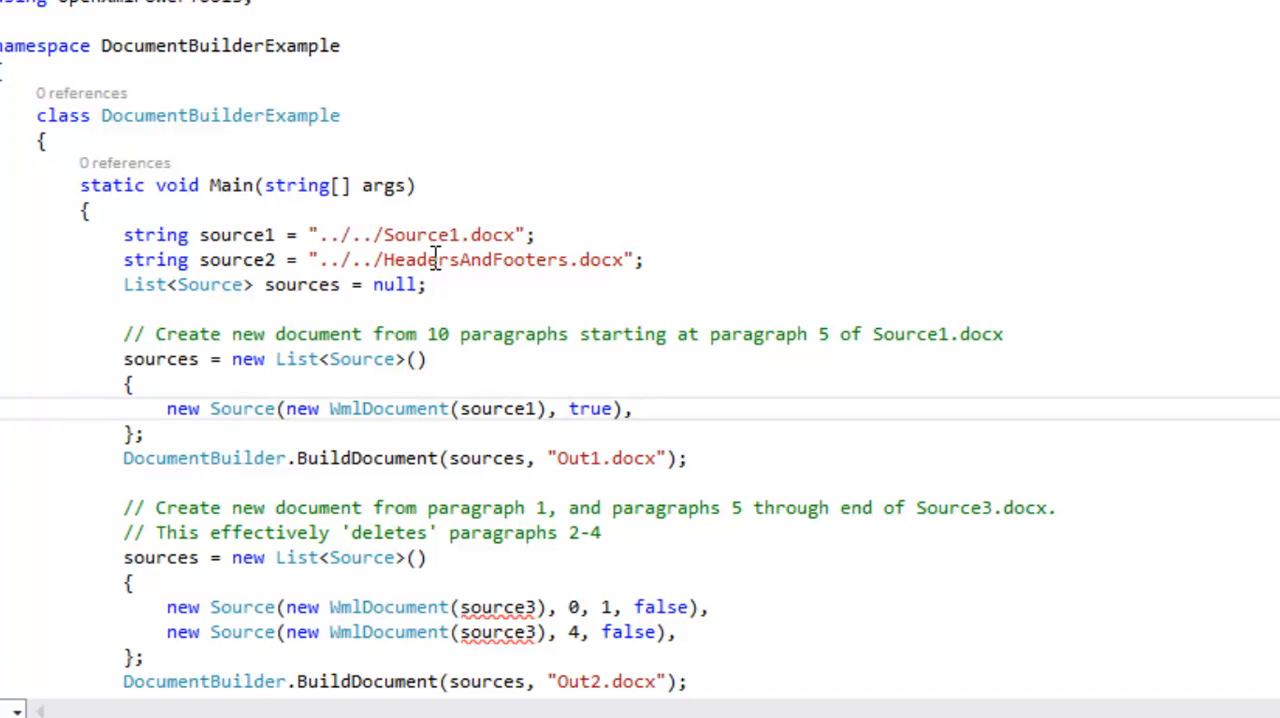
- Change the Source1 entry's keepSections argument from true to false and check its meaning
double_click(590, 408)
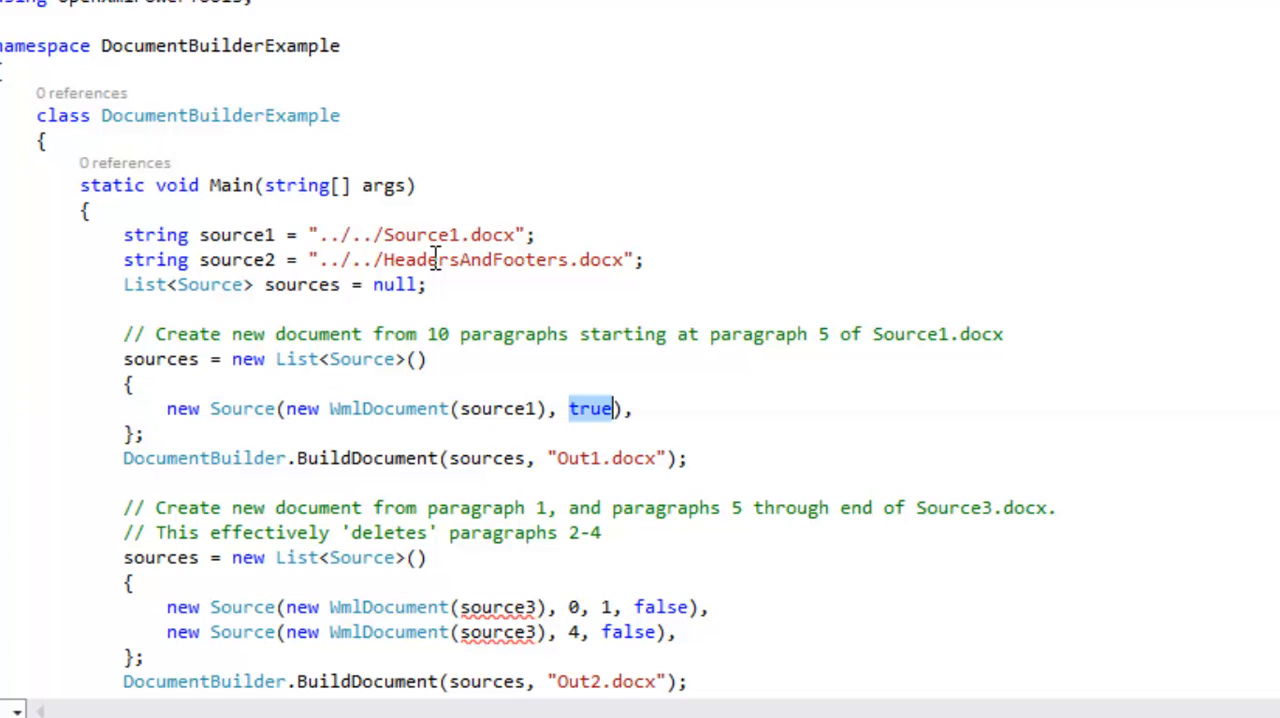
text(fa)
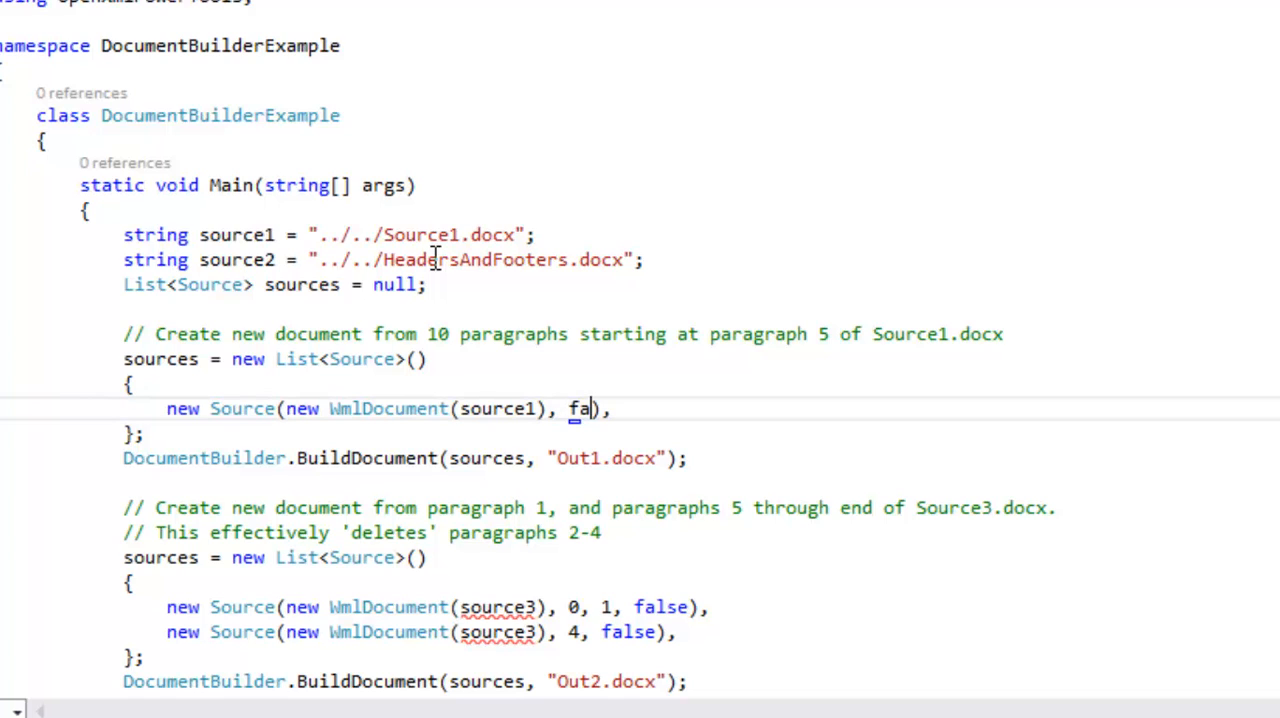
text(lse)
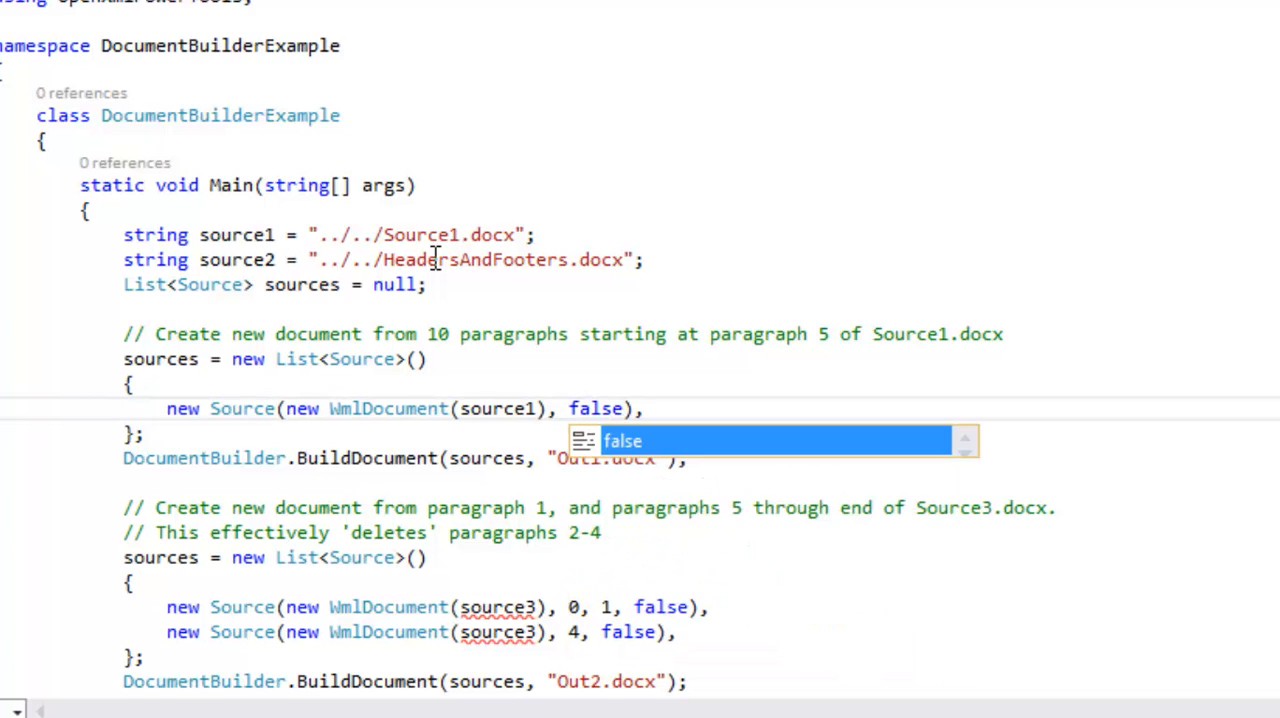
key(Escape)
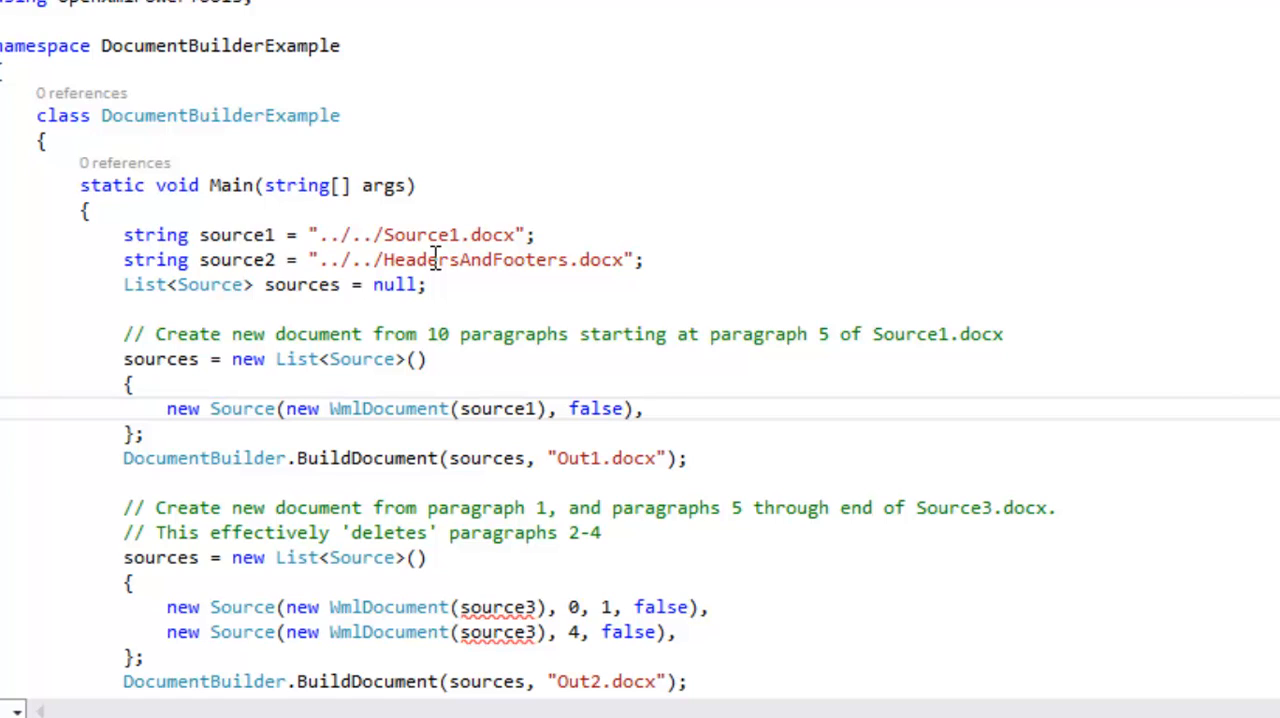
click(622, 408)
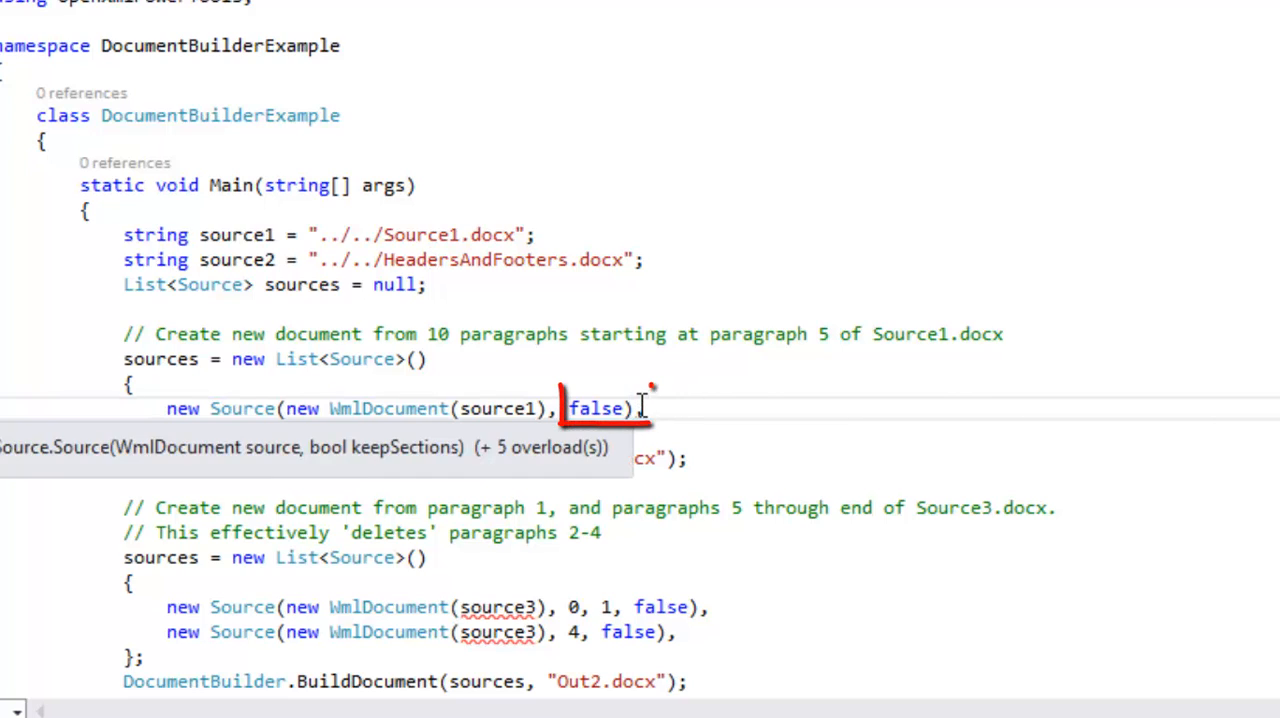
right_click(596, 408)
text(,)
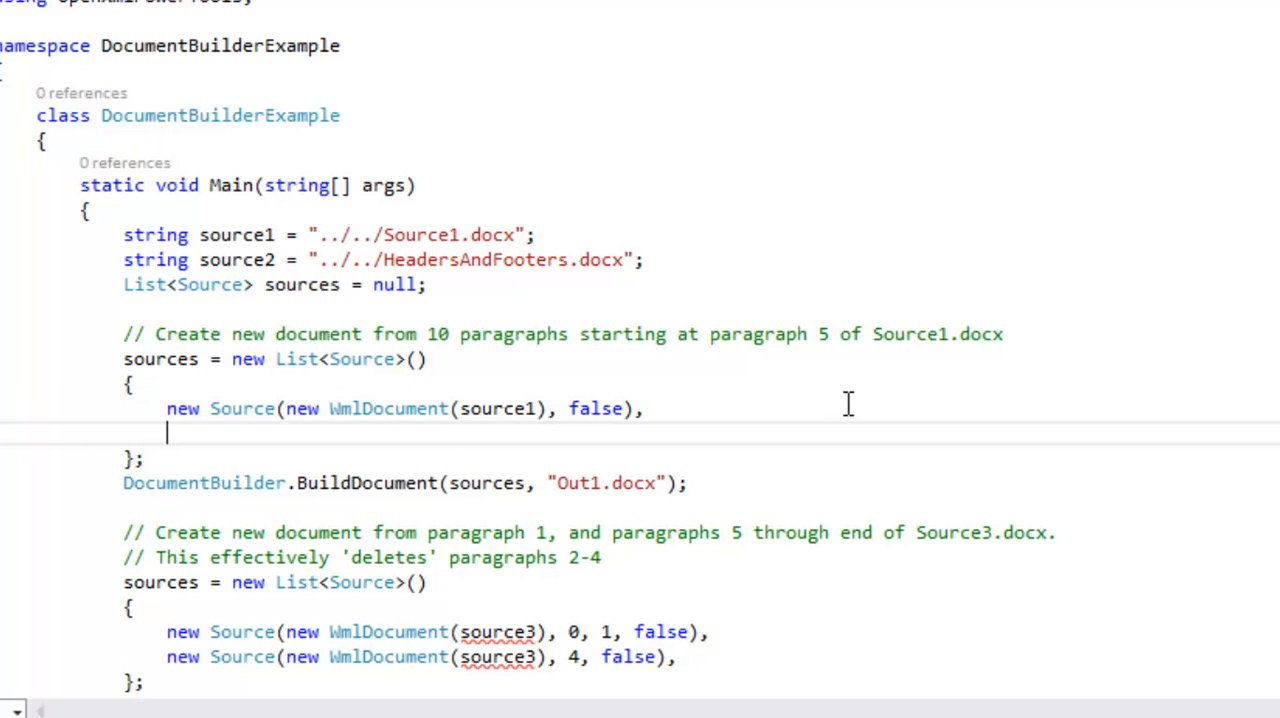
- Add new Source(new WmlDocument(source2), true), as a second source for Out1.docx
text(new)
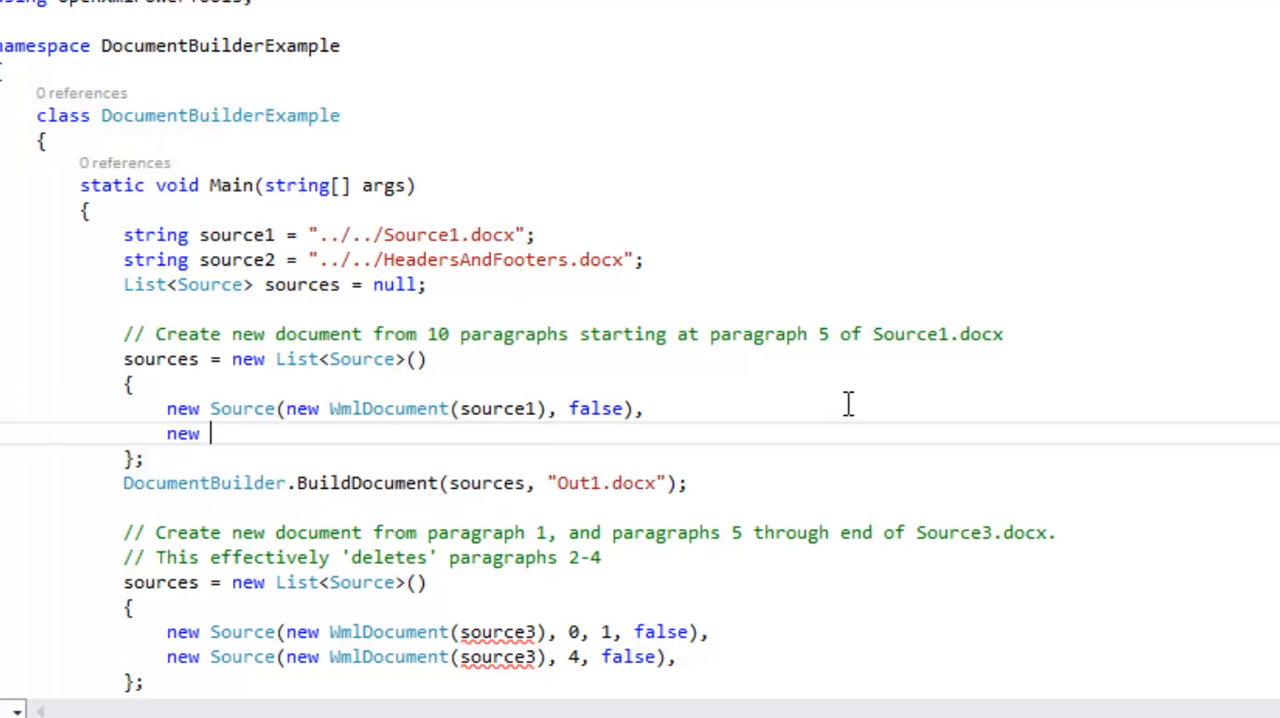
text(Source(new WmlDocument)
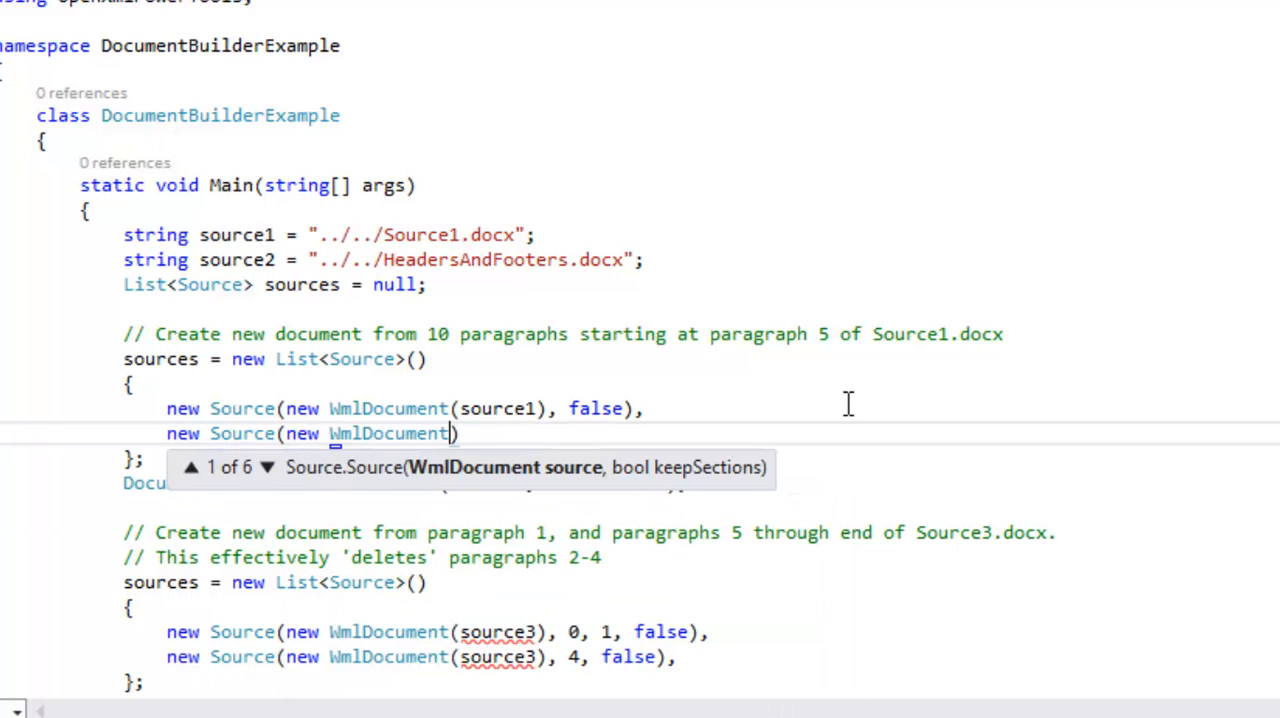
text(()
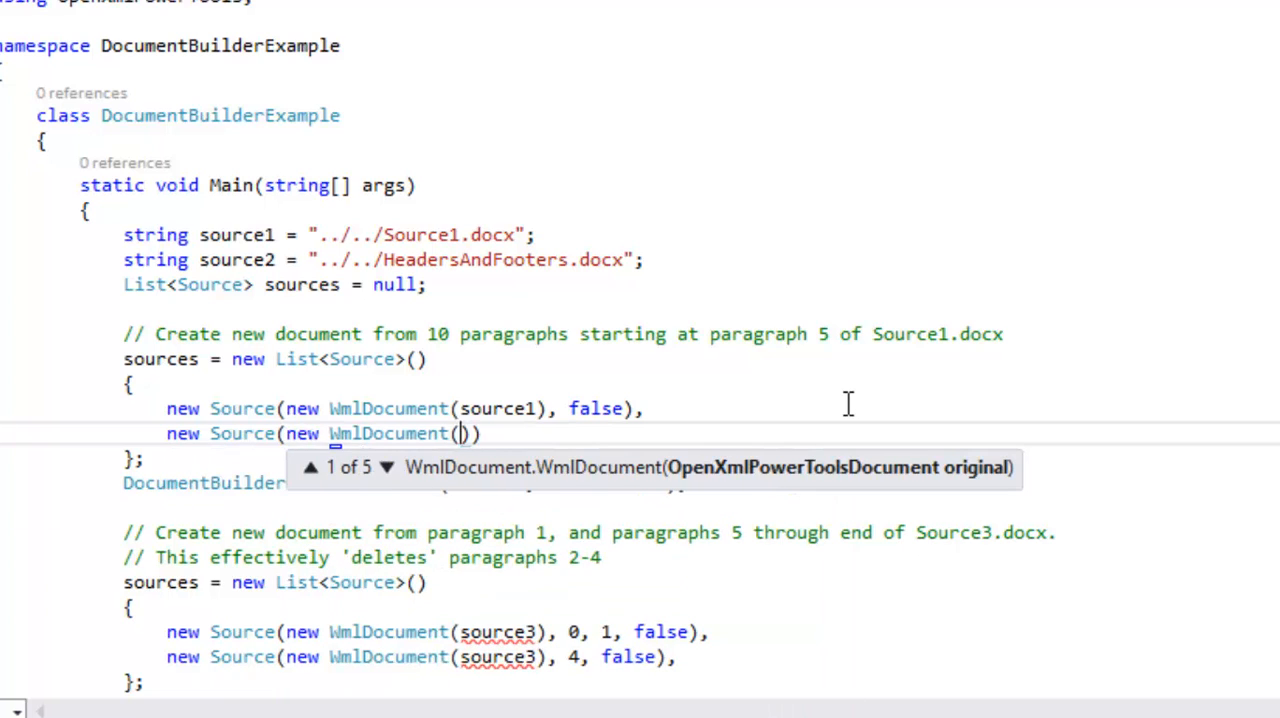
text(sourc2)
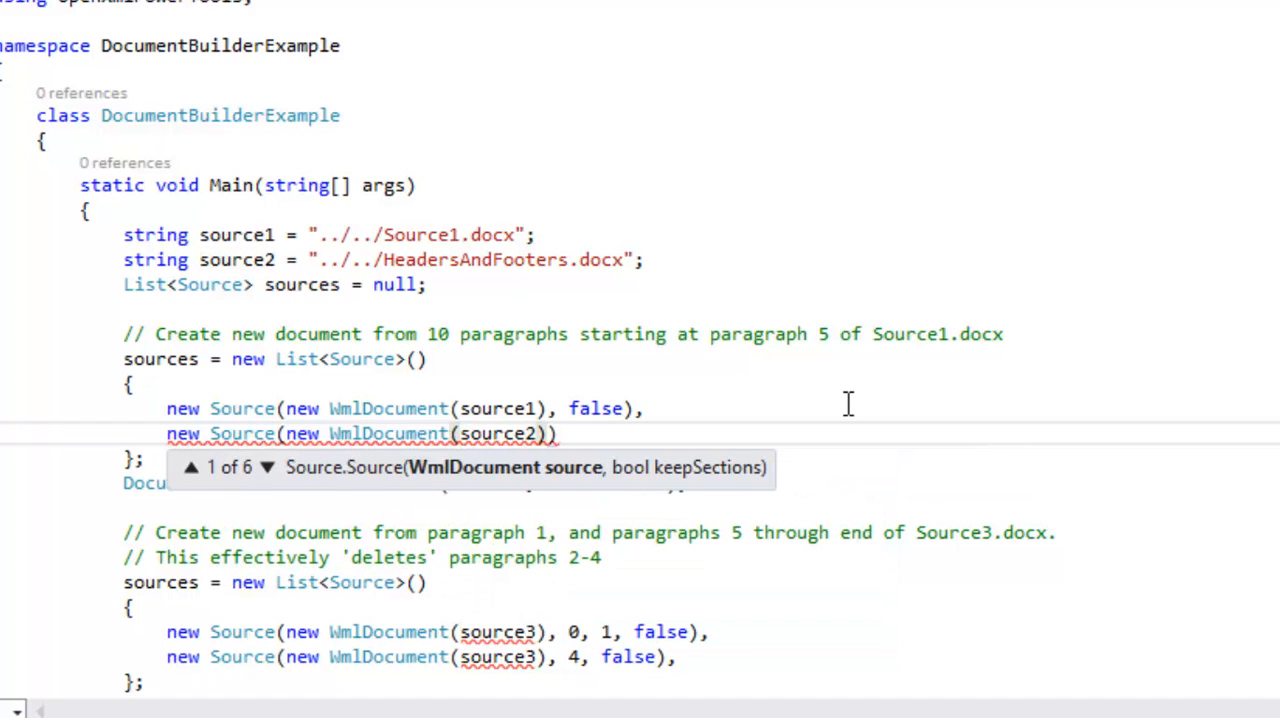
text(, true)
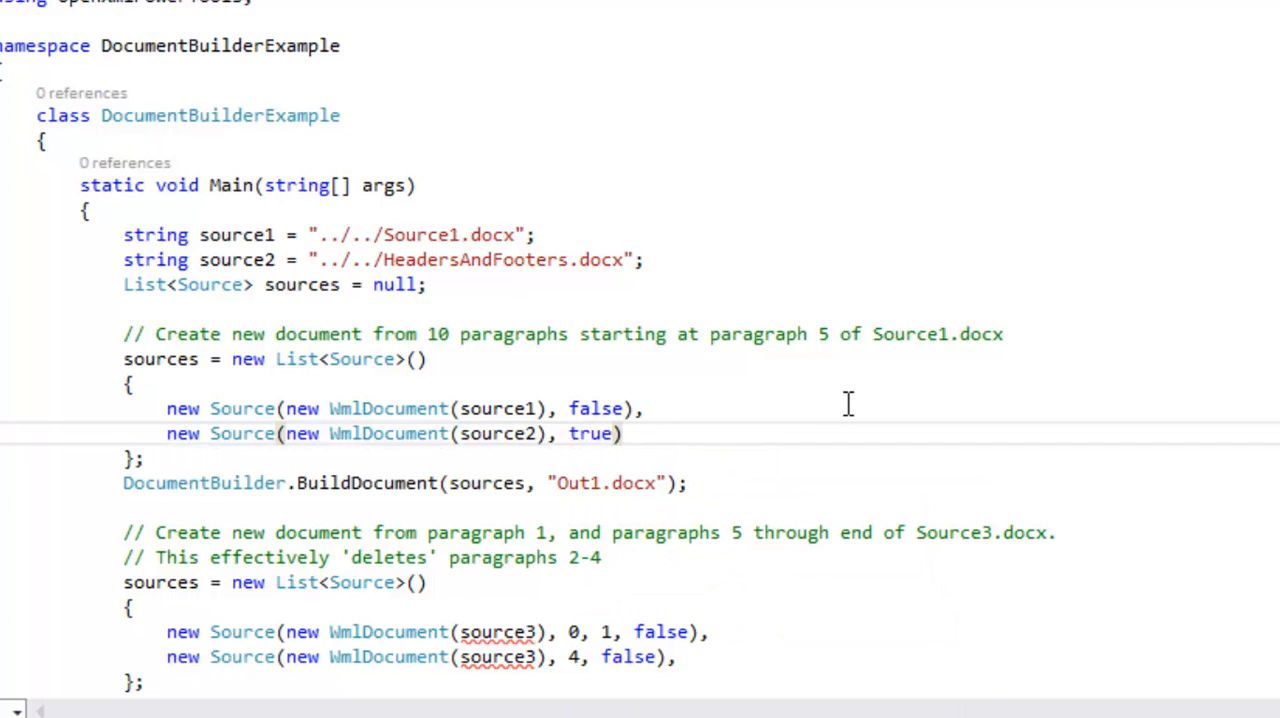
text(,)
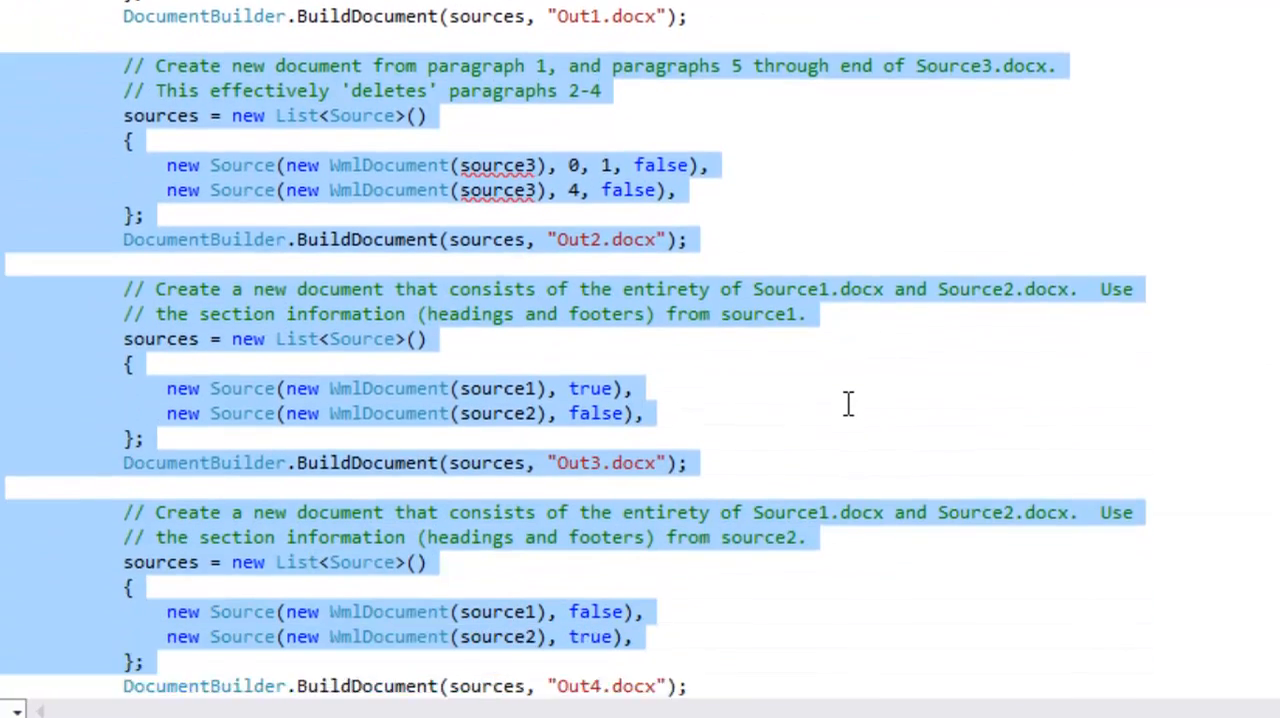
- Scroll through Main to review the extra example blocks below the Out1.docx build
scroll(down, 3)
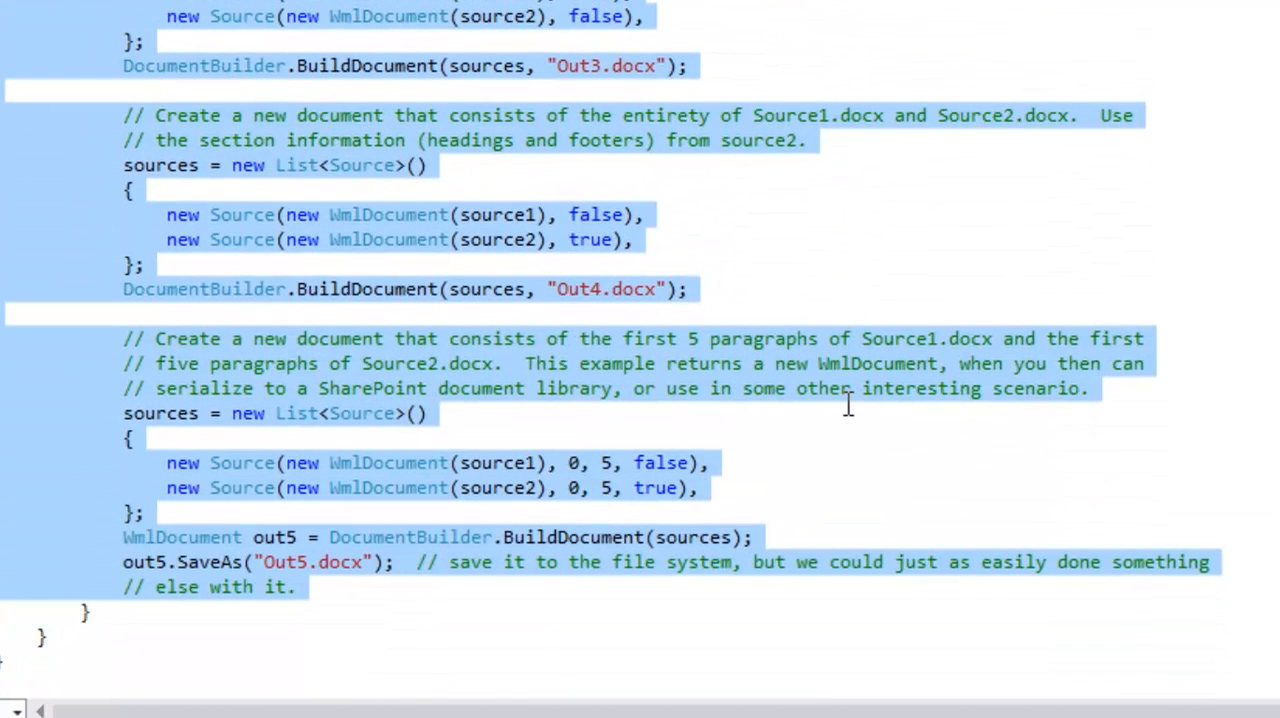
scroll(up, 3)
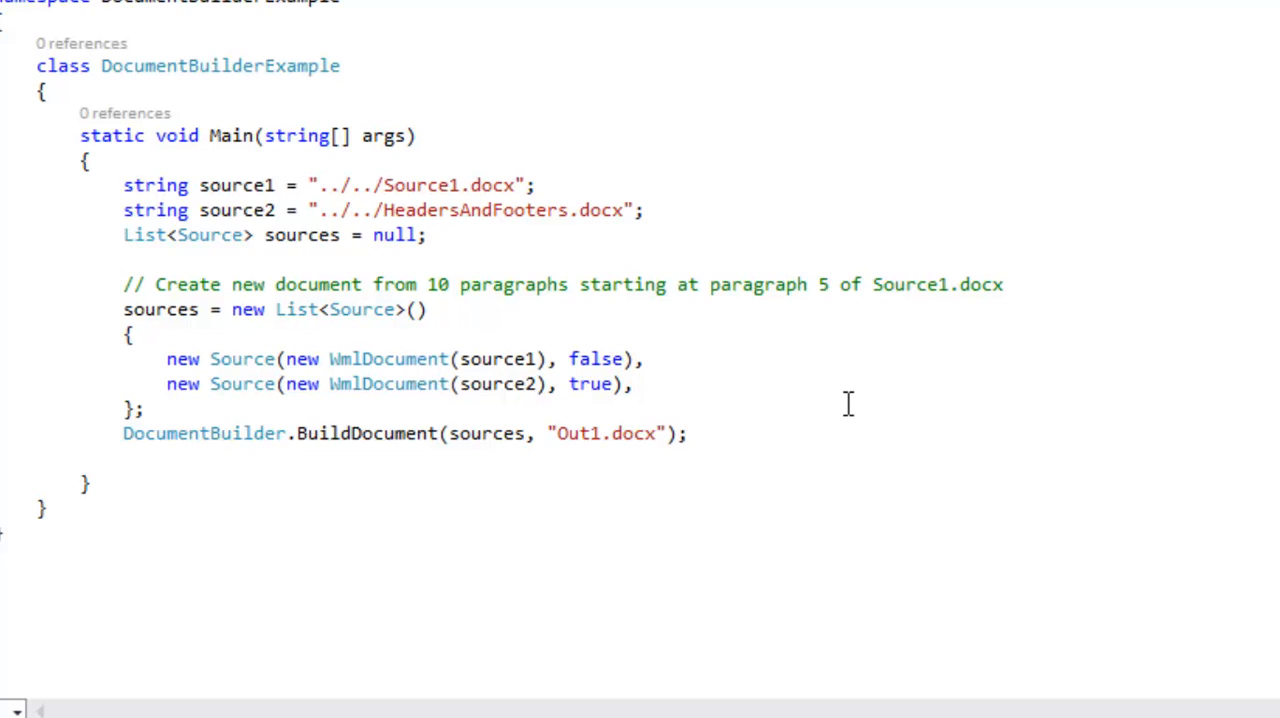
mouse_move(564, 216)
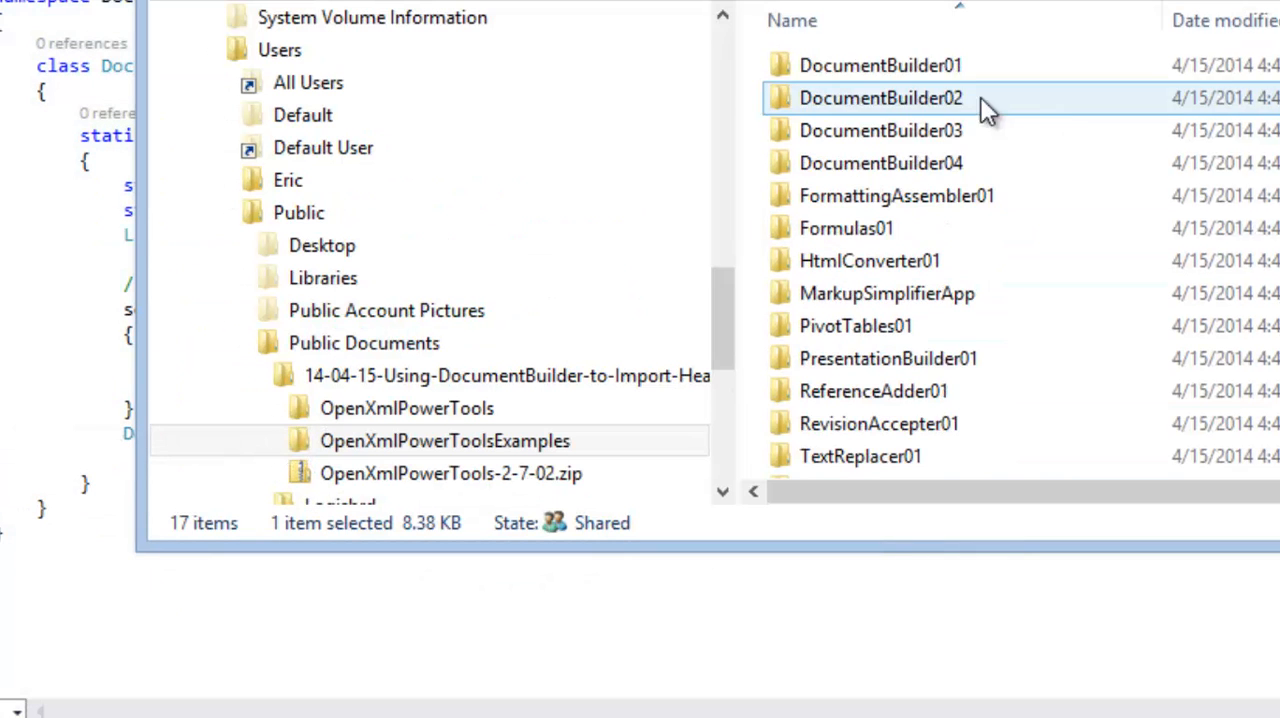
- Open the DocumentBuilder01 folder inside OpenXmlPowerToolsExamples
double_click(880, 96)
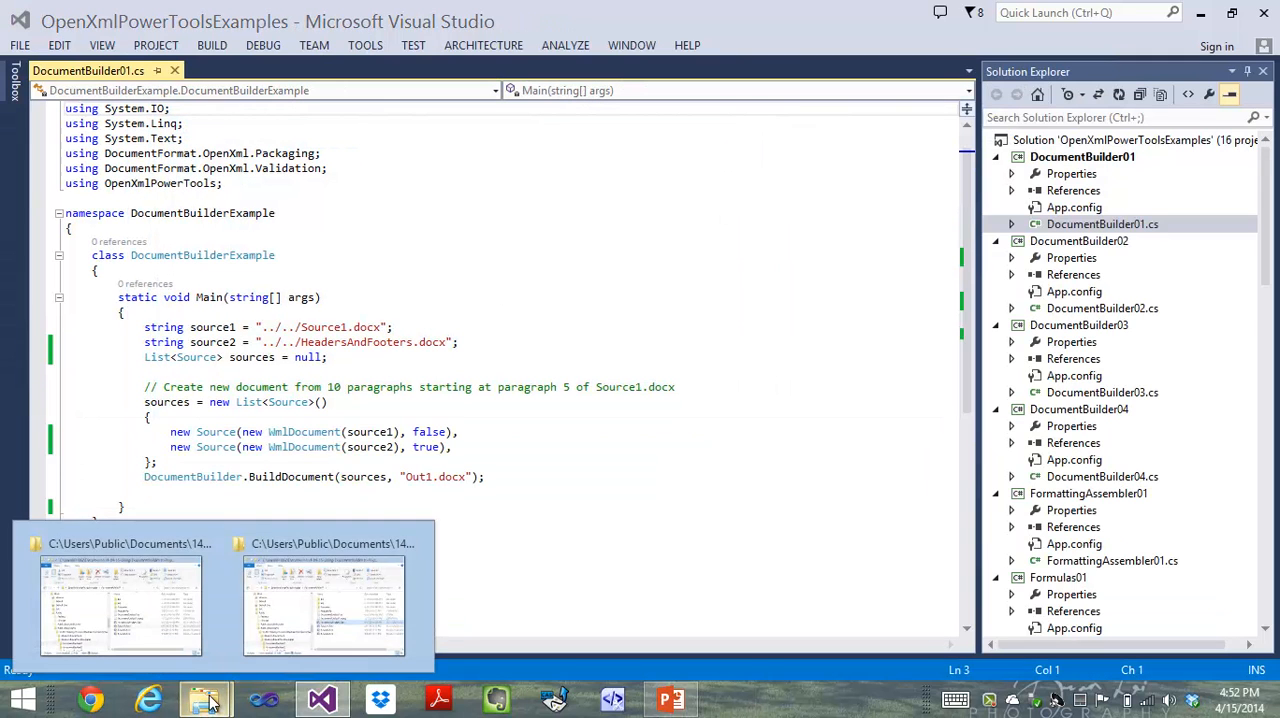
- Open Out1.docx from the project's bin\Debug output folder into Word
click(120, 604)
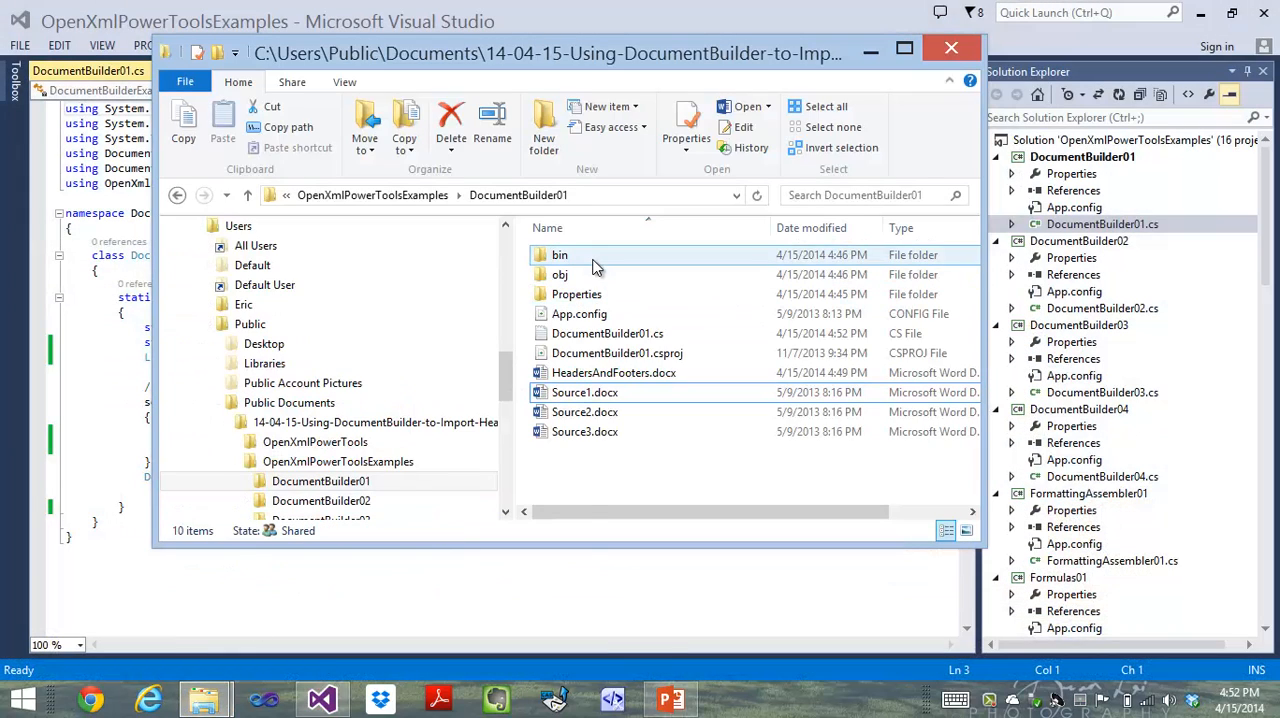
click(560, 254)
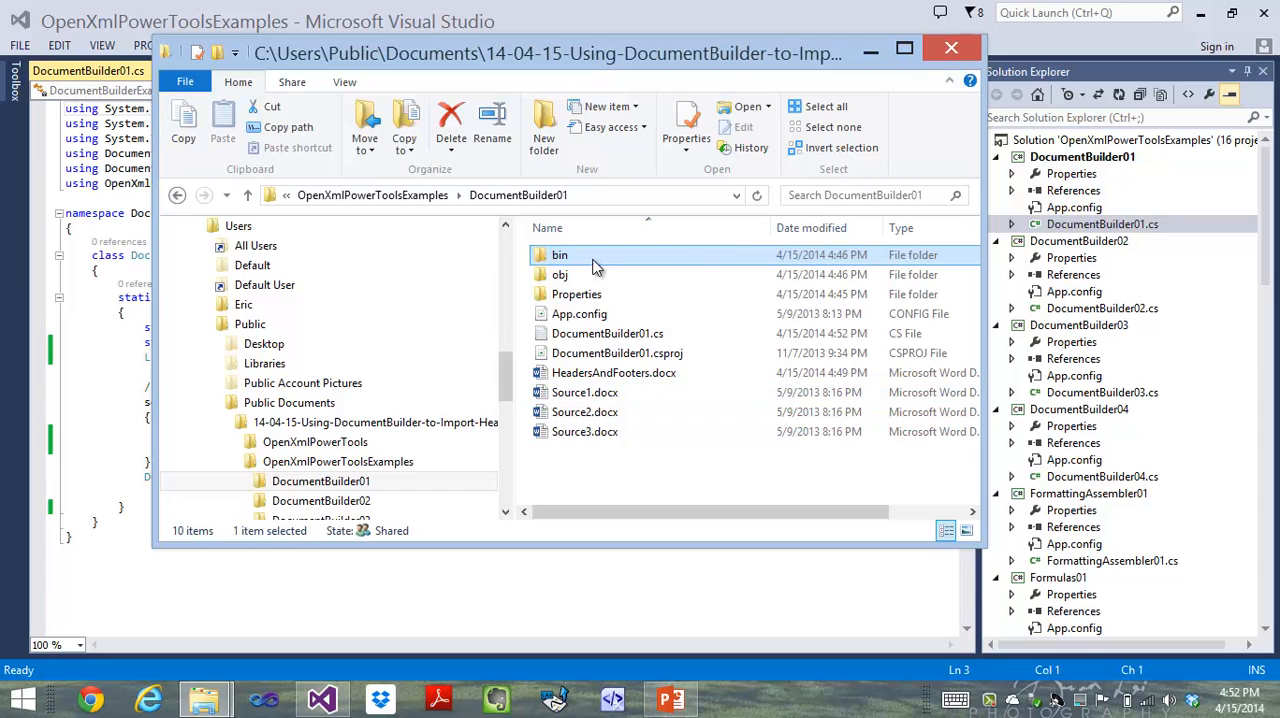
double_click(560, 254)
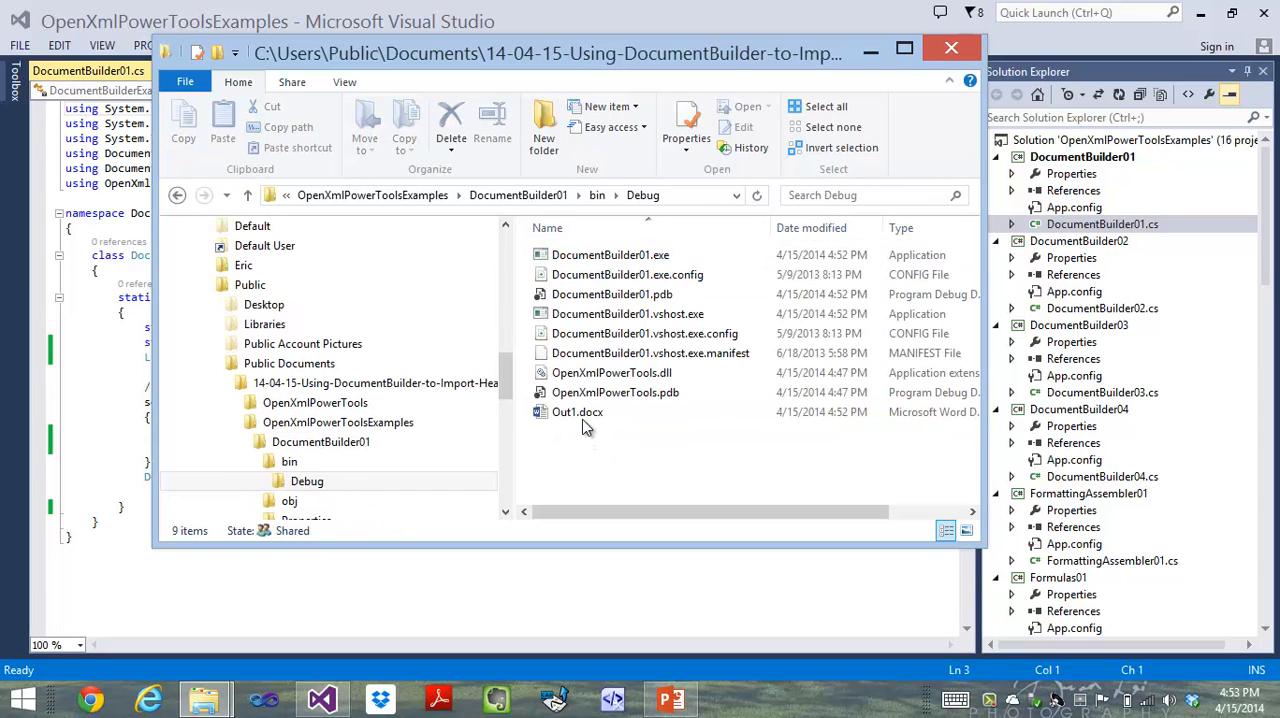
double_click(576, 412)
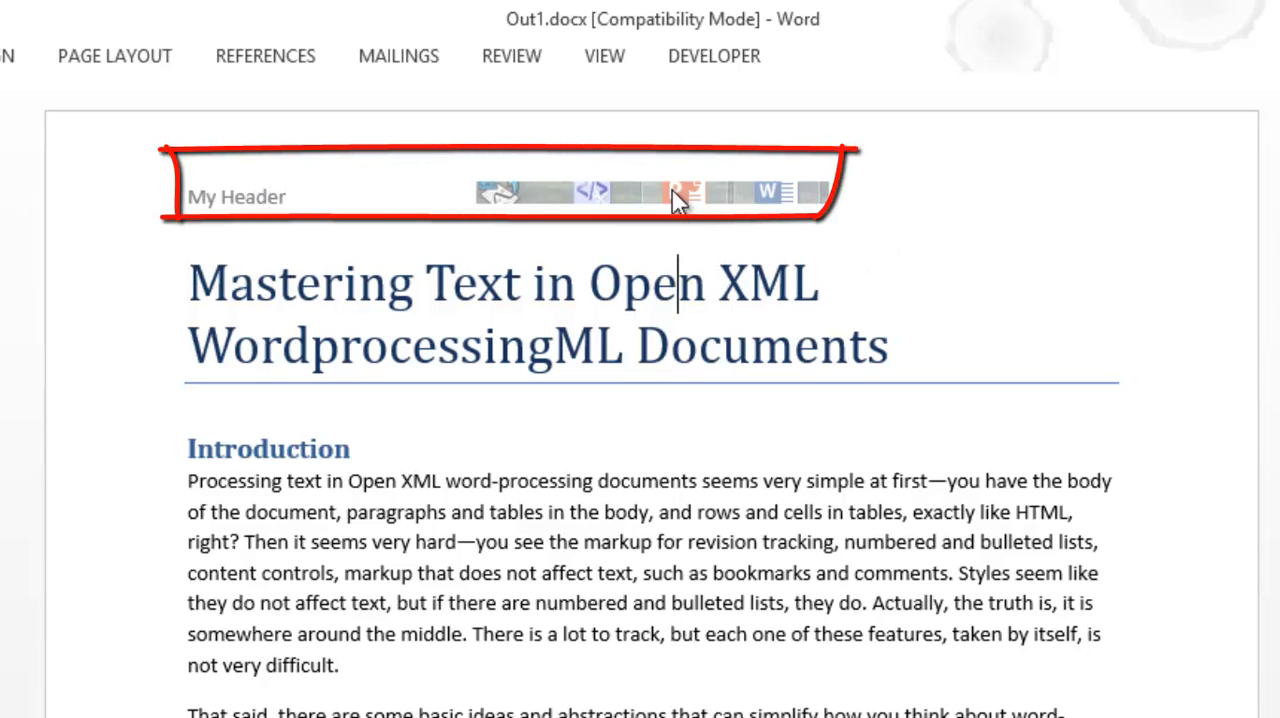
- Show paragraph marks at the end of Out1.docx, exposing the extra empty trailing paragraph
right_click(680, 196)
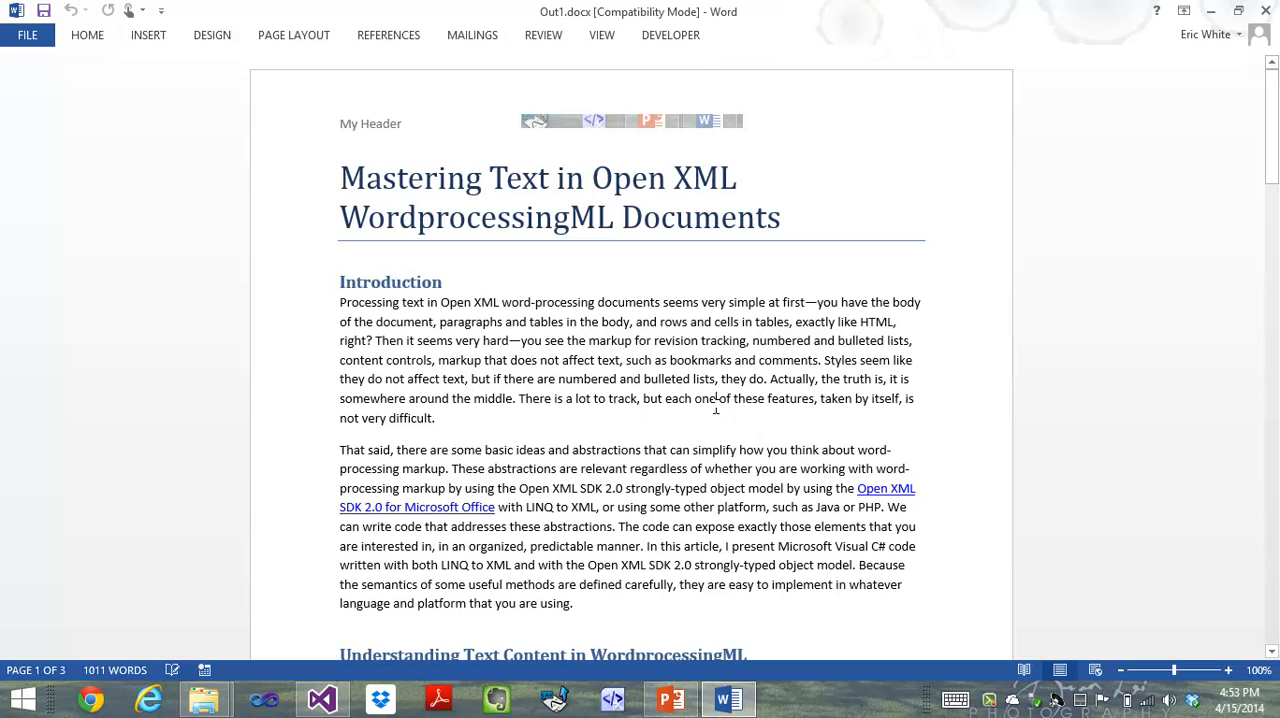
scroll(down, 3)
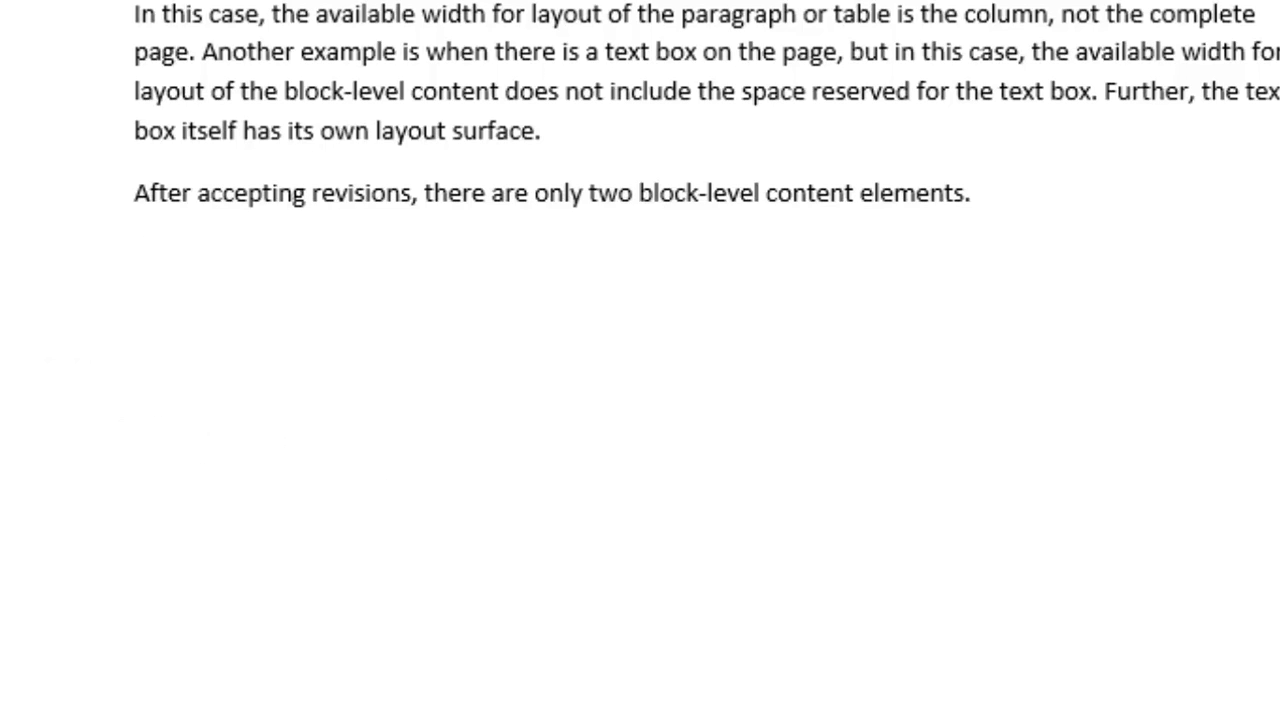
click(100, 270)
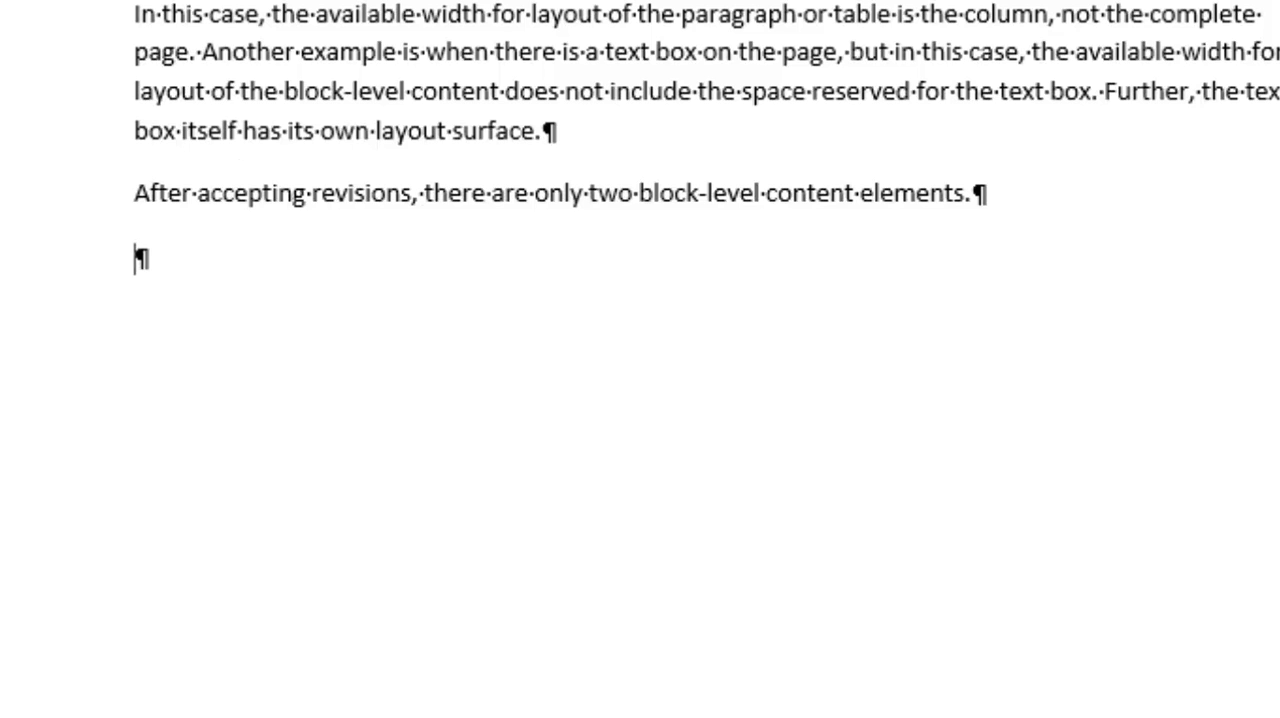
scroll(up, 3)
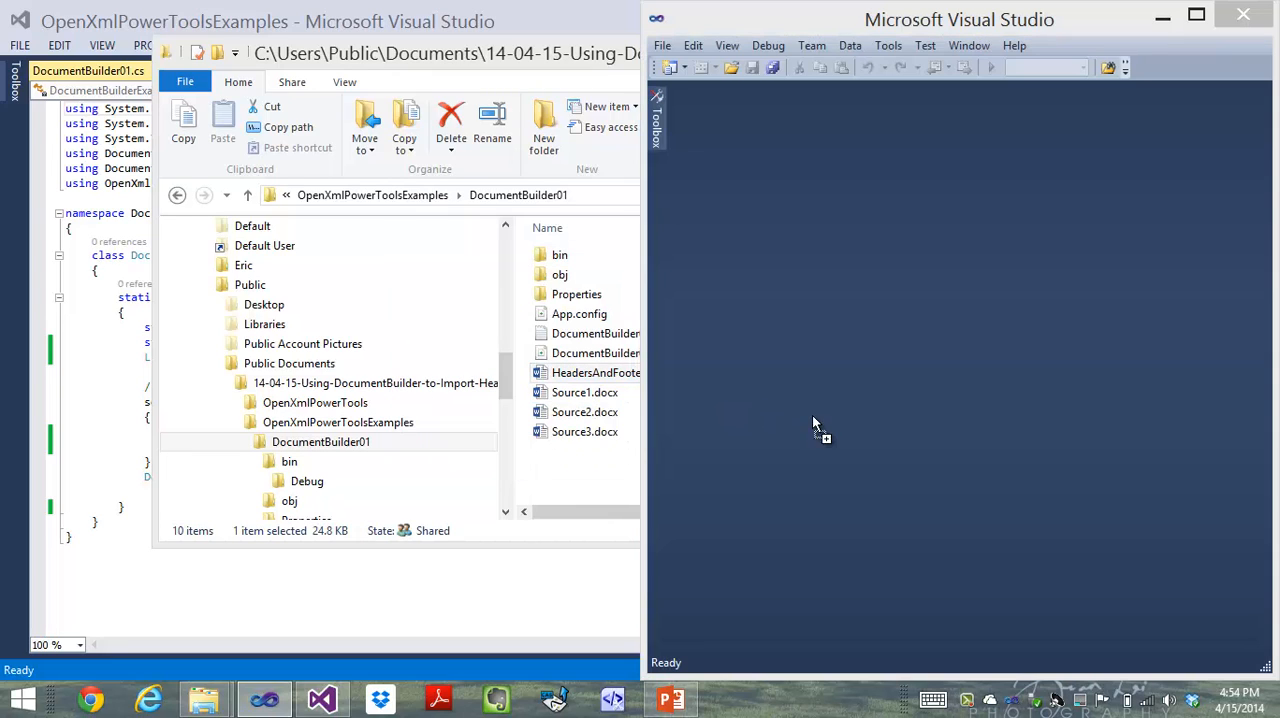
- Open word/document.xml from the HeadersAndFooters.docx package in the Package Editor
double_click(596, 372)
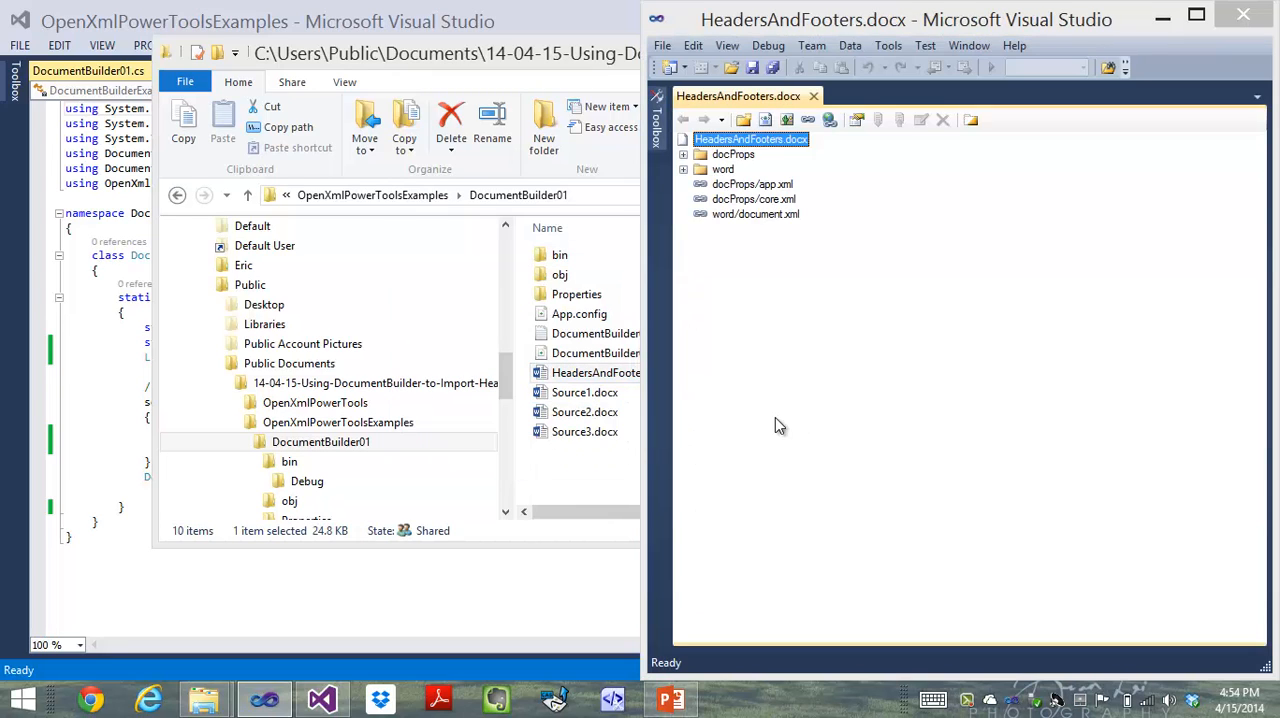
click(684, 168)
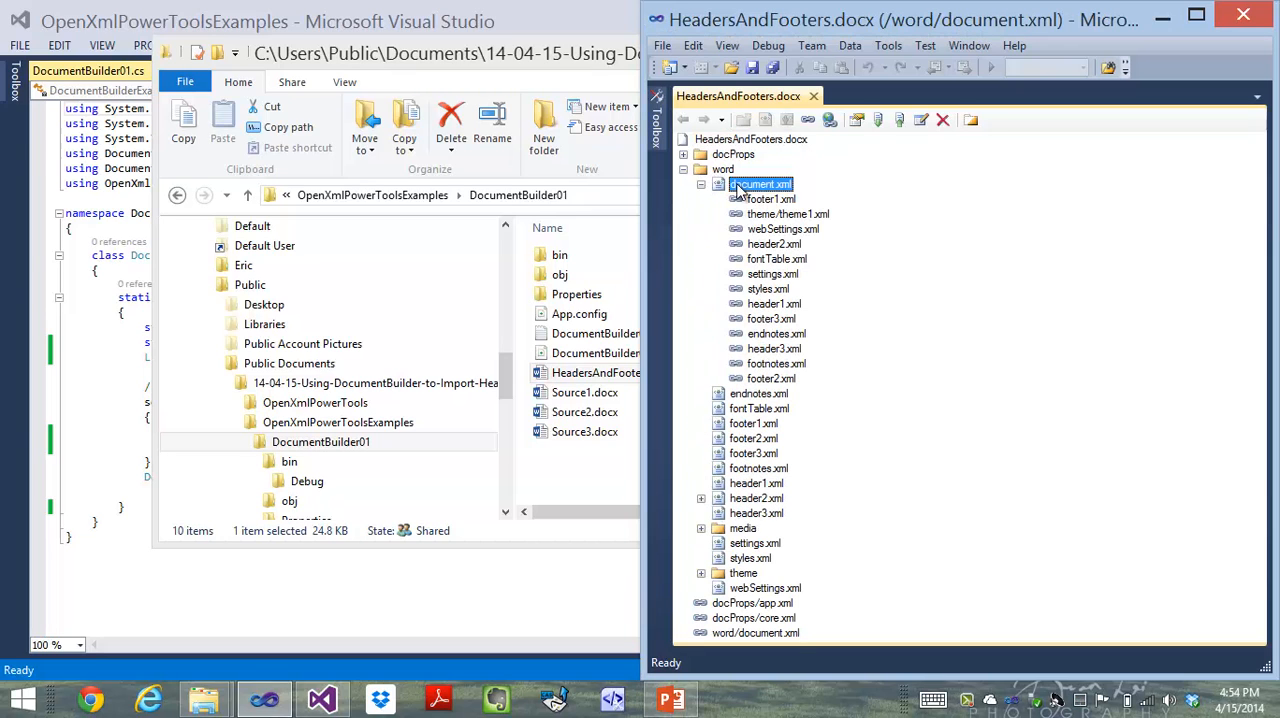
double_click(760, 184)
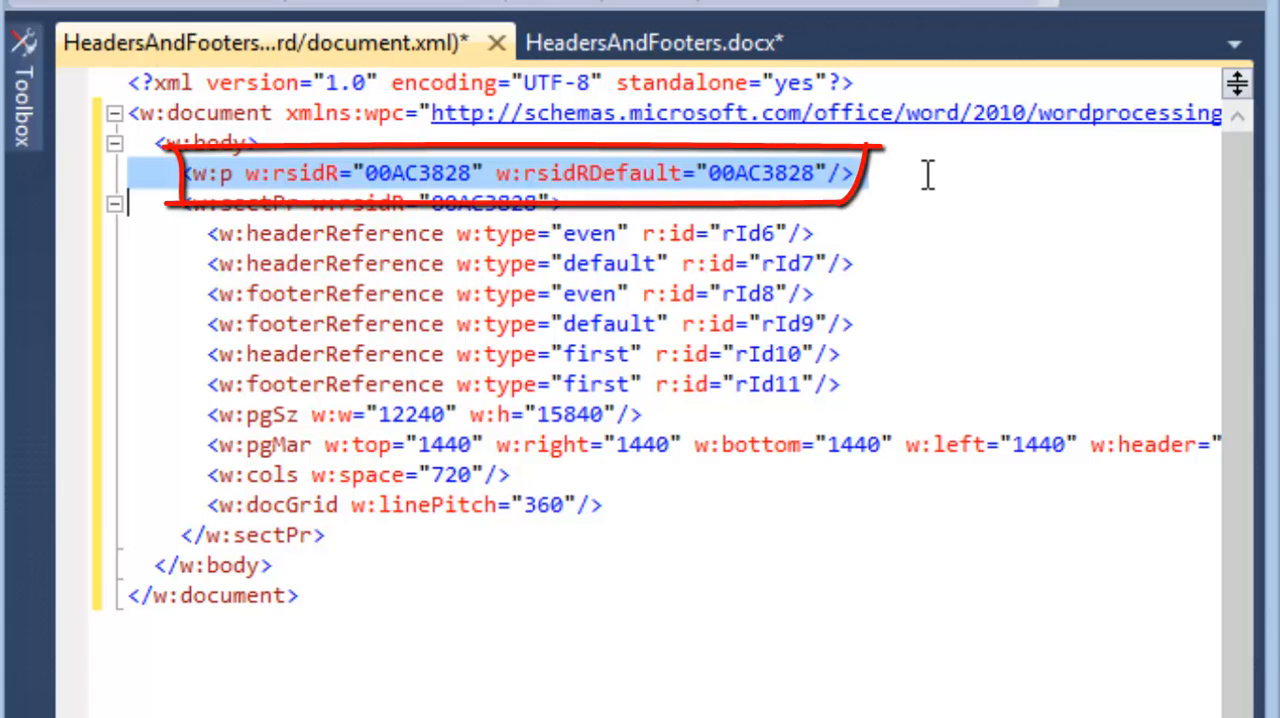
- Delete the empty <w:p/> element from document.xml, leaving only section properties, and save
key(Delete)
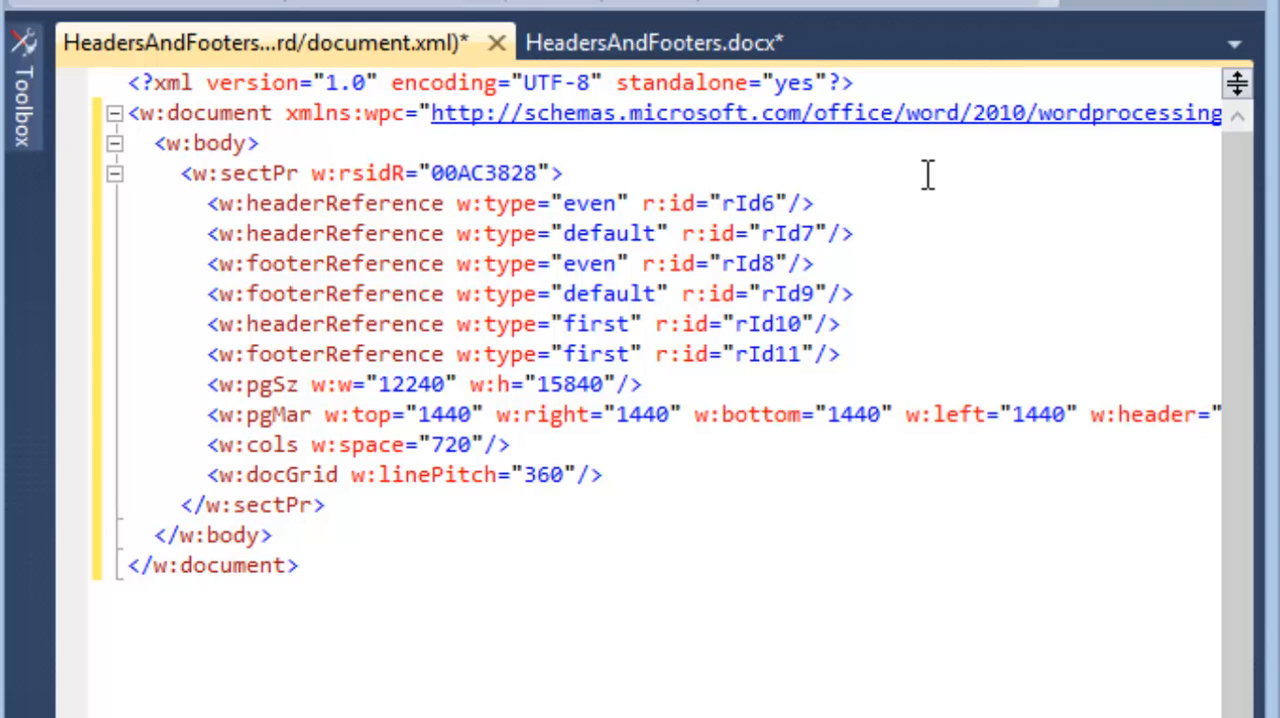
key(ctrl+s)
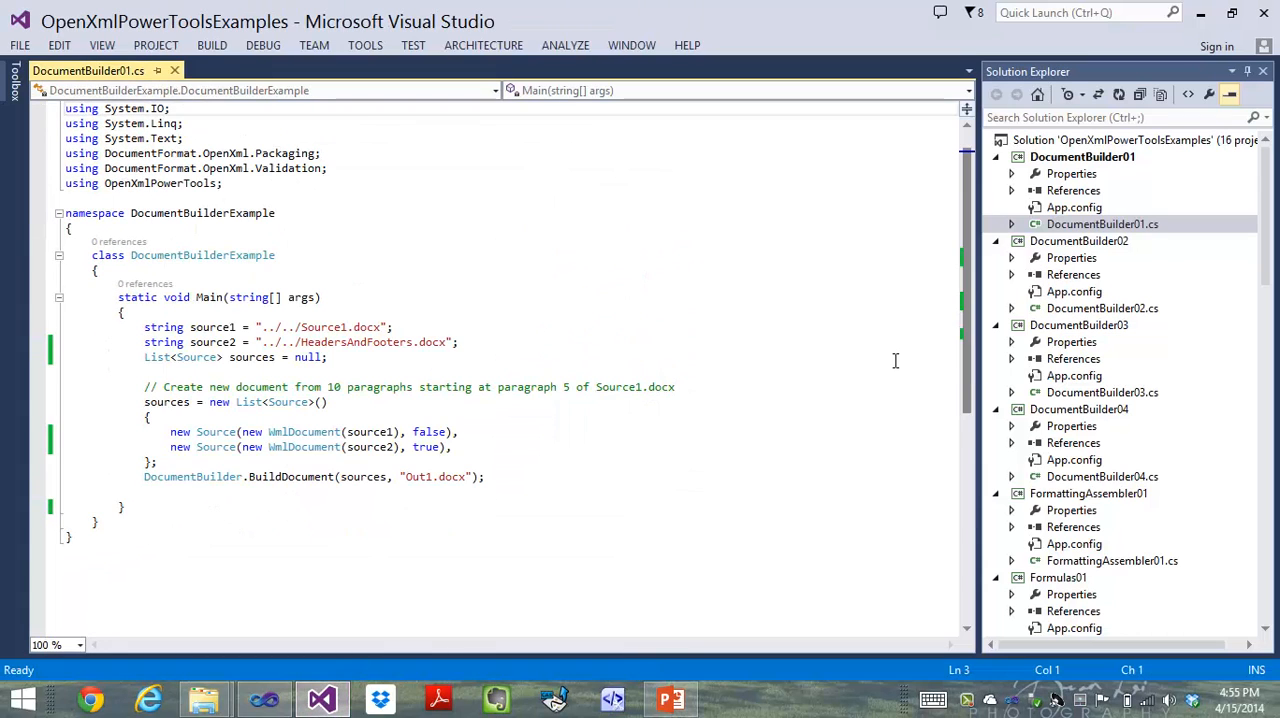
- Rerun DocumentBuilder01 to rebuild Out1.docx and browse to its bin\Debug folder
click(668, 432)
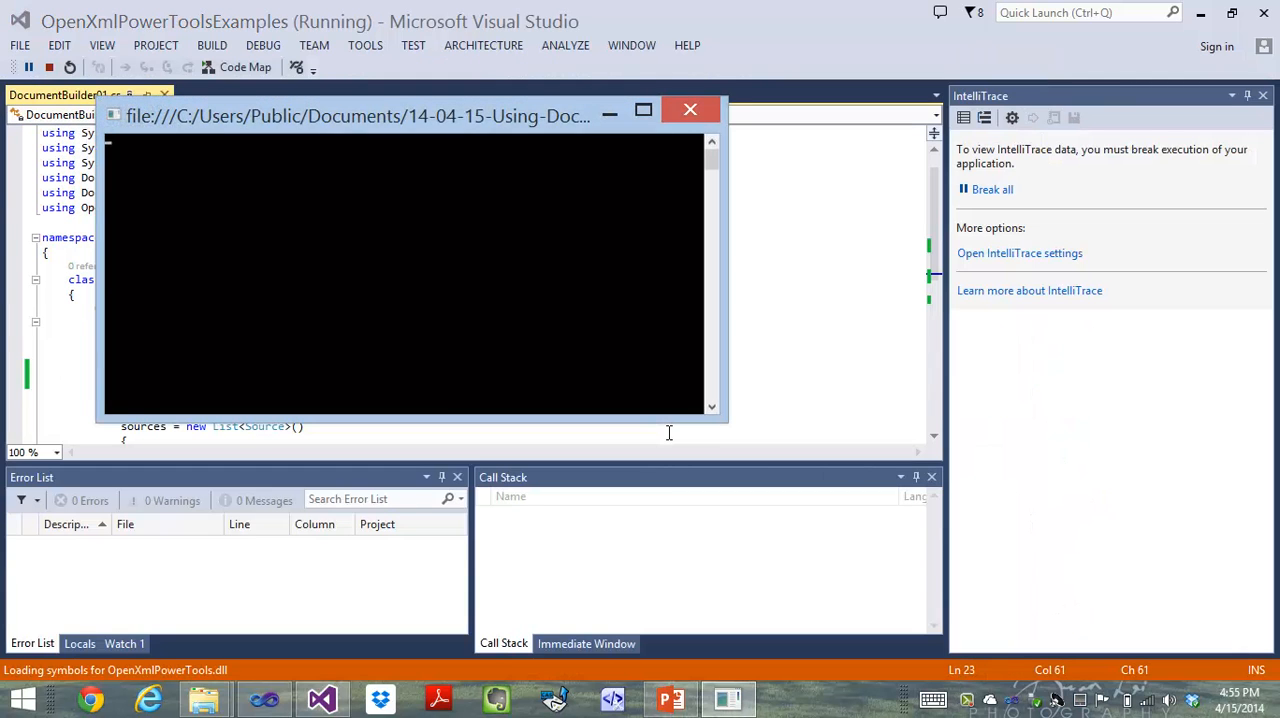
click(688, 110)
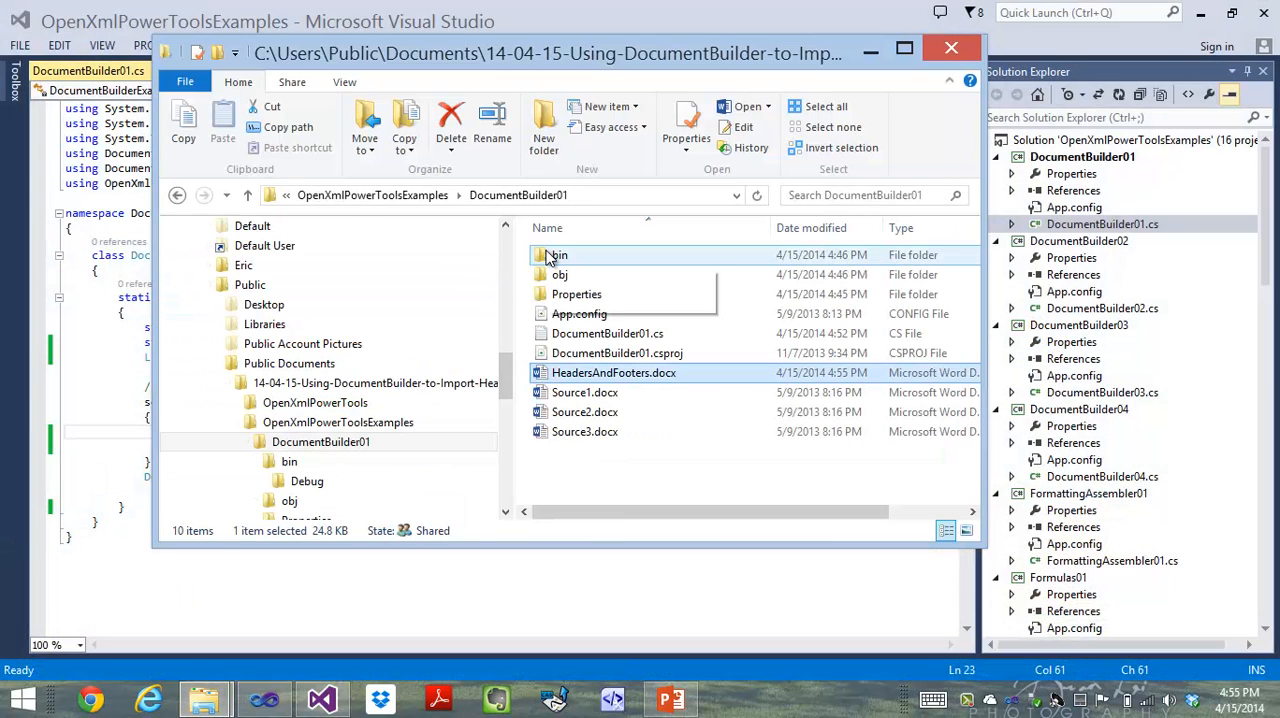
double_click(560, 254)
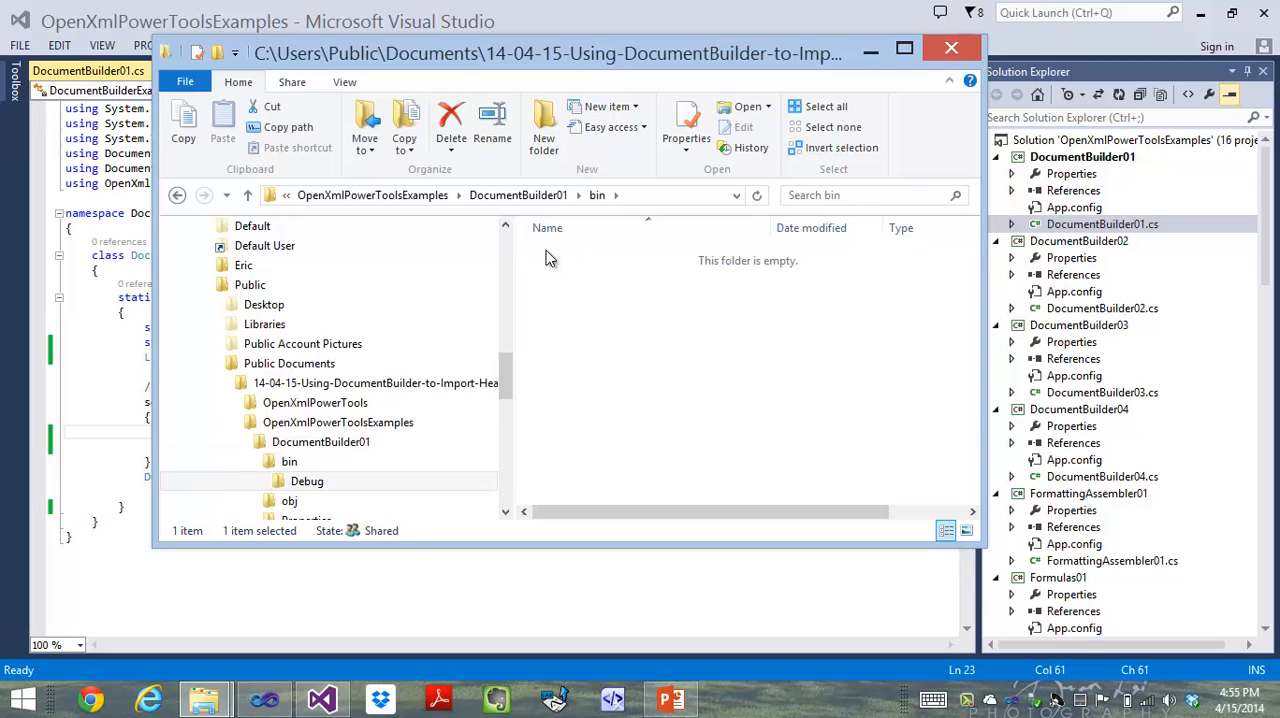
double_click(308, 480)
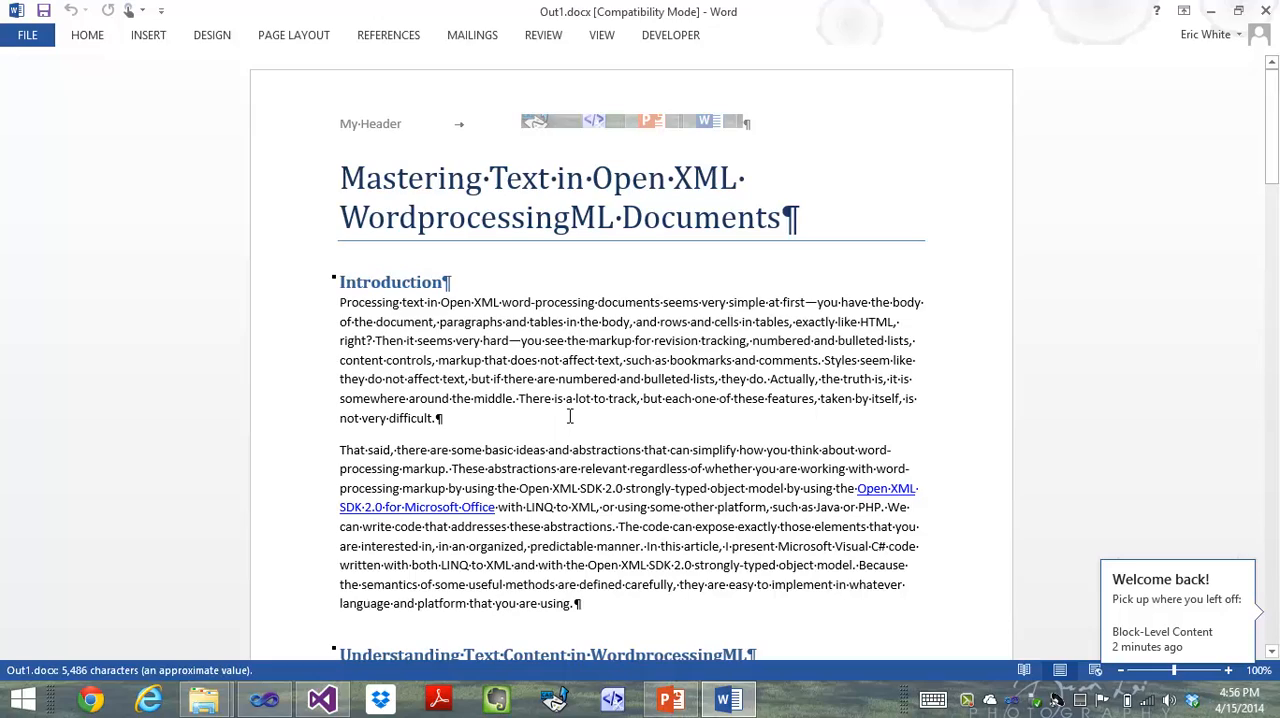
- Check the last paragraph of the regenerated Out1.docx has no empty paragraph after it
scroll(down, 3)
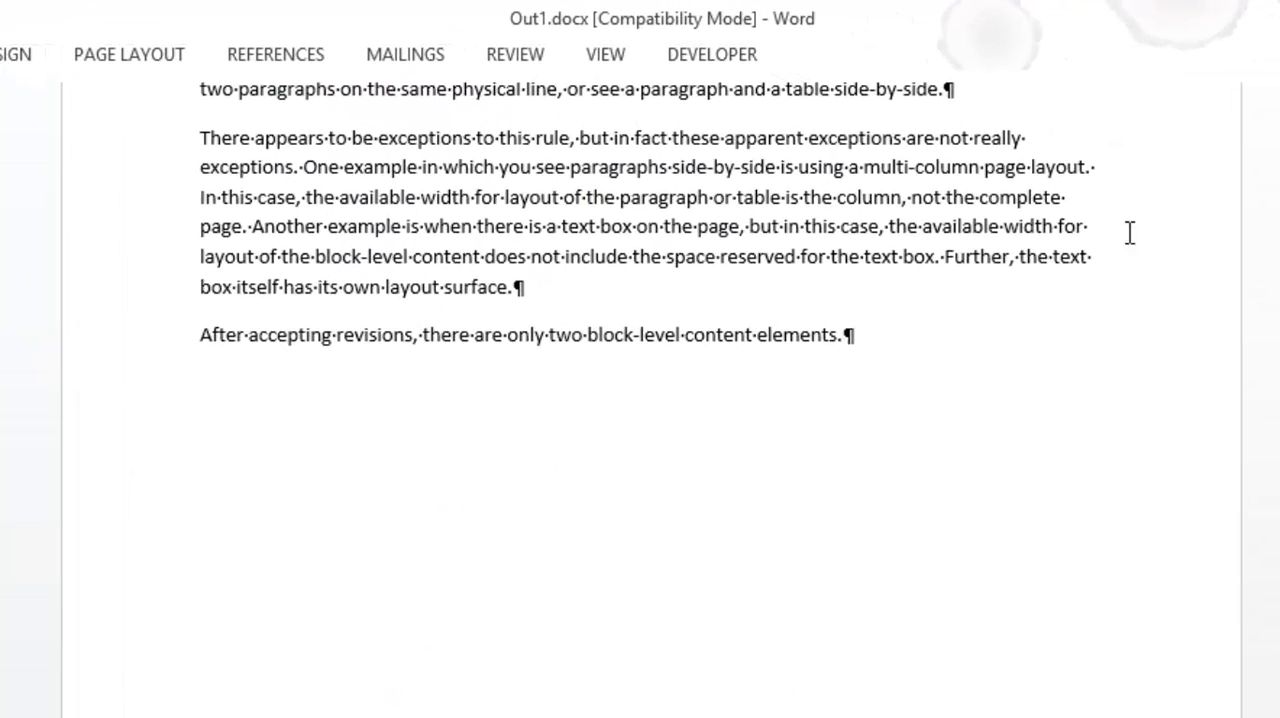
mouse_move(164, 356)
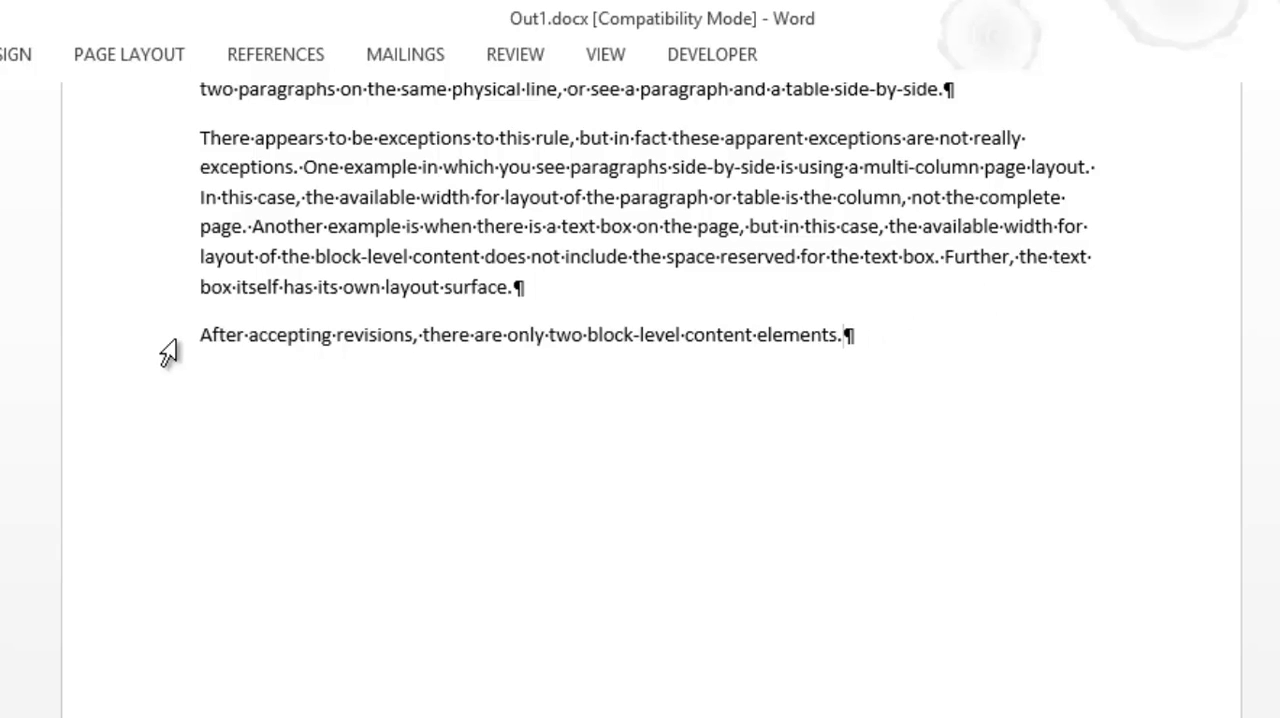
triple_click(500, 336)
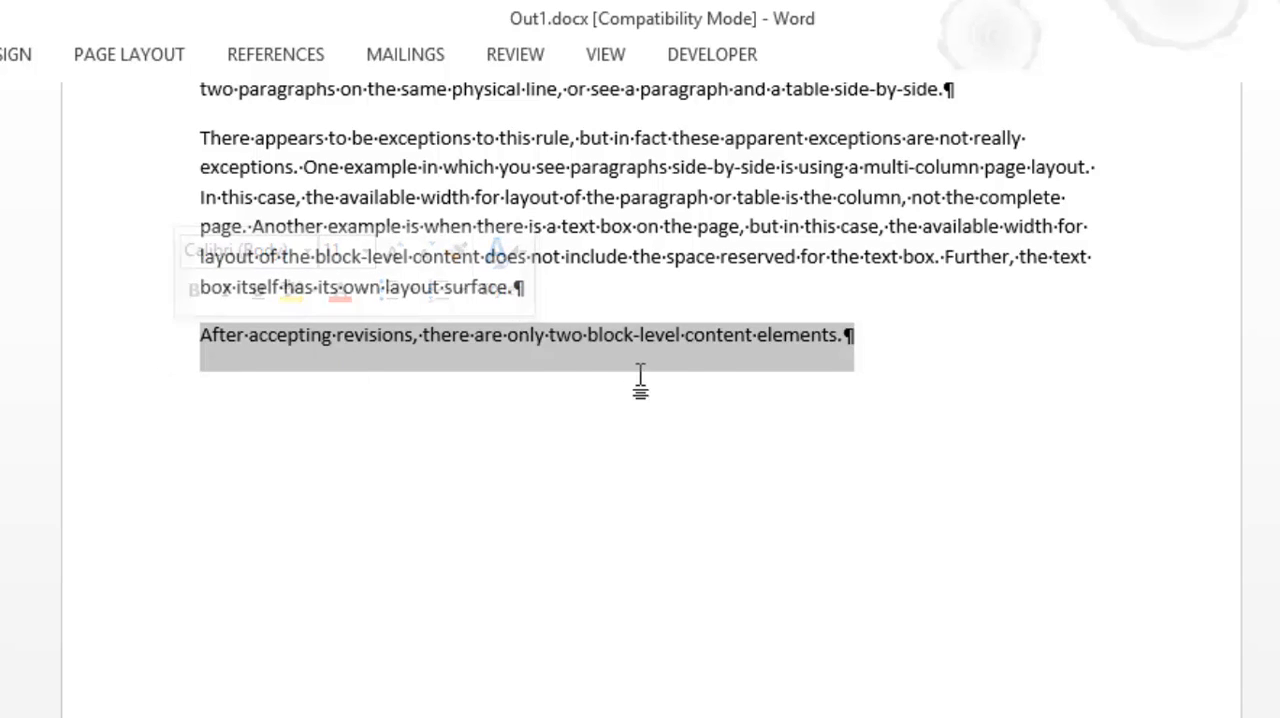
click(942, 352)
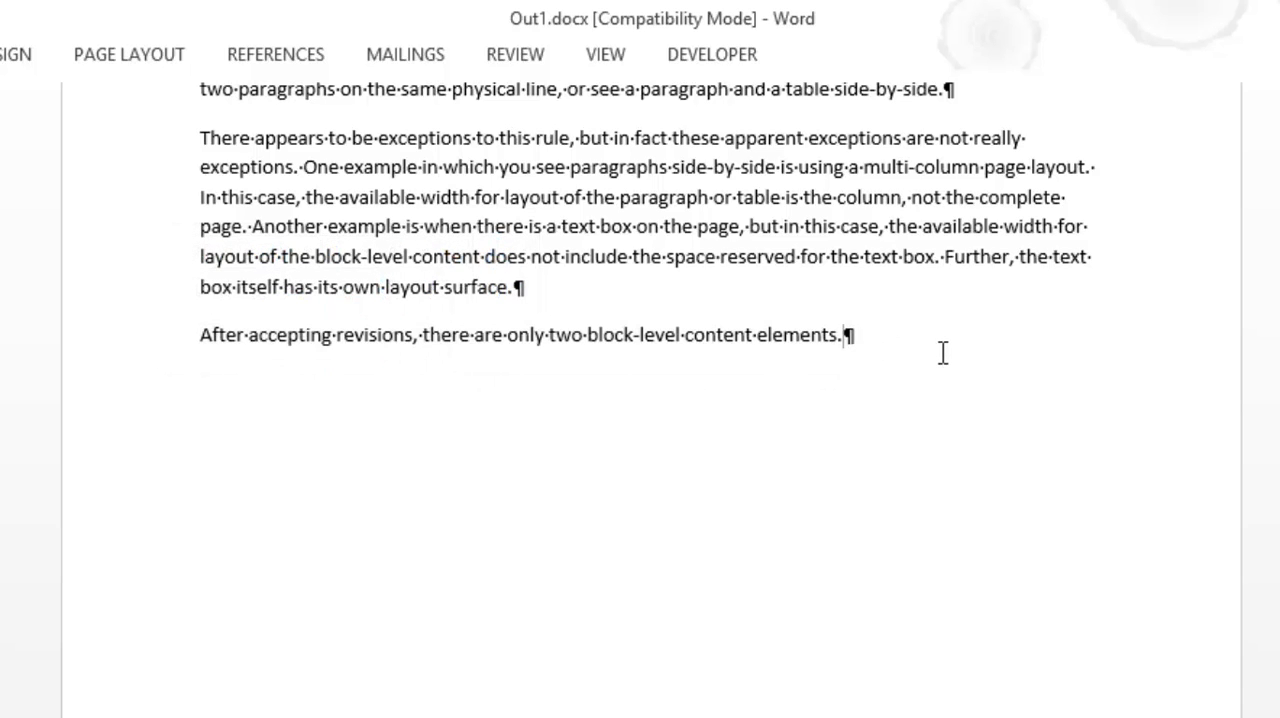